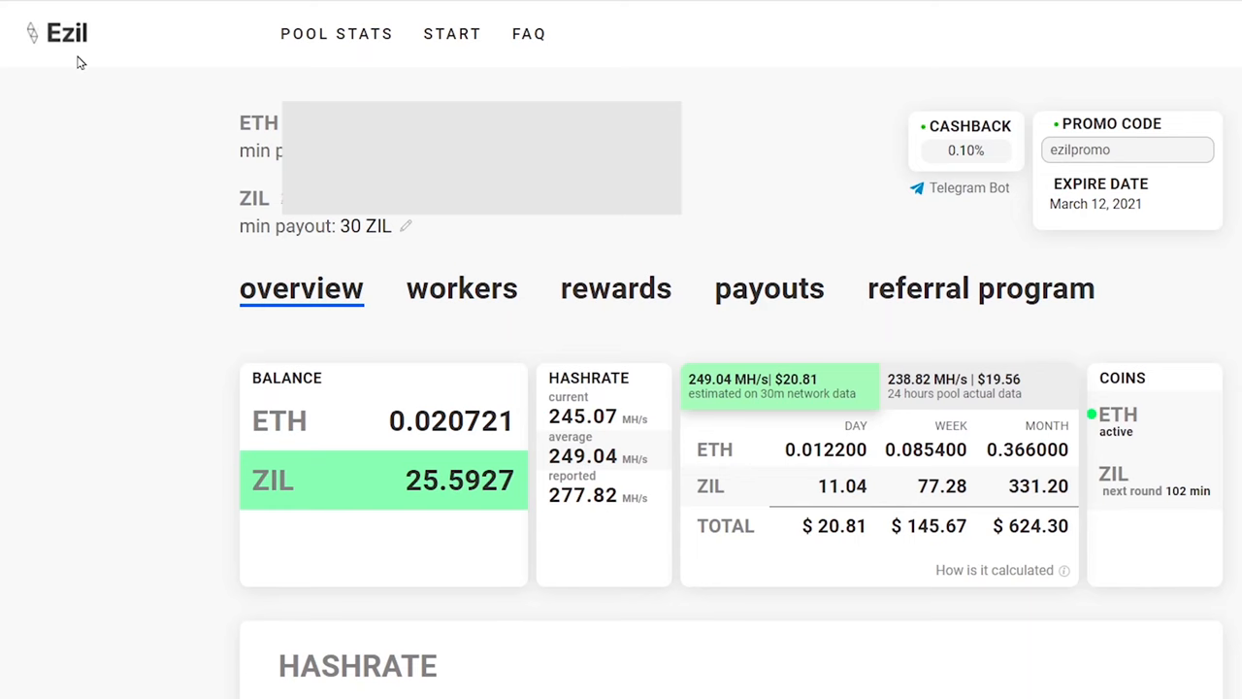
mouse_move(104, 157)
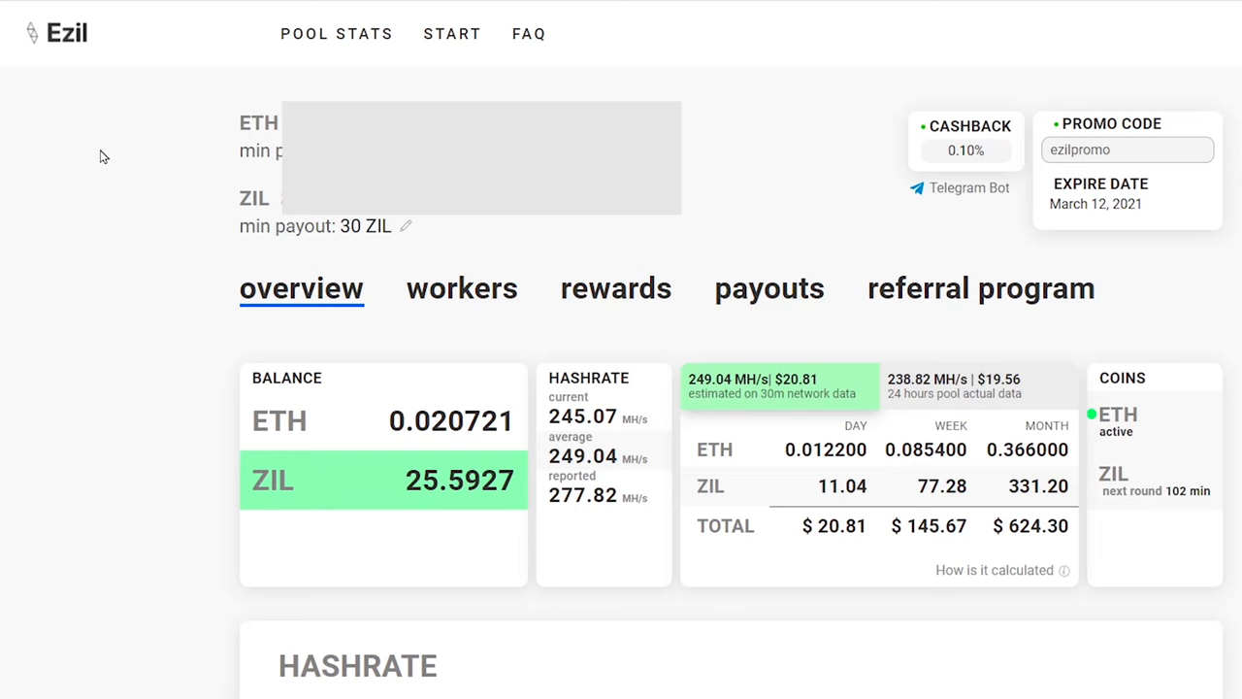
mouse_move(872, 148)
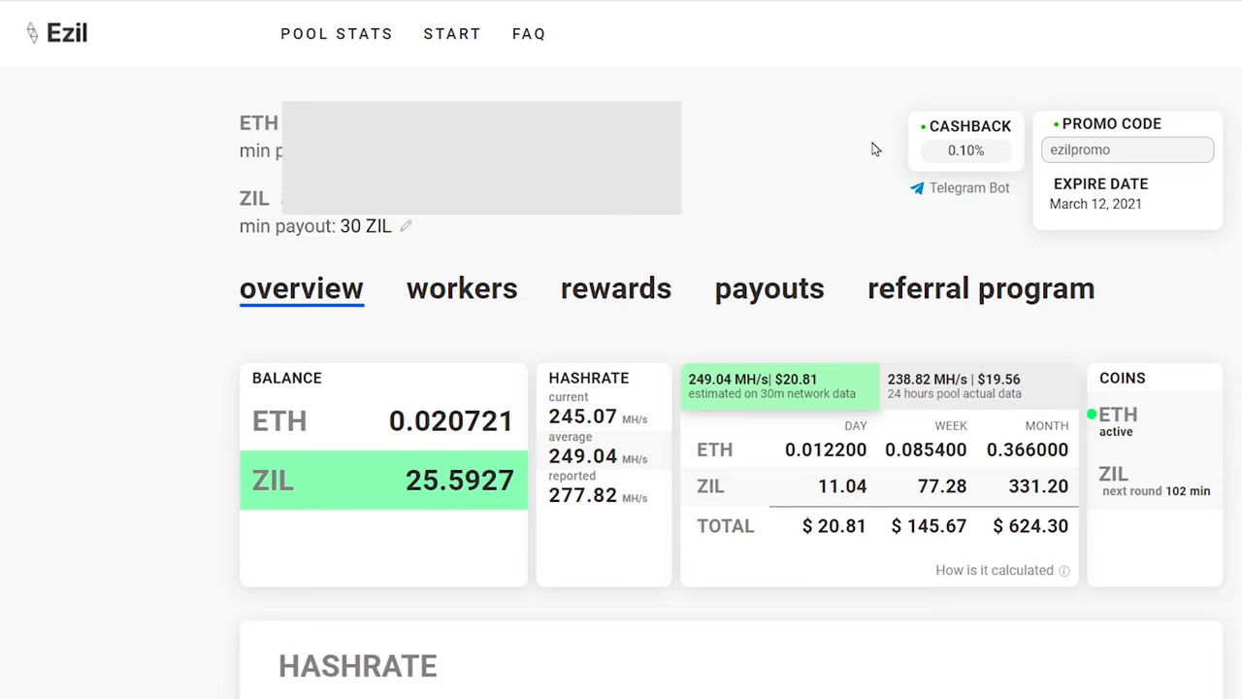
mouse_move(963, 176)
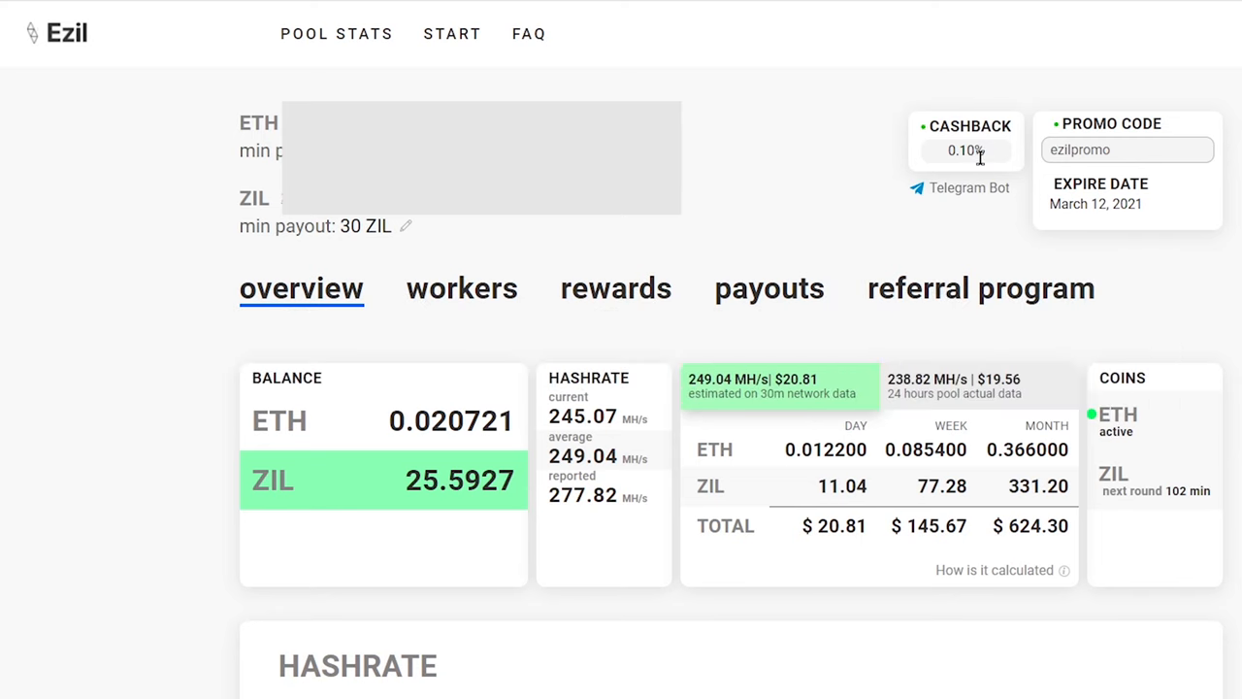
Check the ETH payout history, then return to the balance and hashrate overview.
click(769, 288)
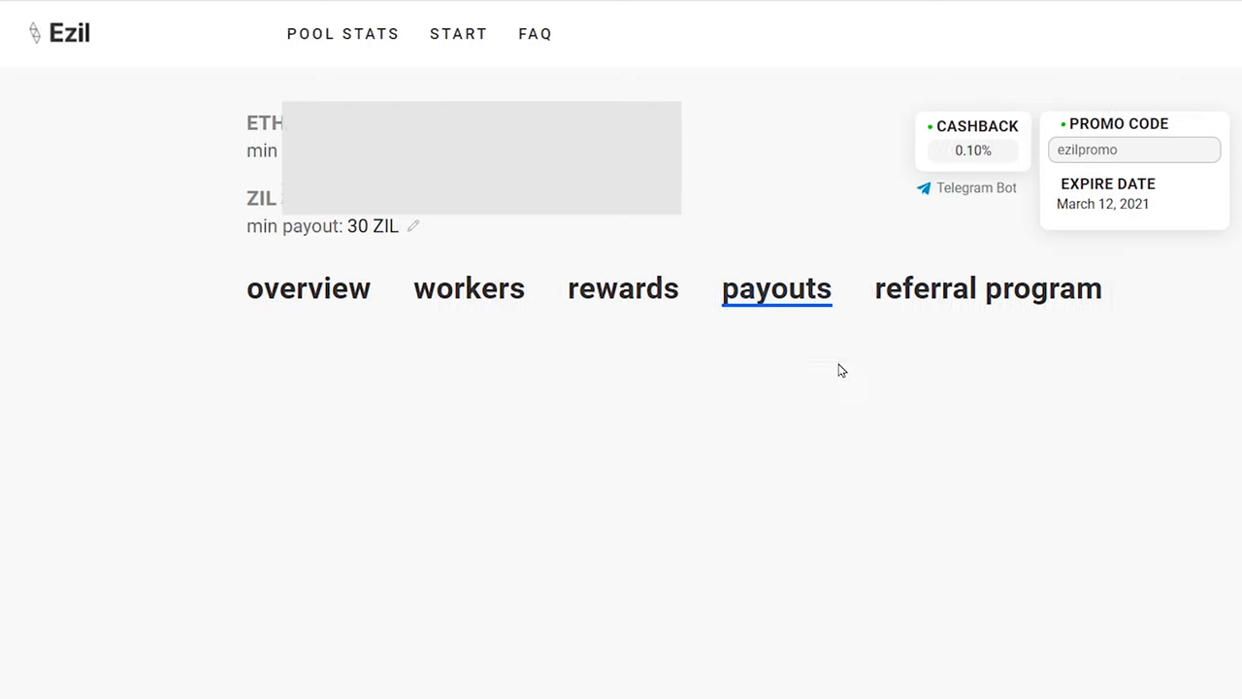
click(775, 288)
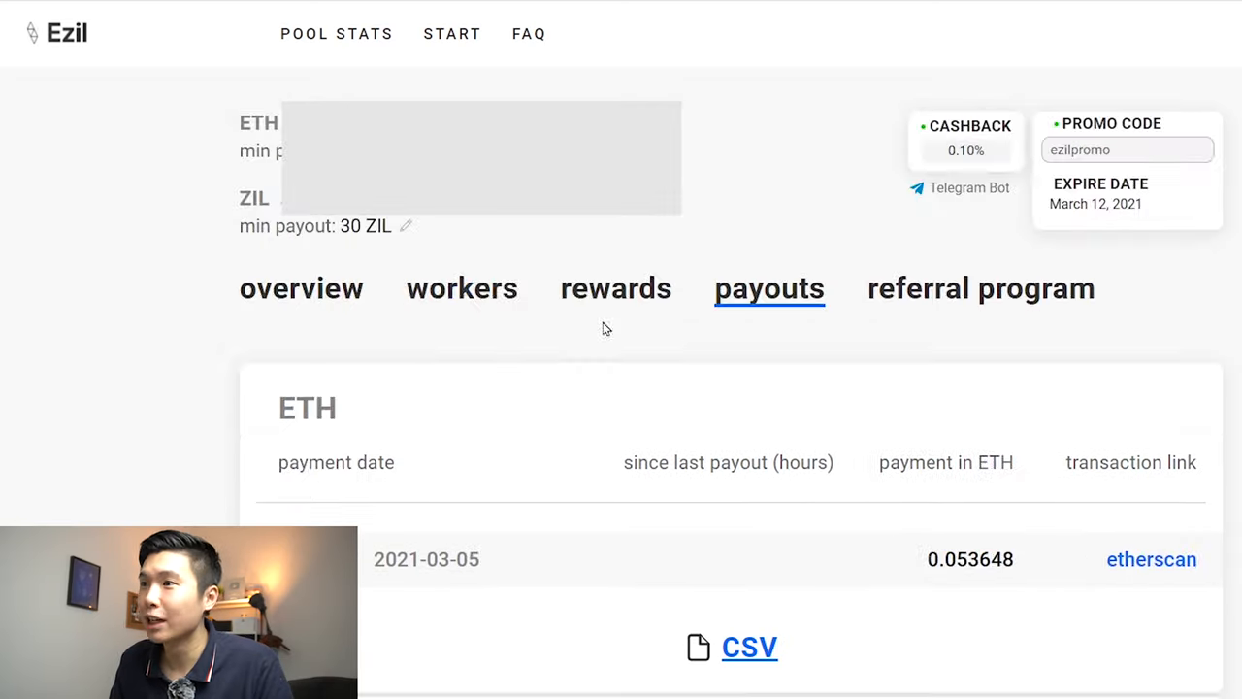
click(301, 289)
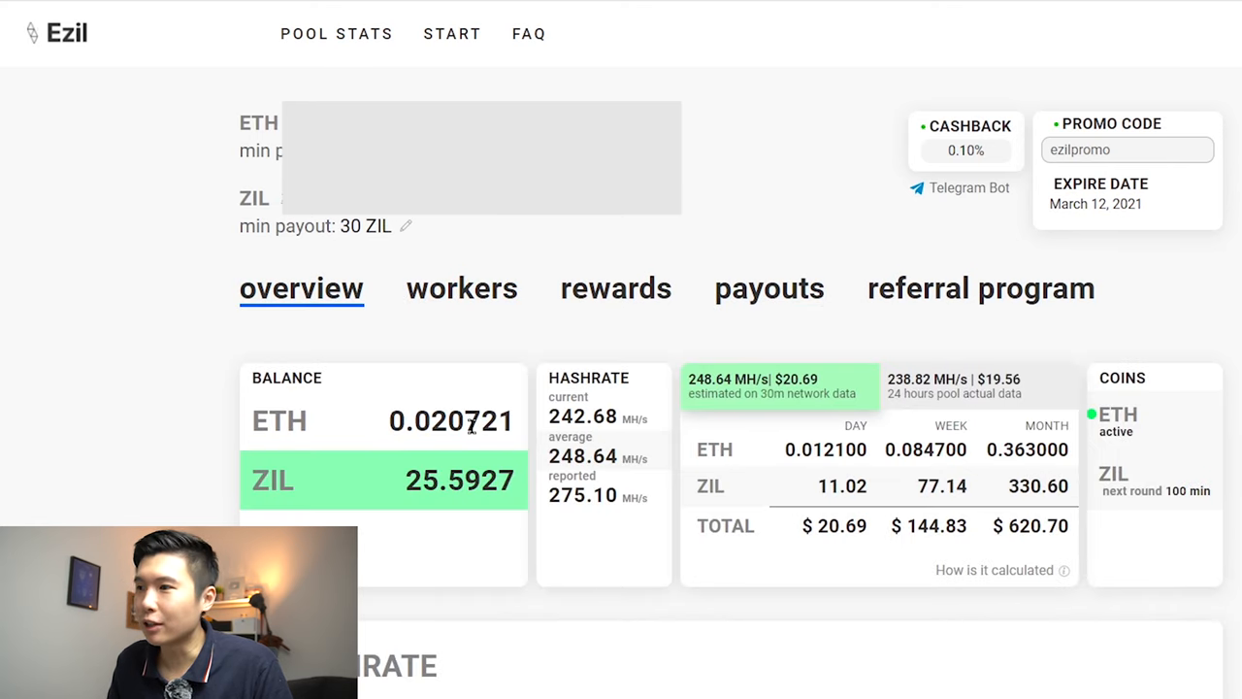
mouse_move(1055, 570)
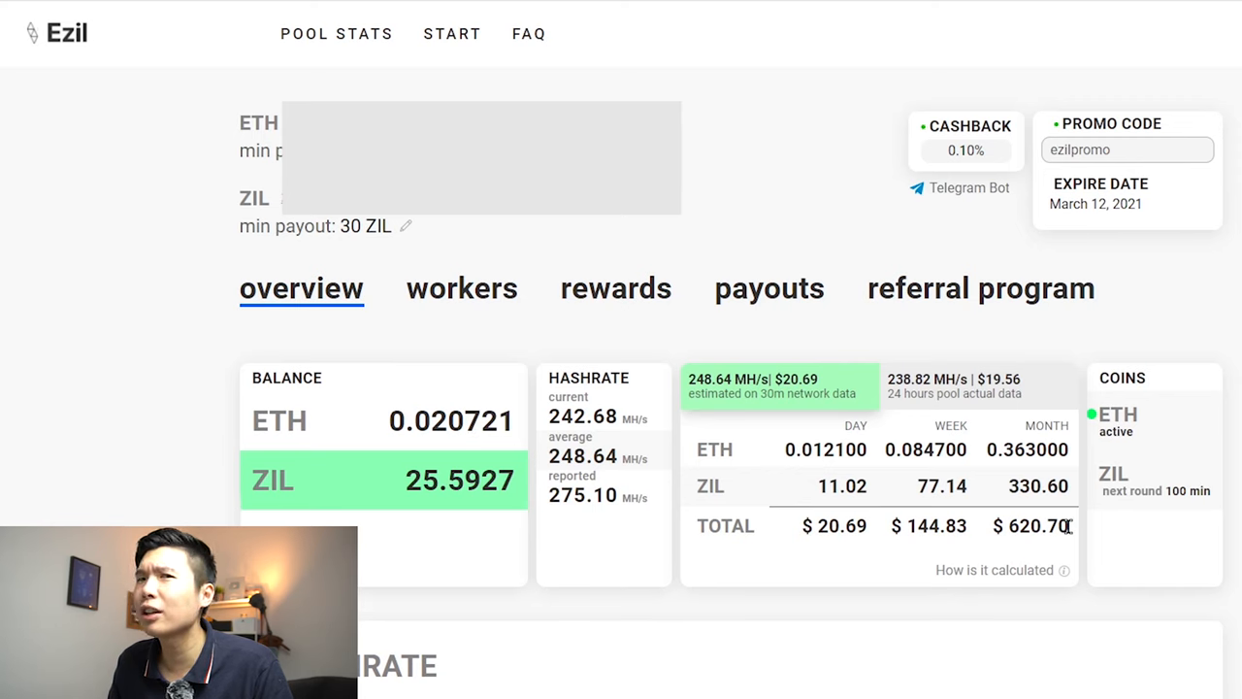
click(301, 16)
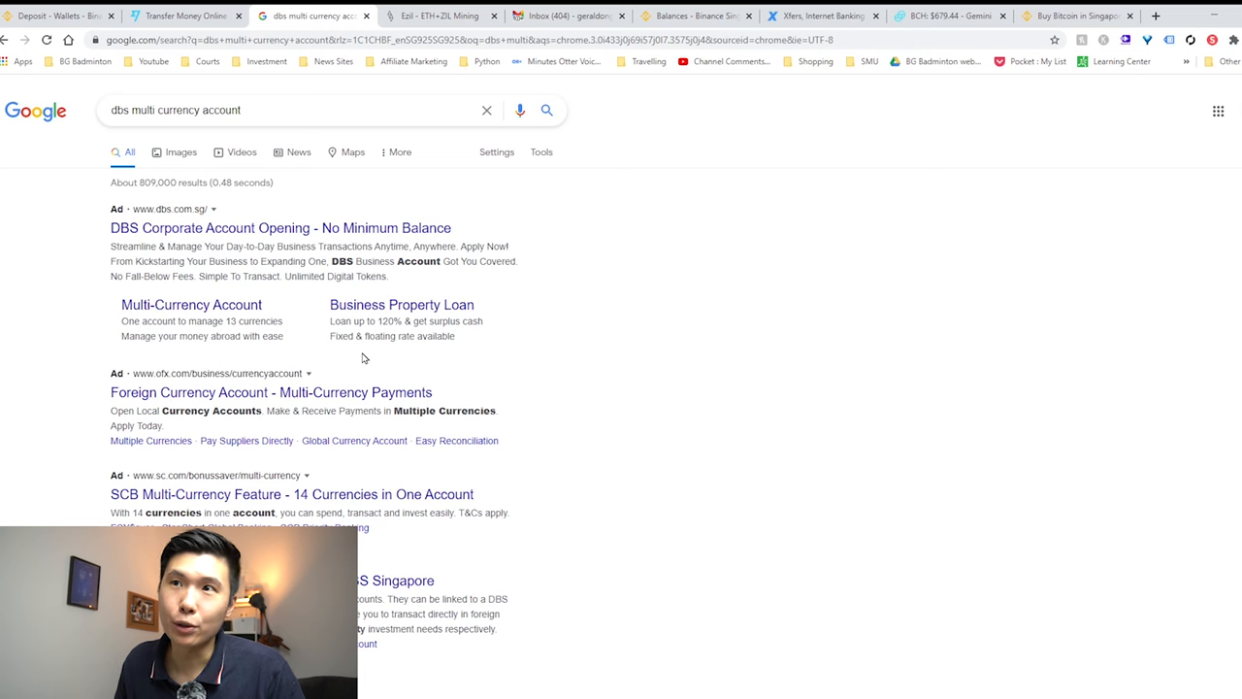
Open DBS's My Account multi-currency page from search results and dismiss the feedback prompt.
scroll(down, 3)
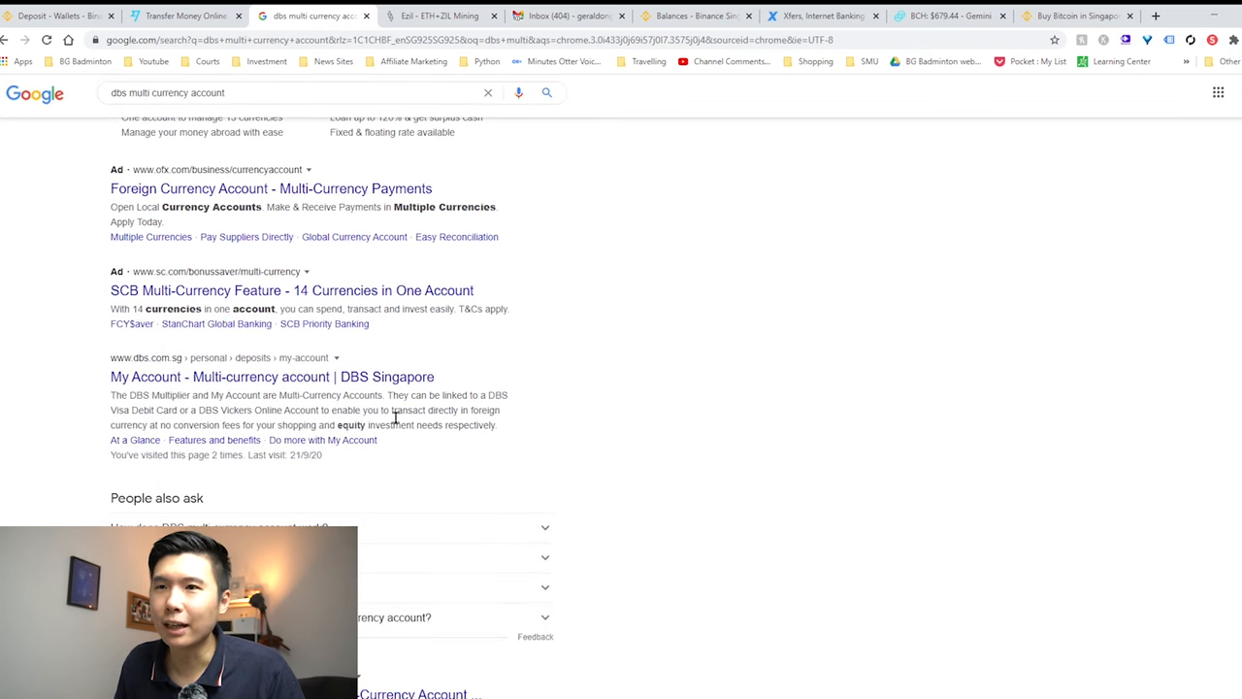
click(271, 377)
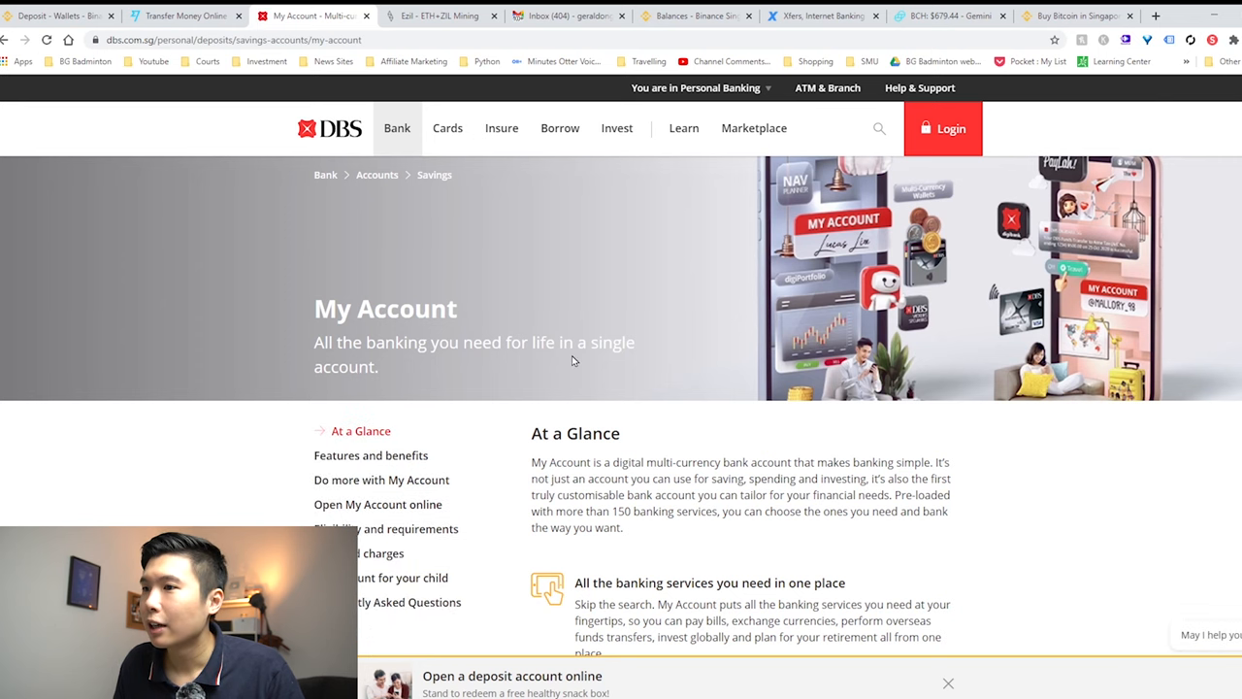
scroll(down, 3)
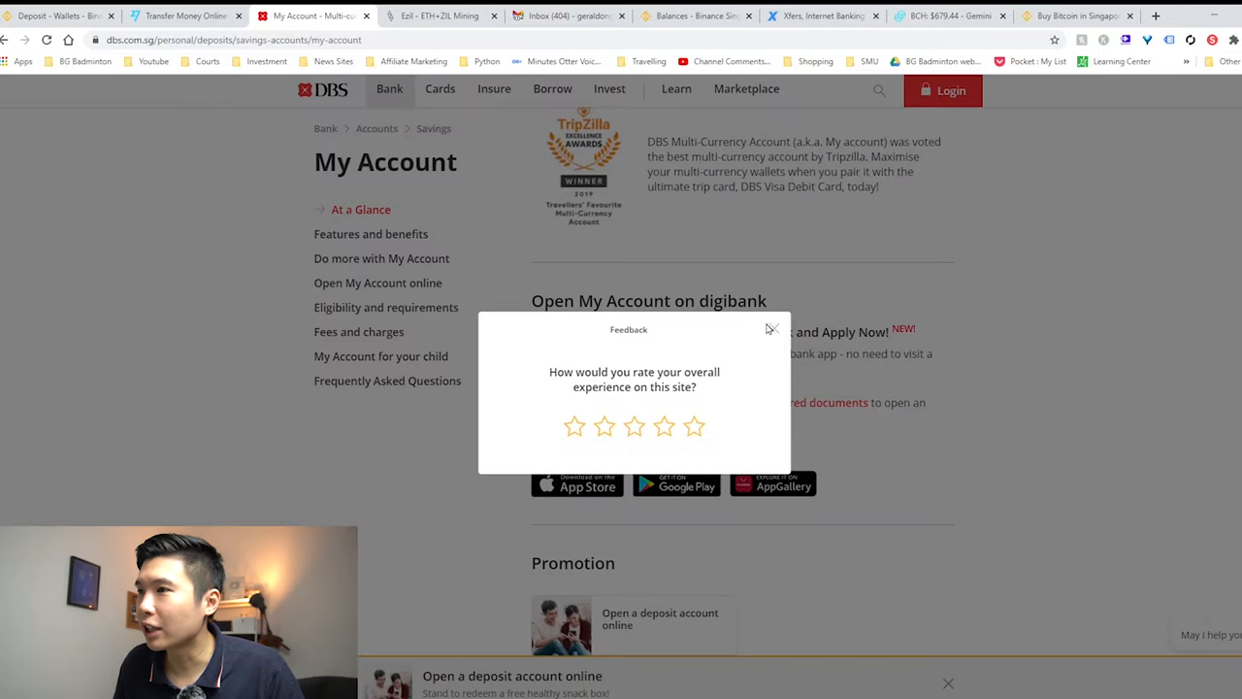
click(772, 329)
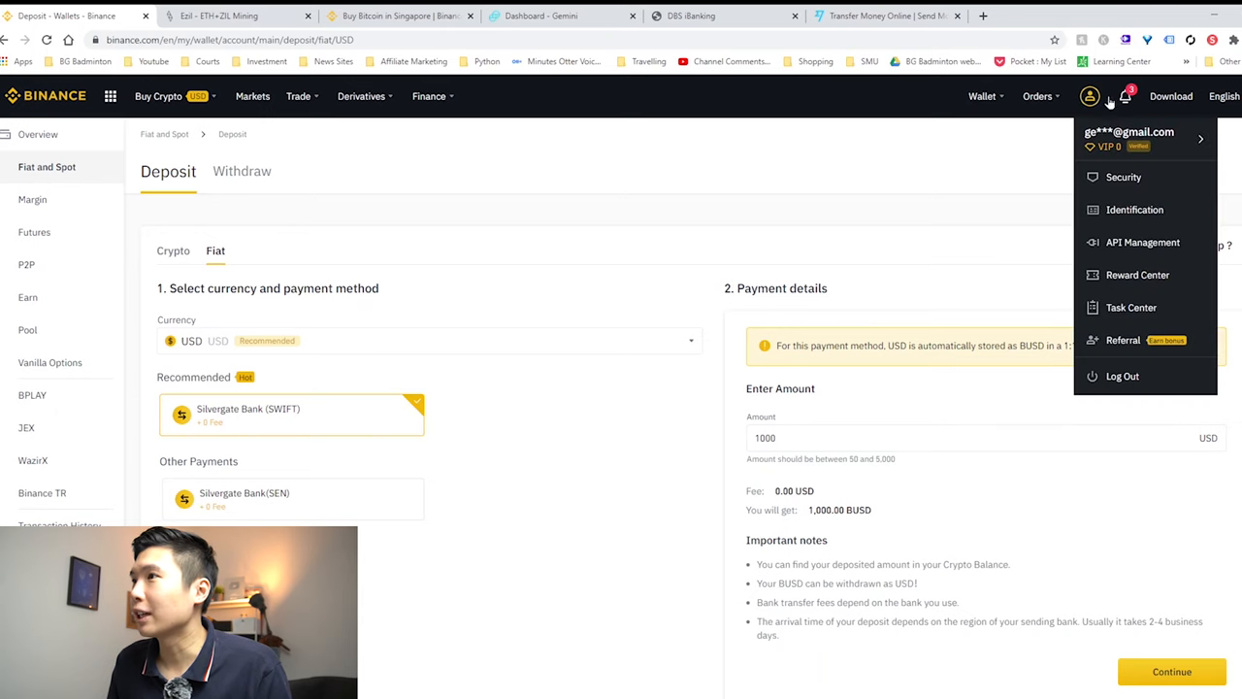
Show Binance's Fiat and Spot wallet with its near-zero balances.
click(982, 96)
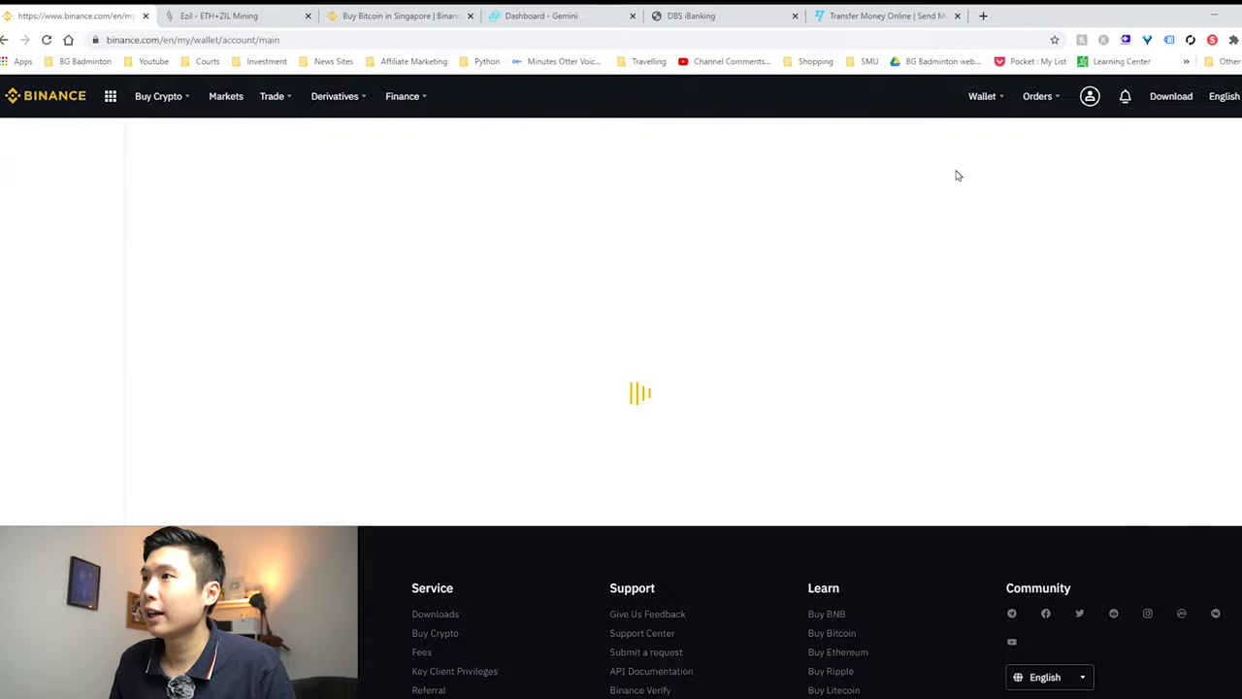
click(983, 96)
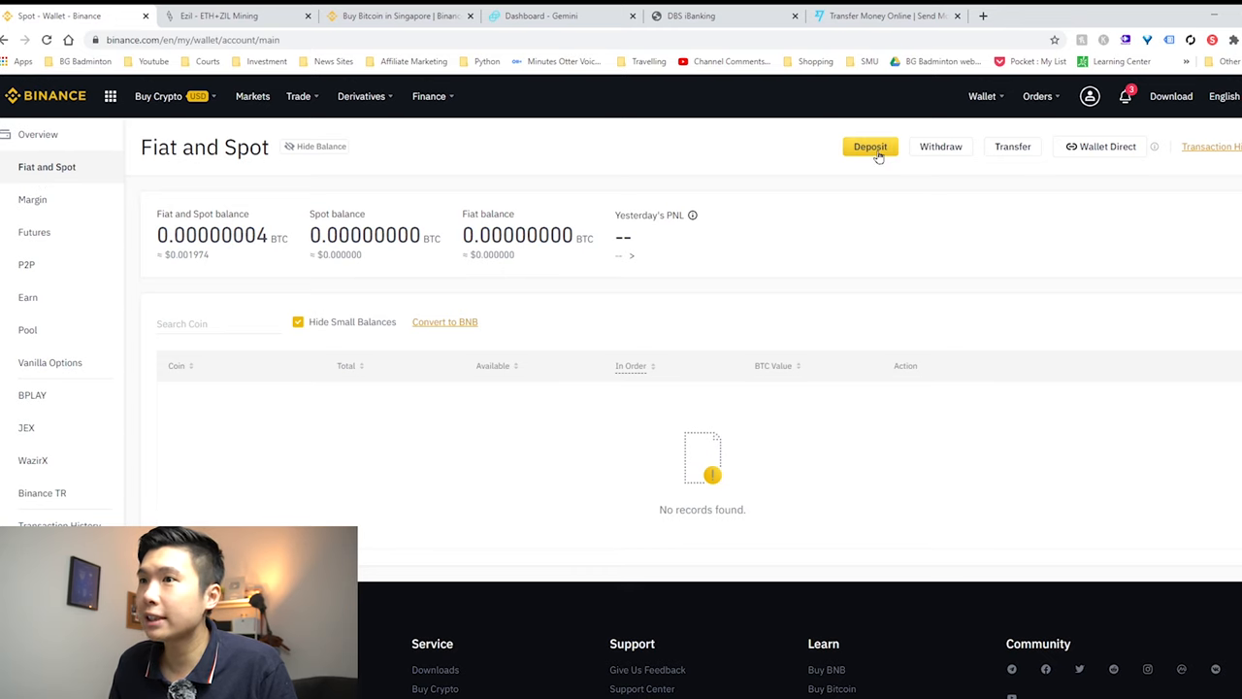
Start a USD fiat deposit using Silvergate Bank (SWIFT) as payment method.
click(870, 147)
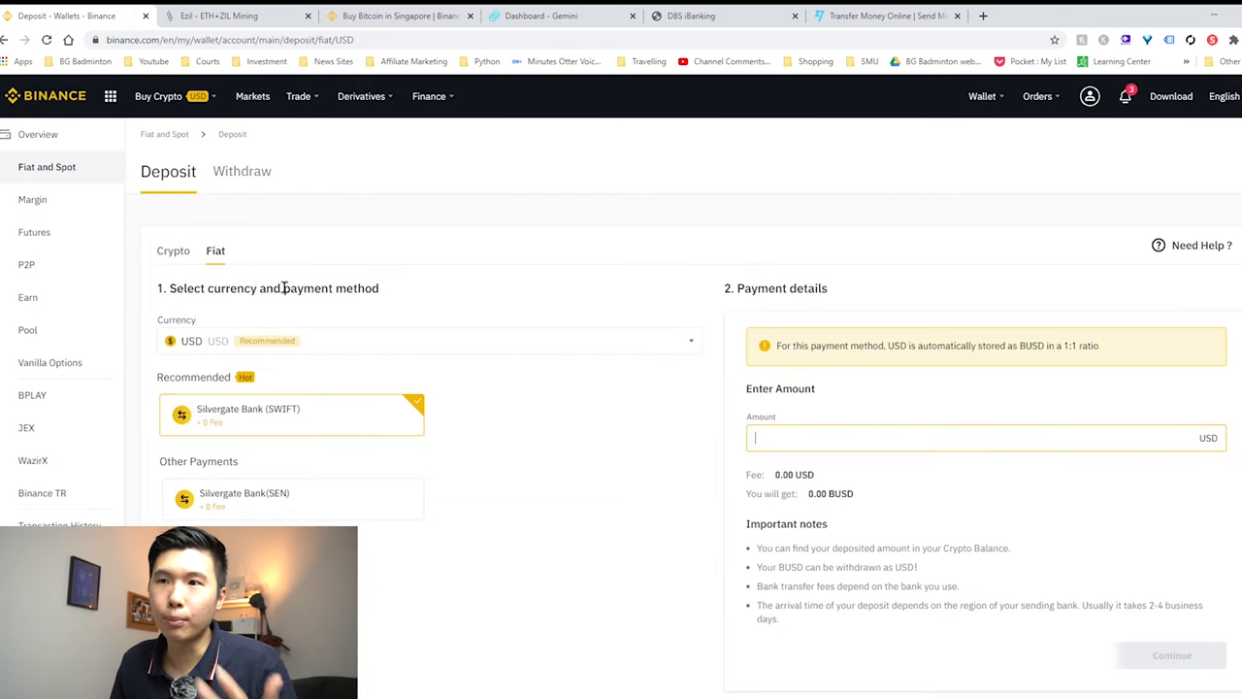
mouse_move(245, 436)
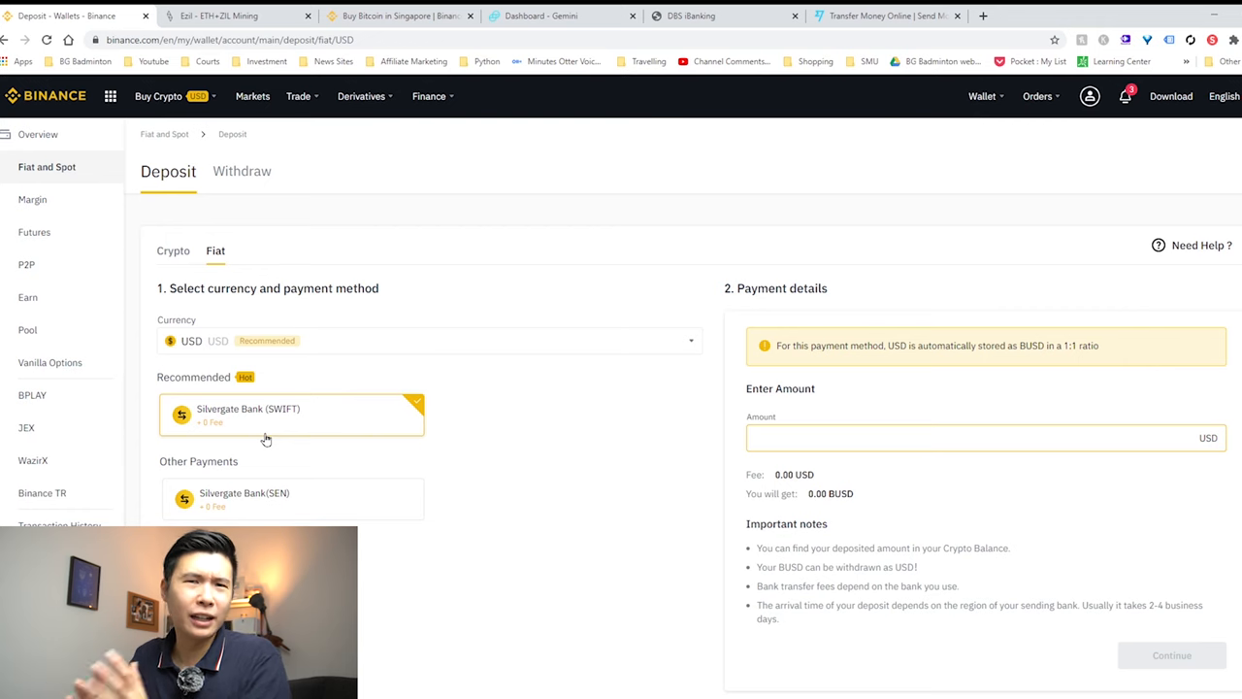
click(970, 438)
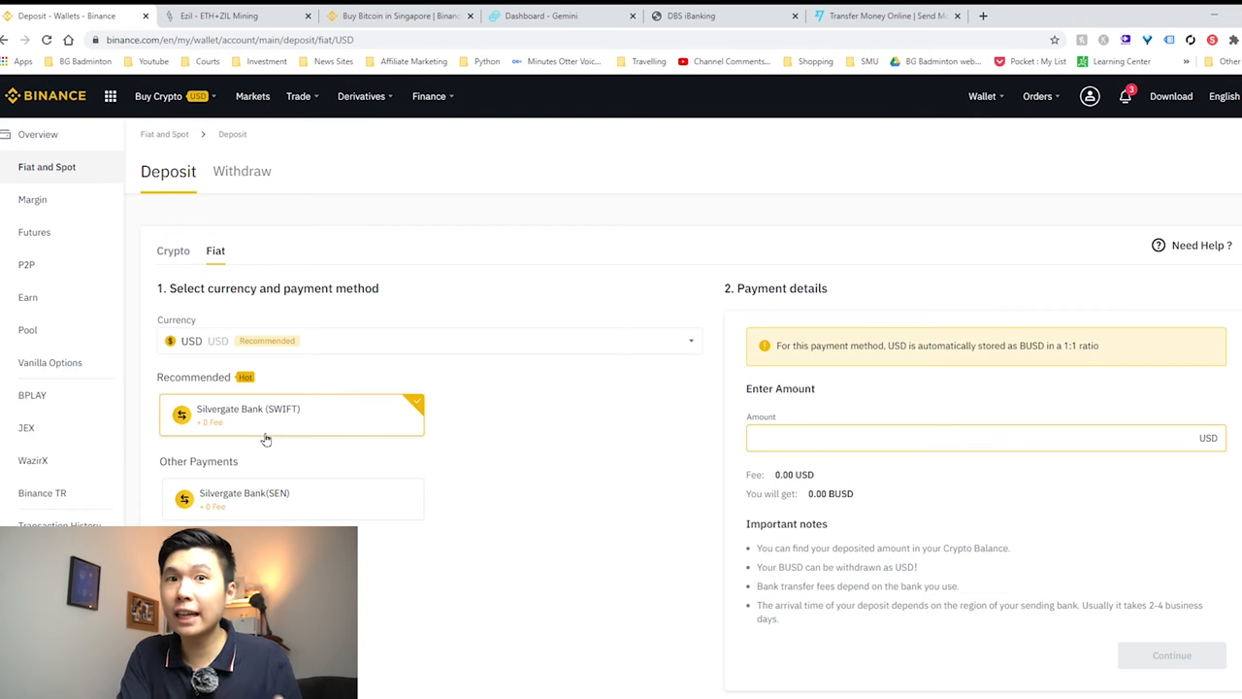
click(971, 438)
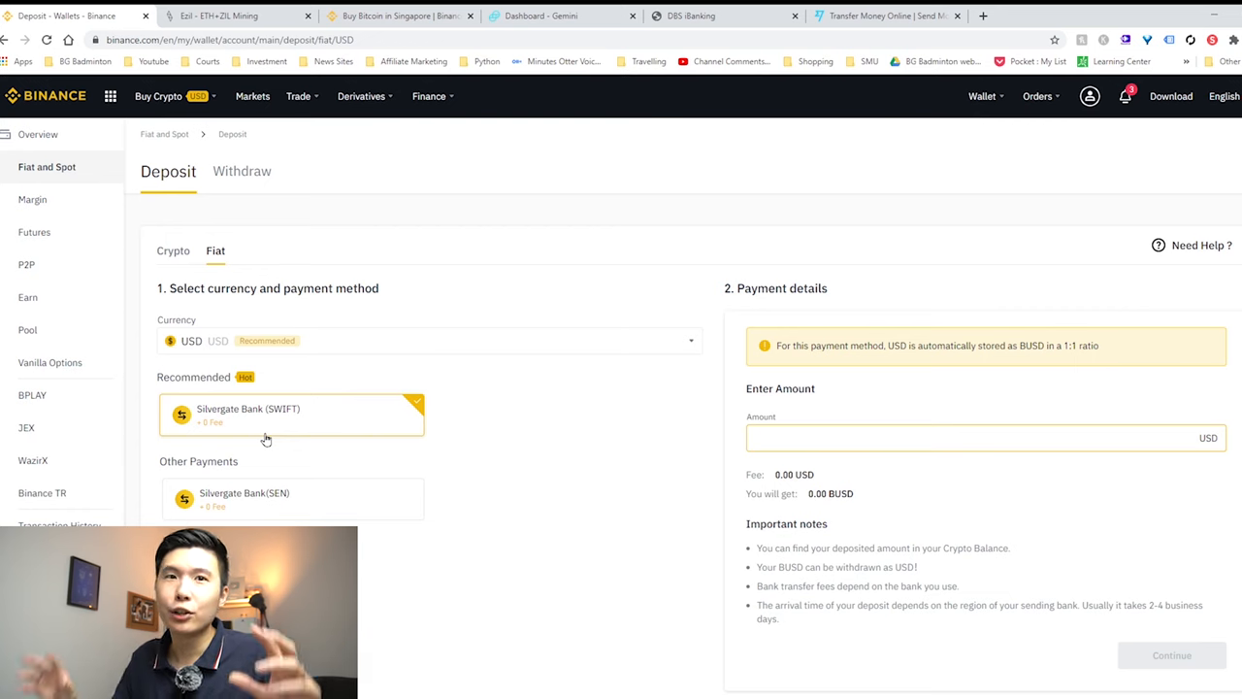
click(970, 437)
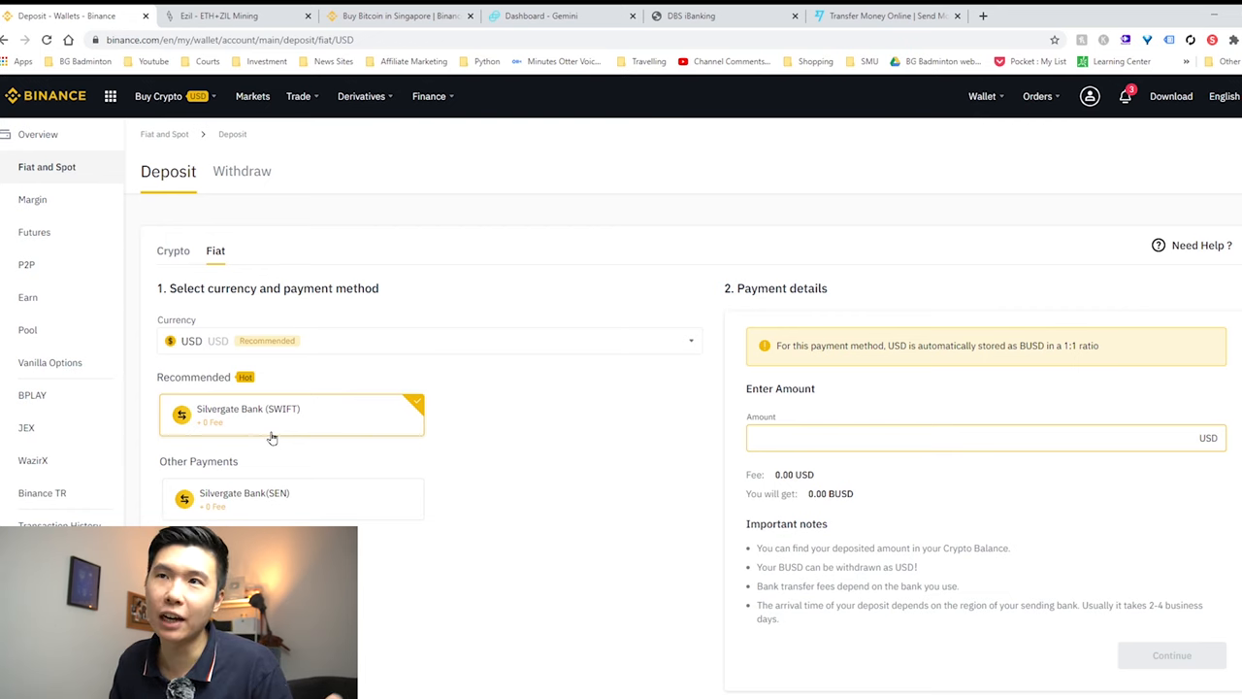
mouse_move(284, 437)
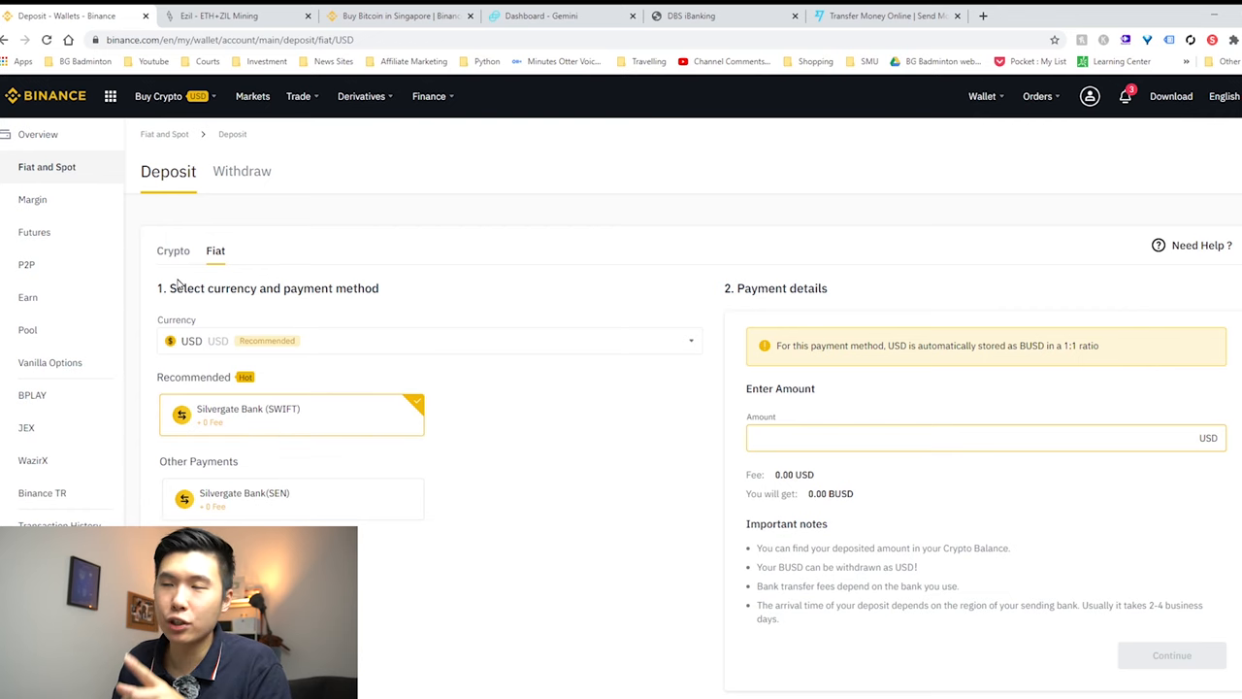
mouse_move(267, 426)
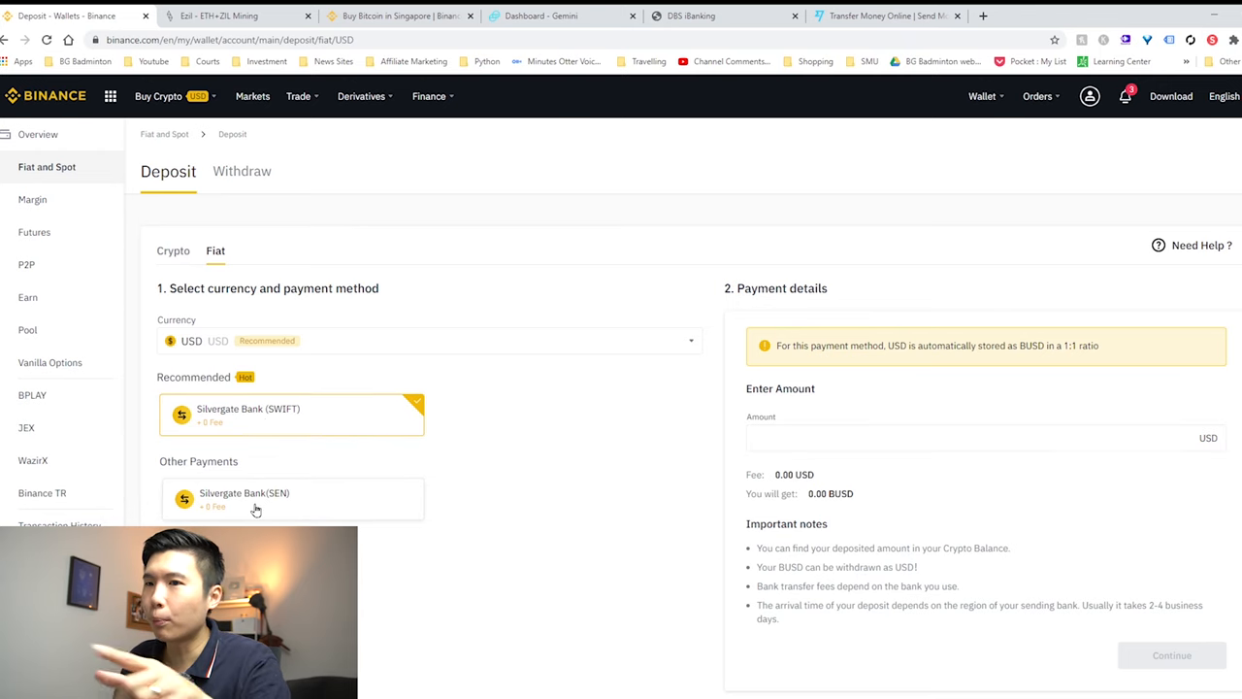
Enter a 1500 USD deposit amount and review the 0.00 fee and 1,500.00 BUSD.
click(291, 498)
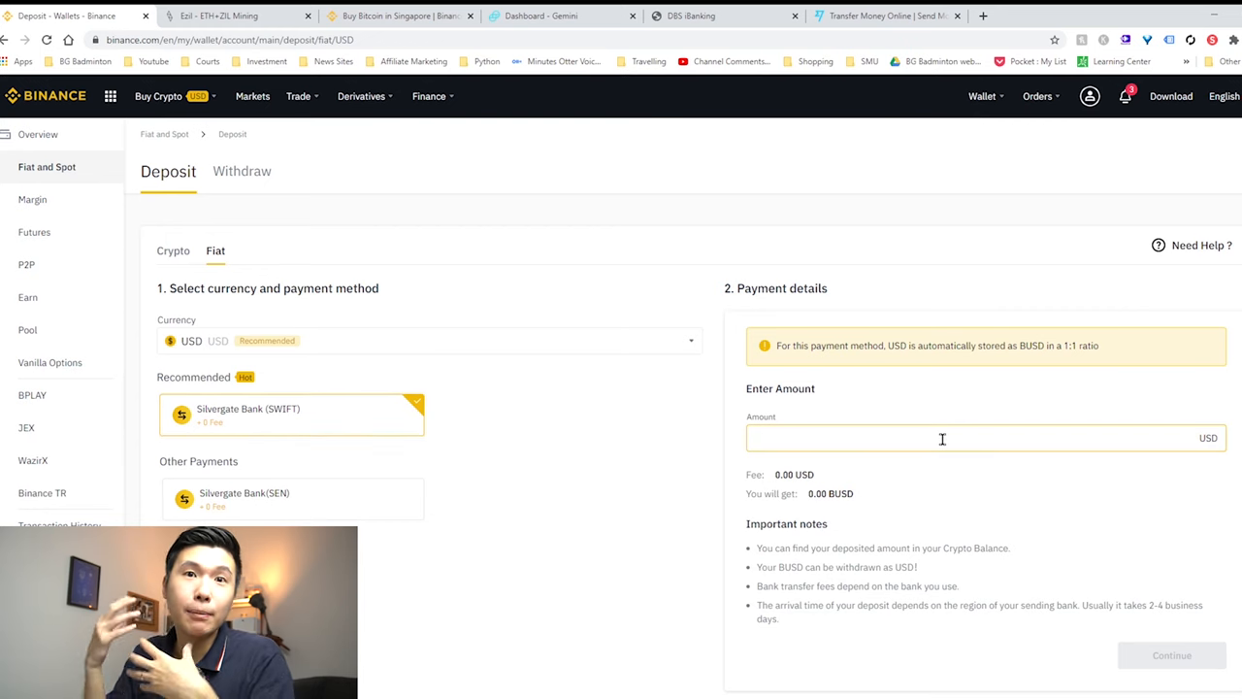
click(941, 437)
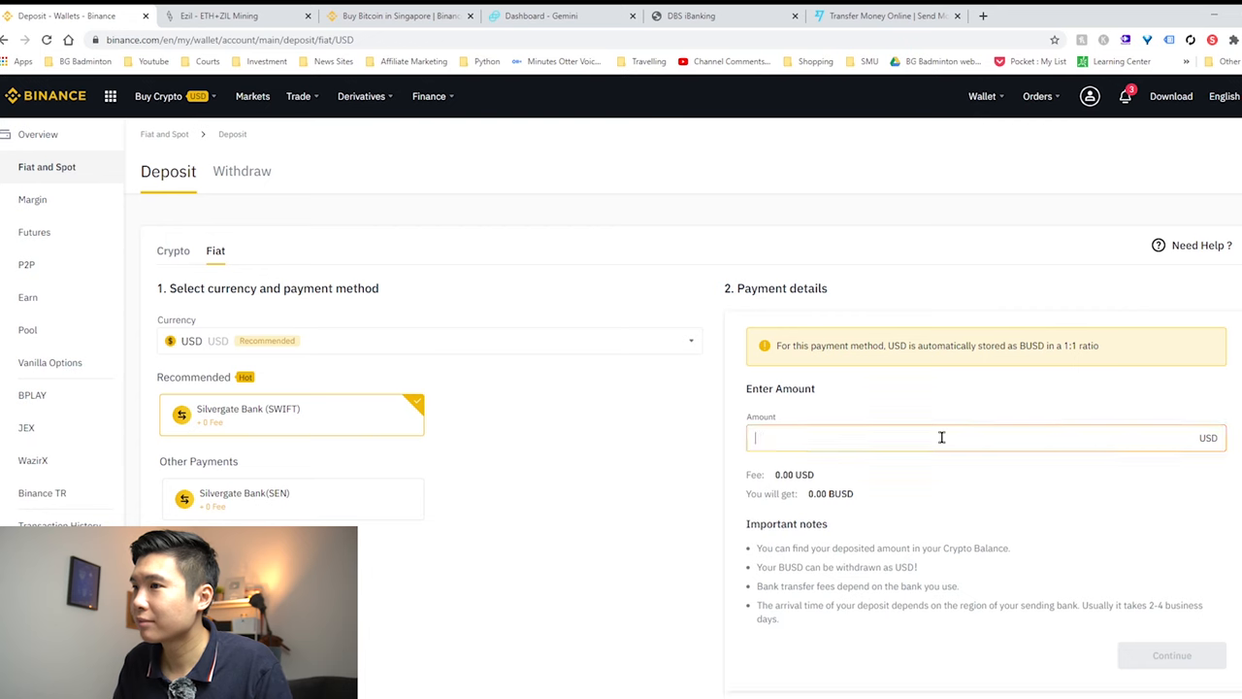
text(1500)
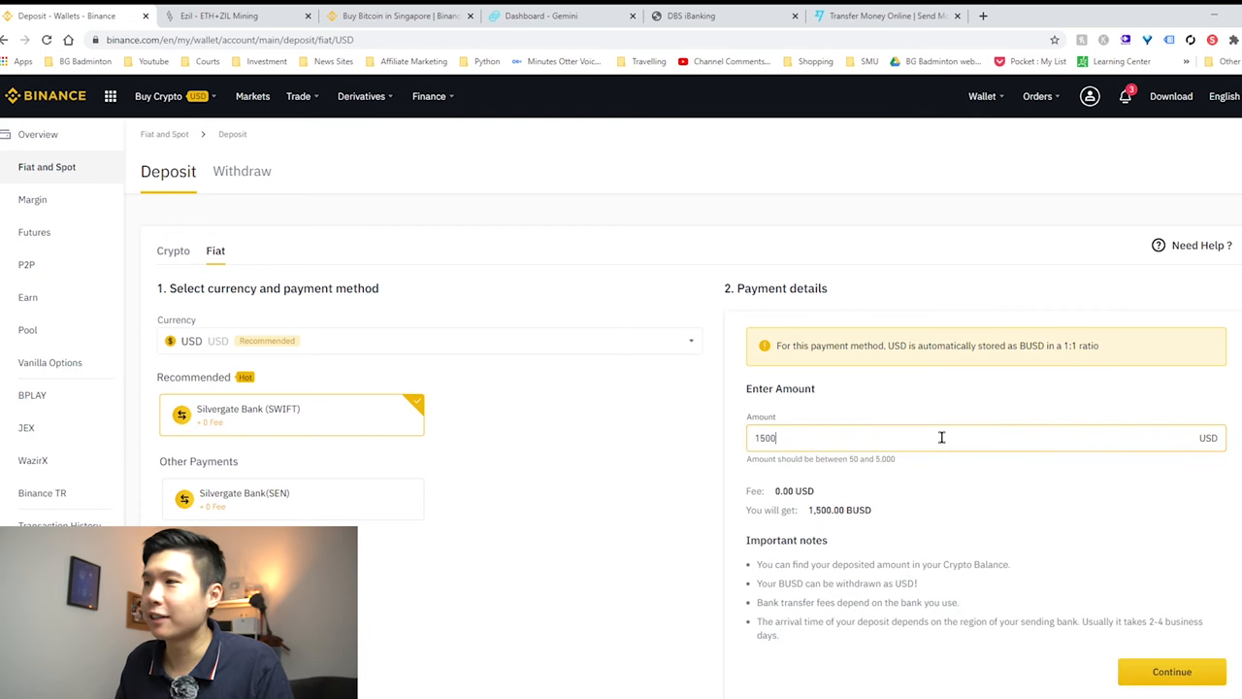
scroll(down, 3)
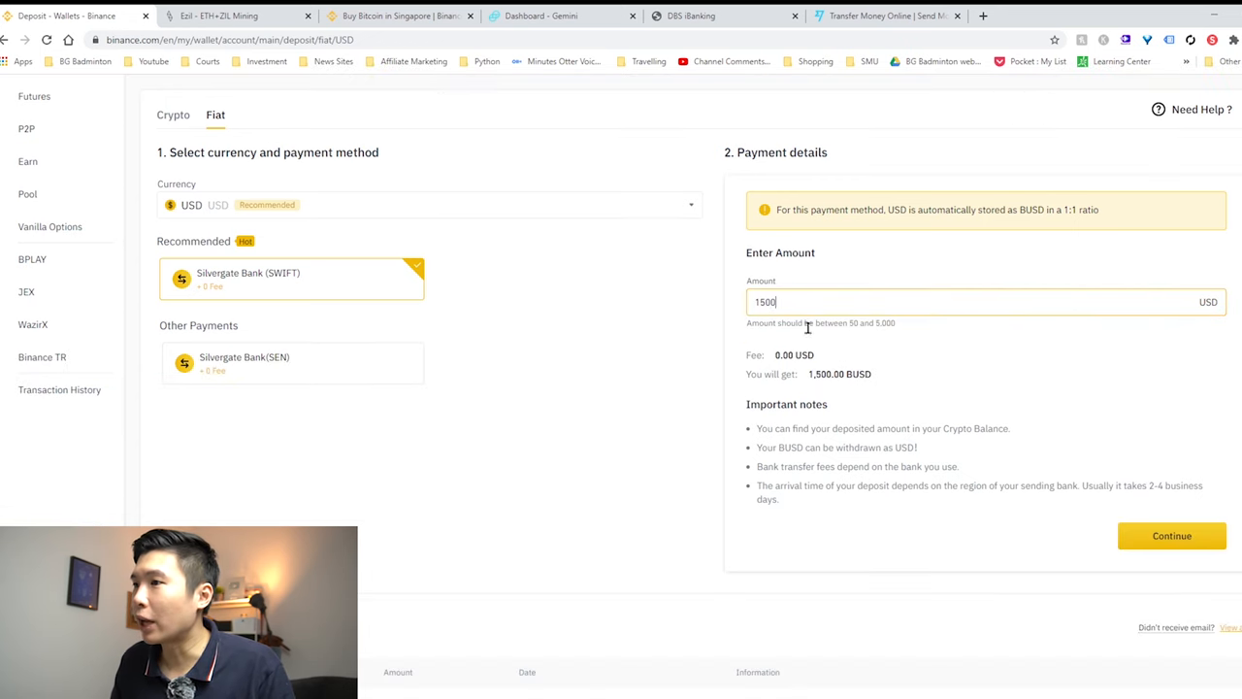
mouse_move(825, 356)
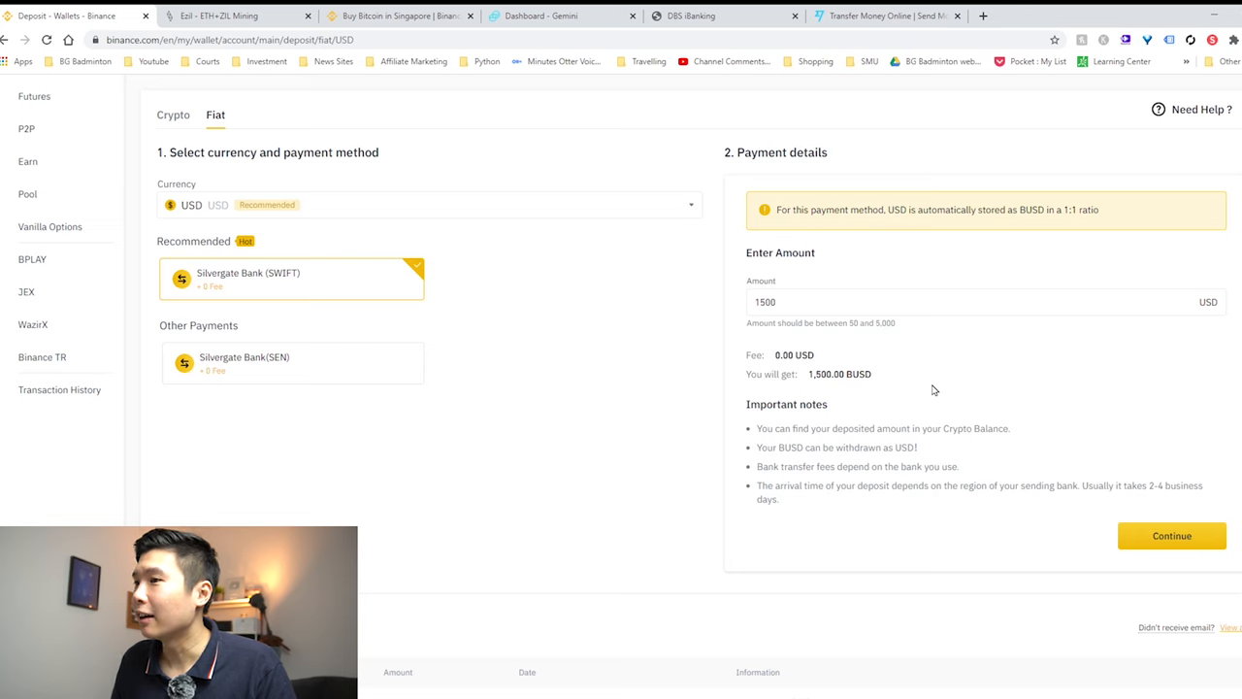
mouse_move(932, 398)
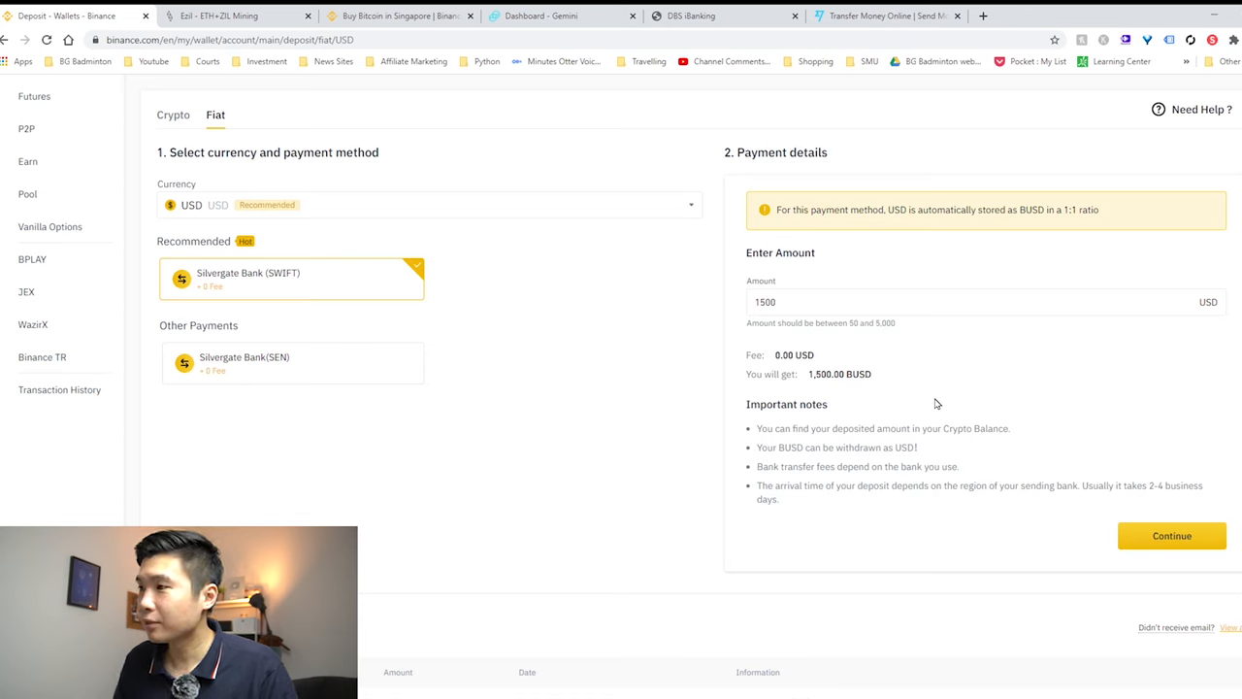
mouse_move(939, 407)
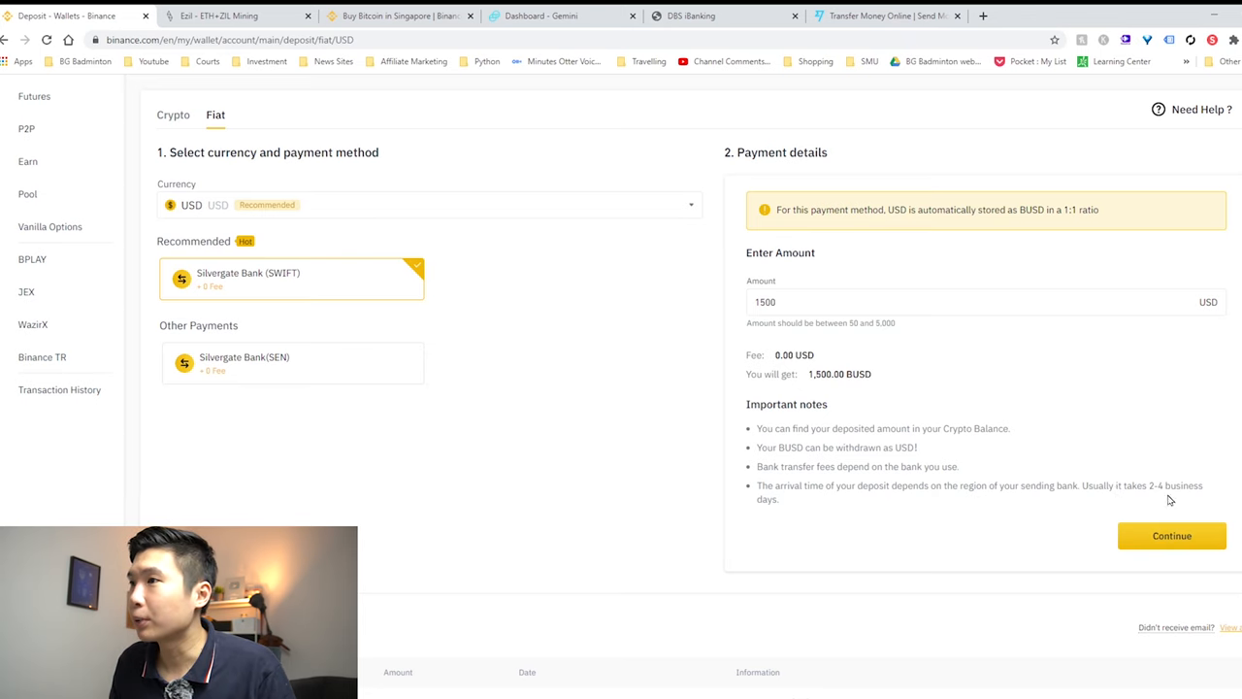
Proceed with the 1500 USD deposit, select the reference code and acknowledge the requirements notice.
click(1171, 536)
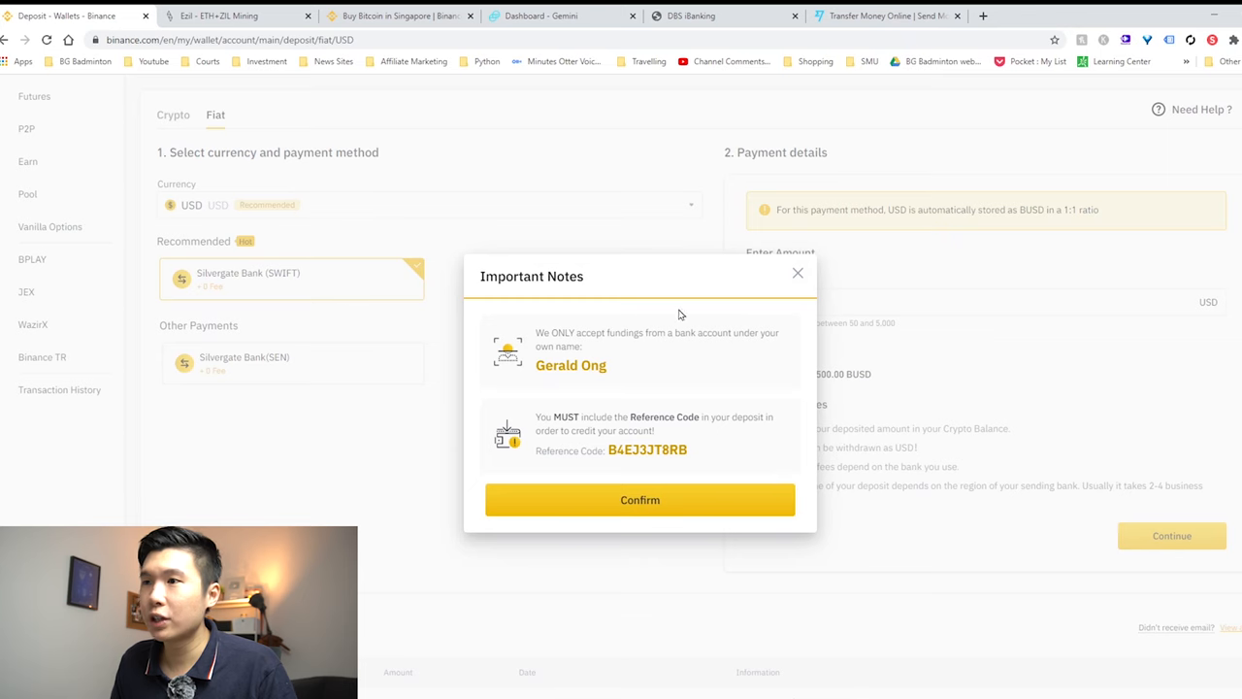
drag(655, 450, 687, 450)
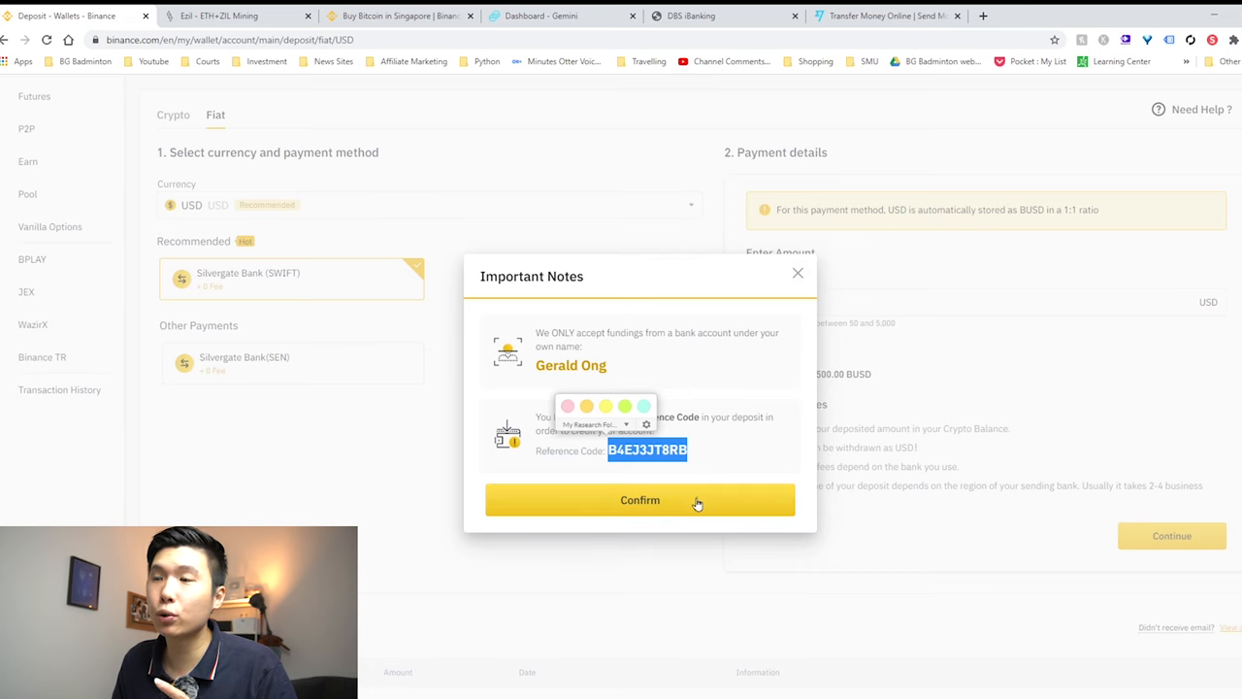
mouse_move(695, 504)
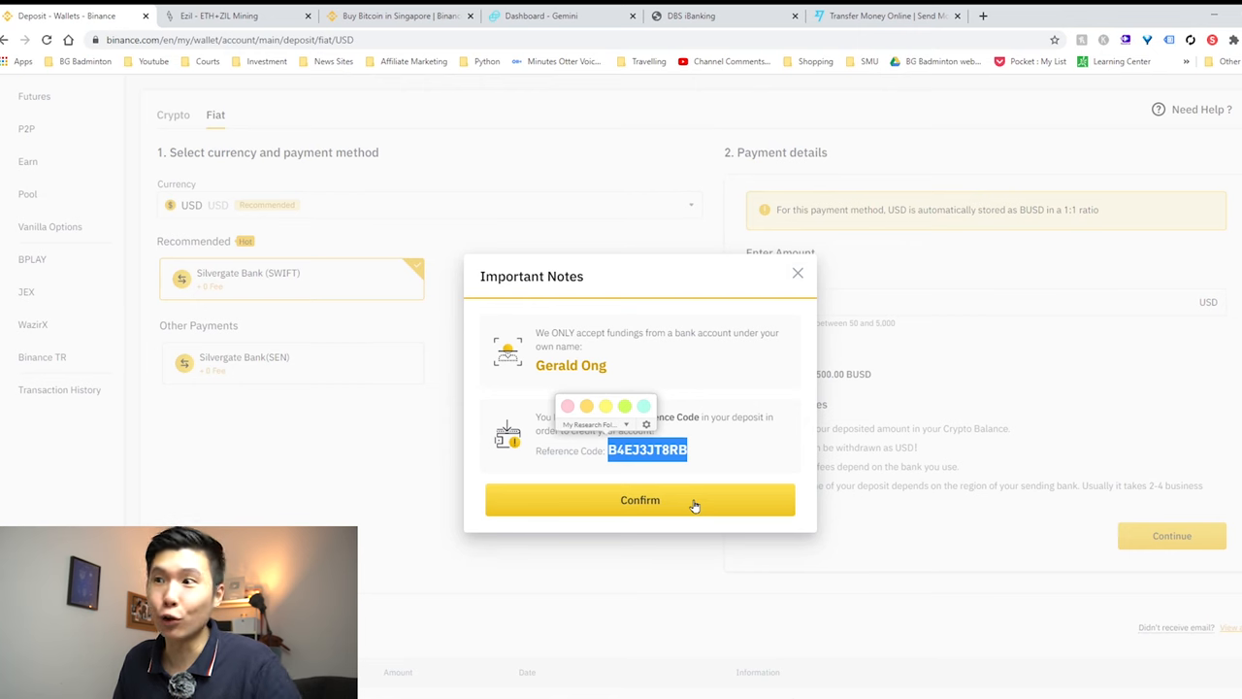
click(639, 499)
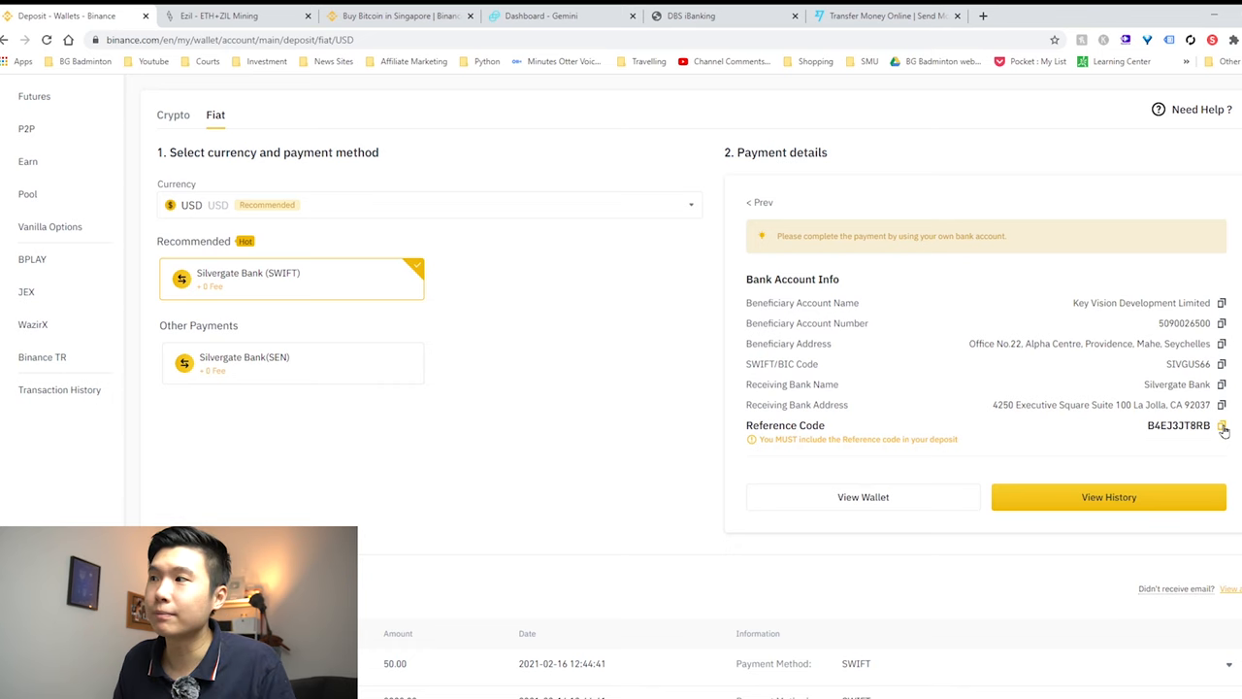
Enter Key Vision Development Limited as recipient, checking Binance's Seychelles beneficiary address.
click(691, 16)
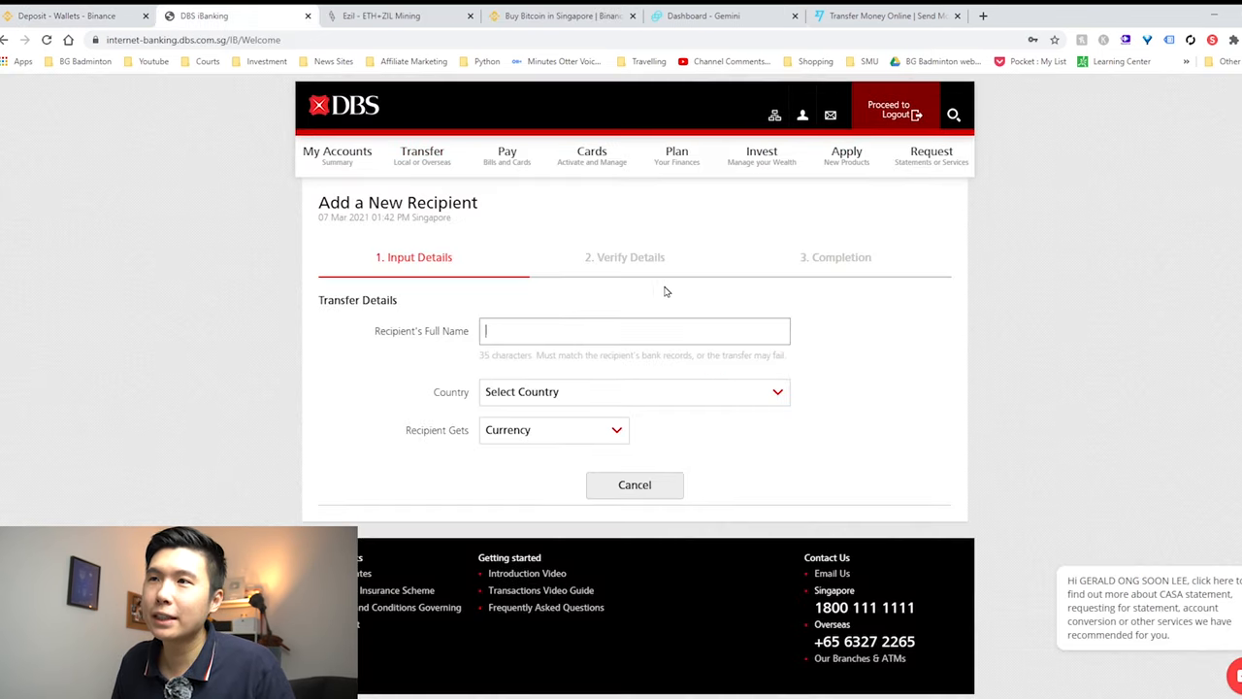
click(422, 151)
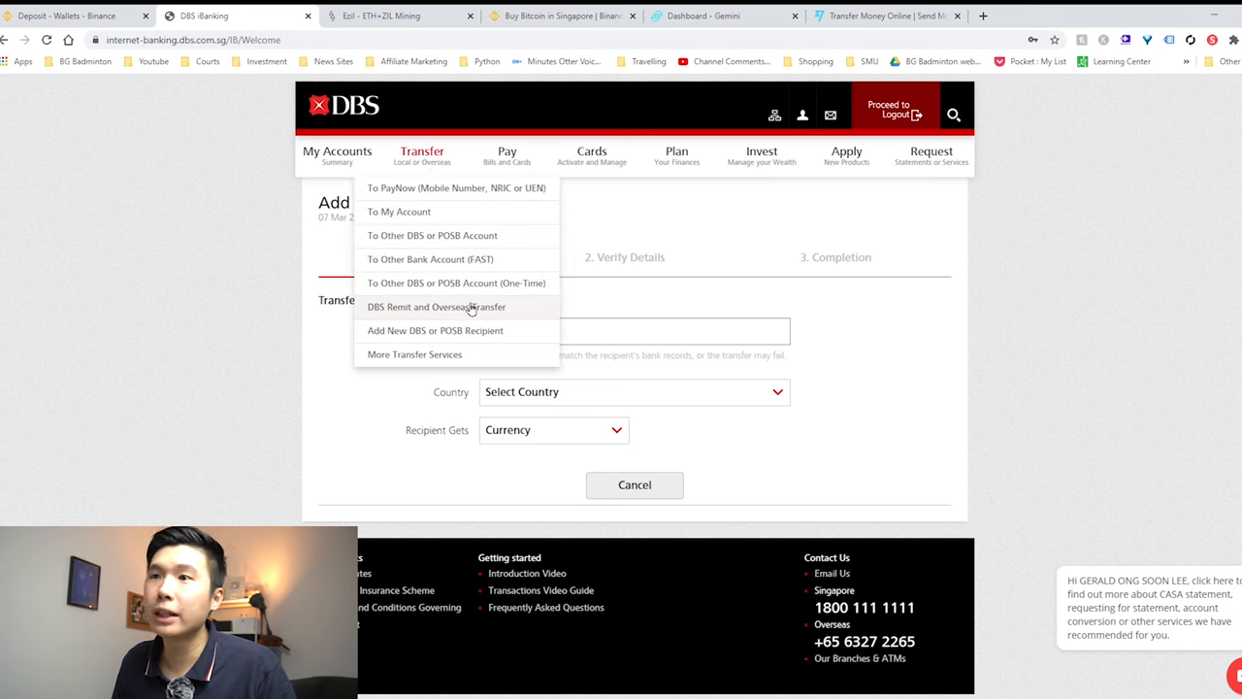
mouse_move(470, 309)
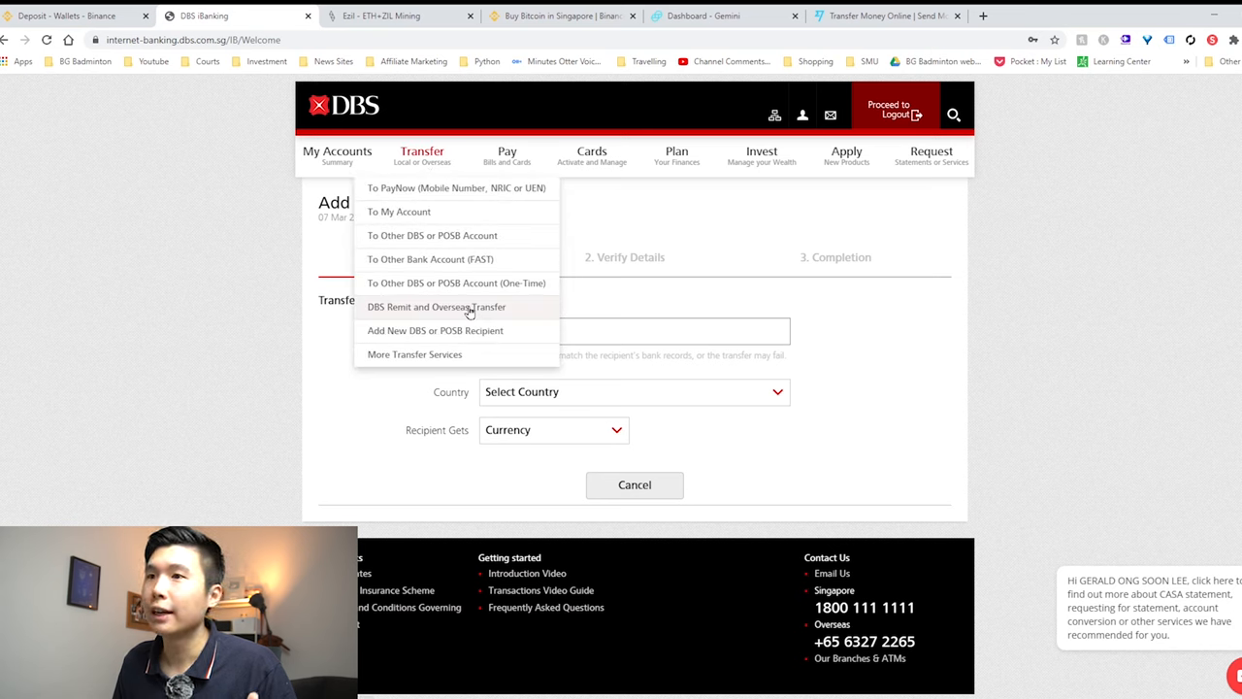
click(635, 331)
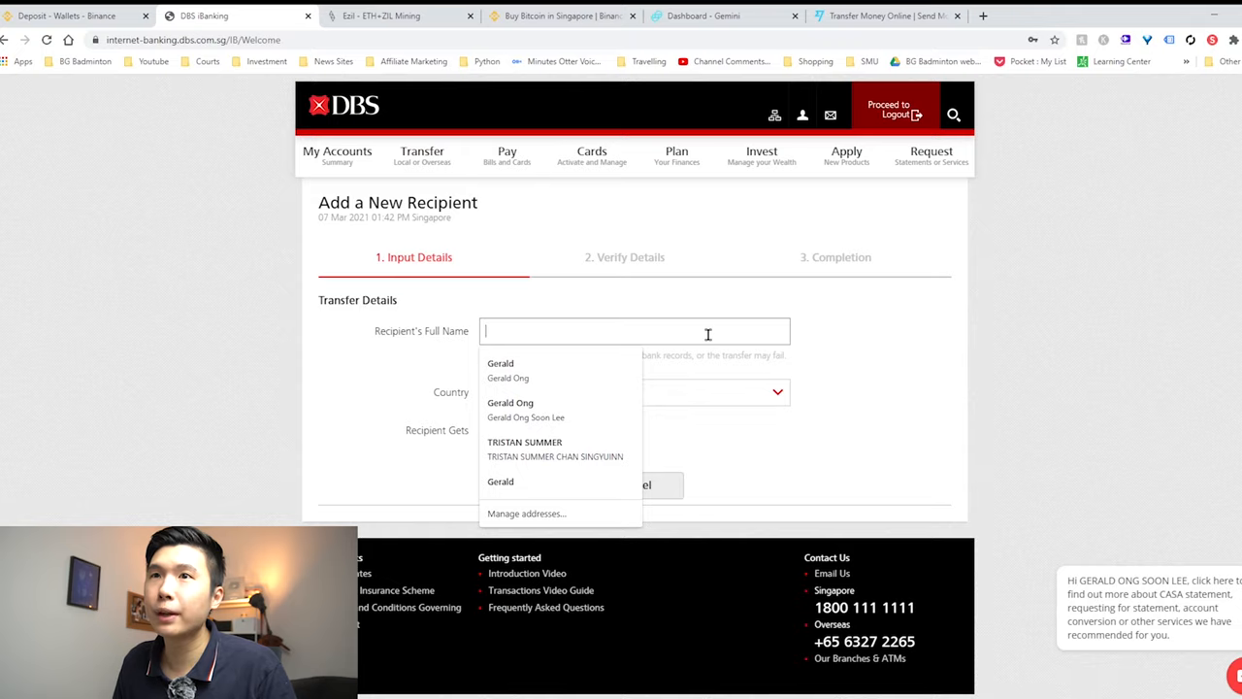
click(72, 15)
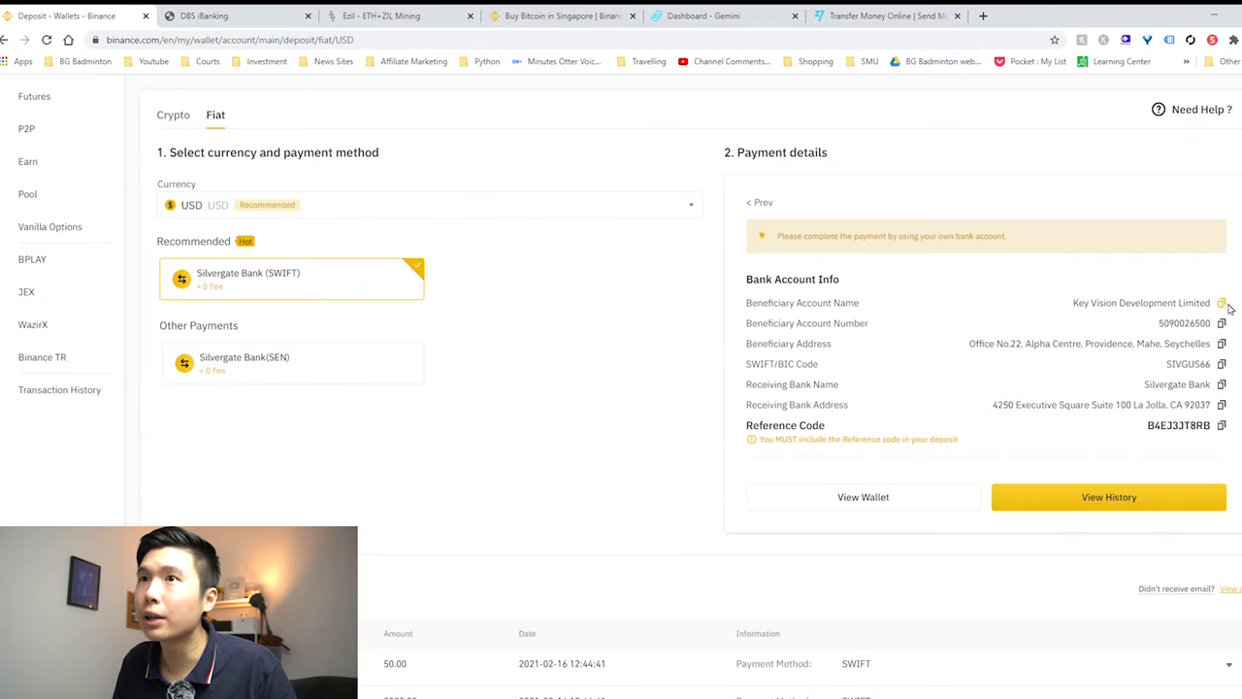
click(238, 16)
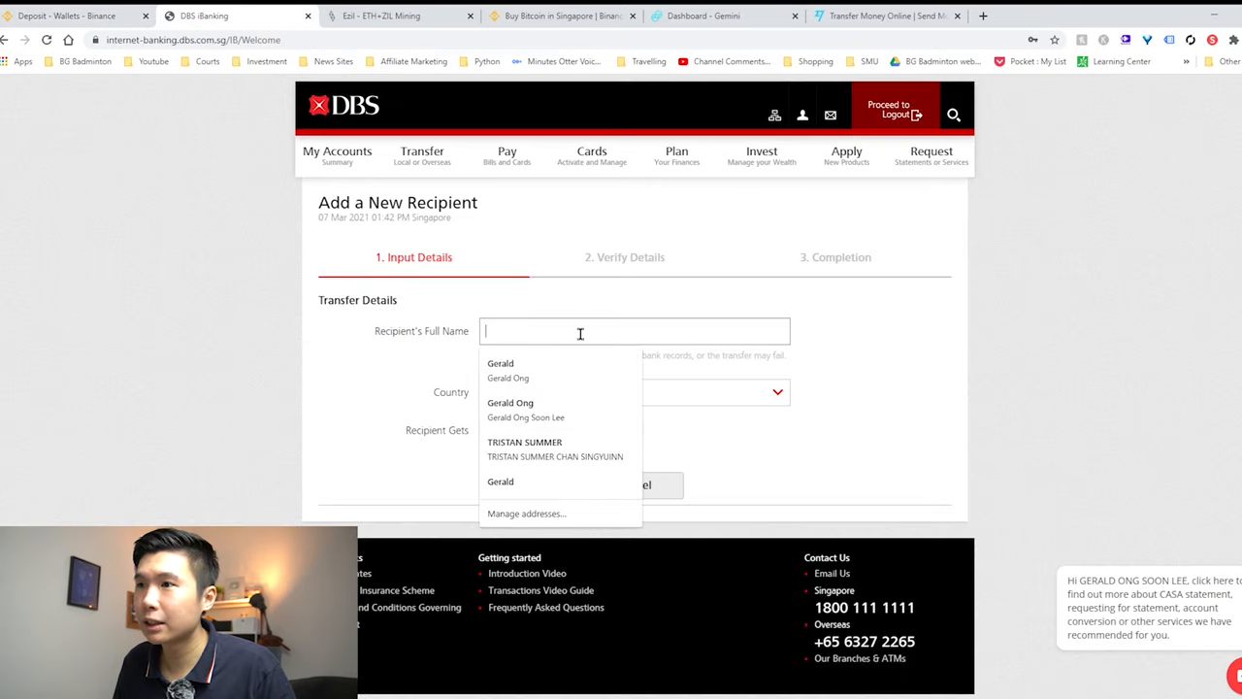
click(75, 15)
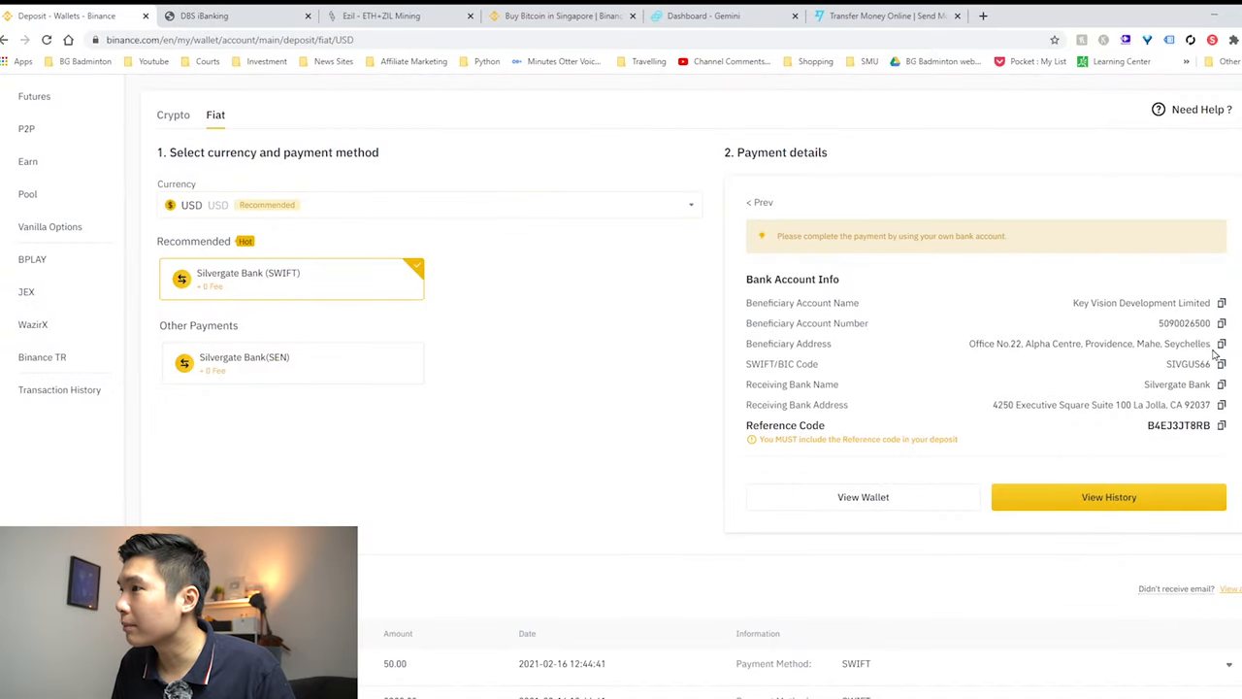
double_click(1188, 344)
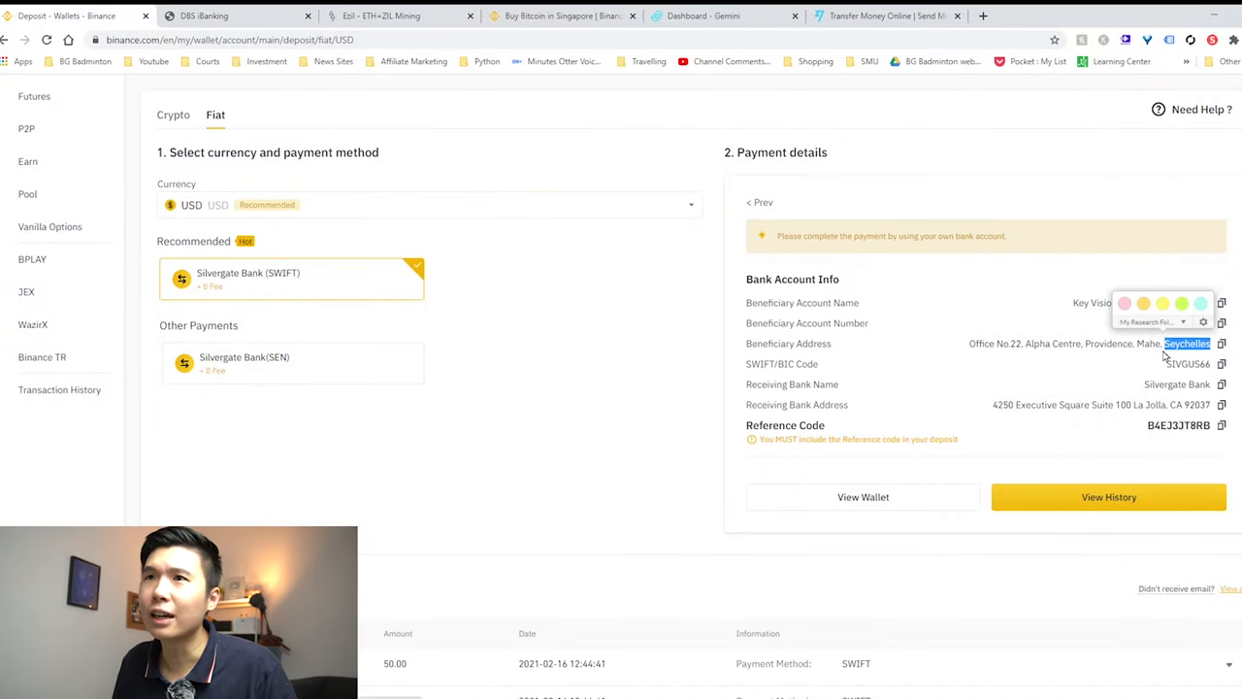
click(204, 16)
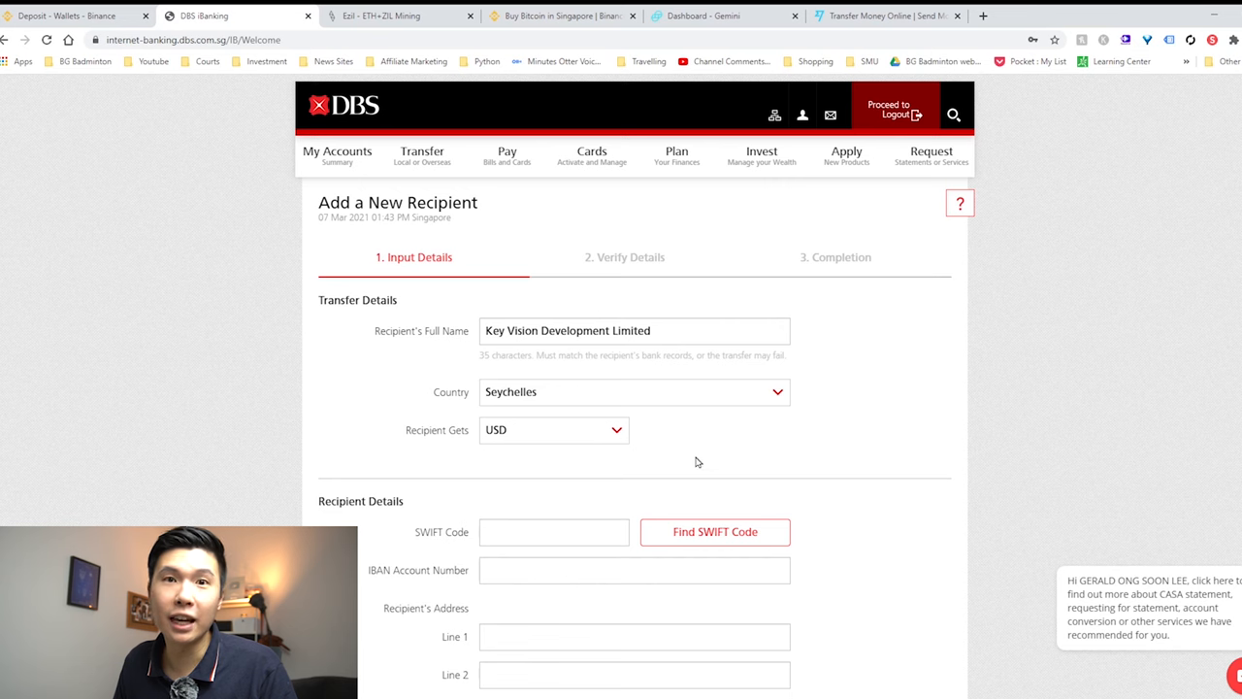
mouse_move(827, 411)
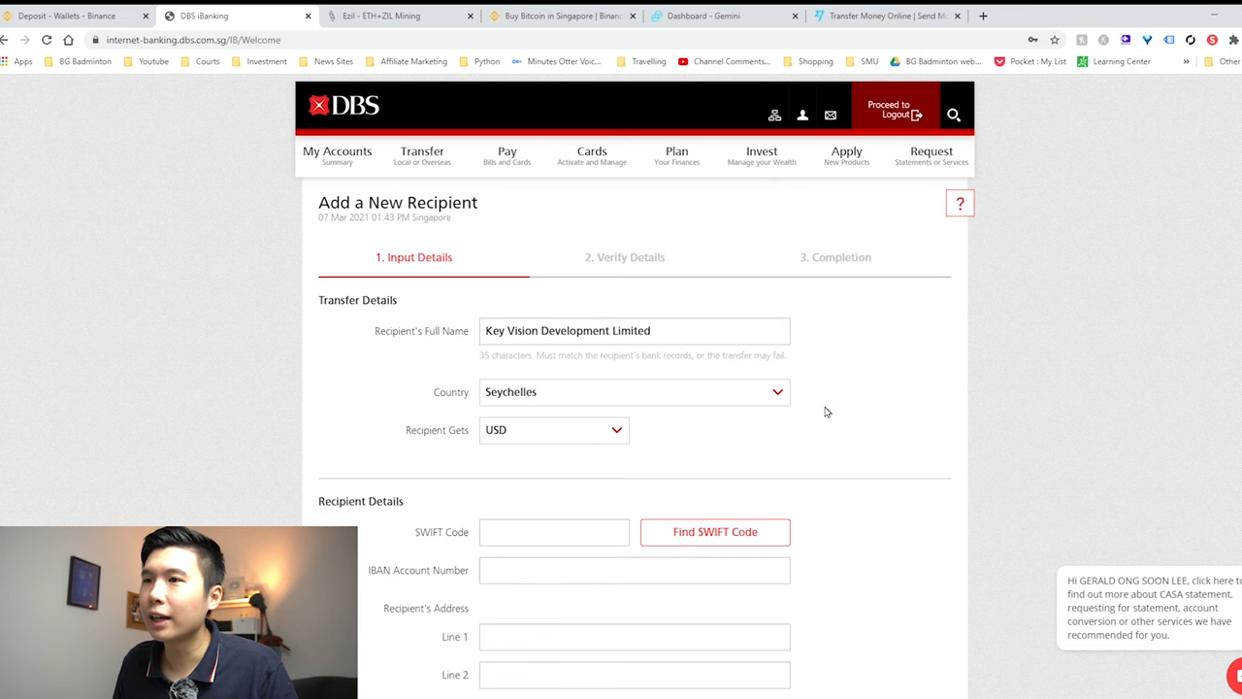
Copy the SWIFT/BIC code SIVGUS66 from Binance's deposit details for the recipient form.
scroll(down, 3)
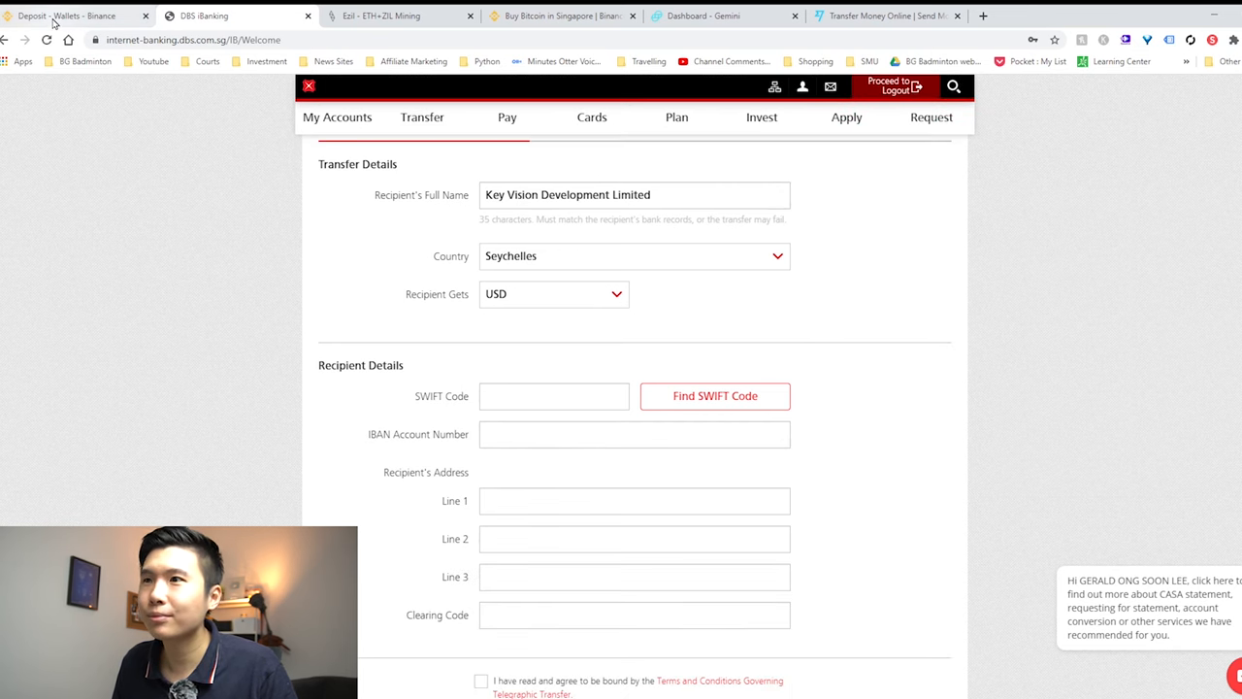
click(73, 16)
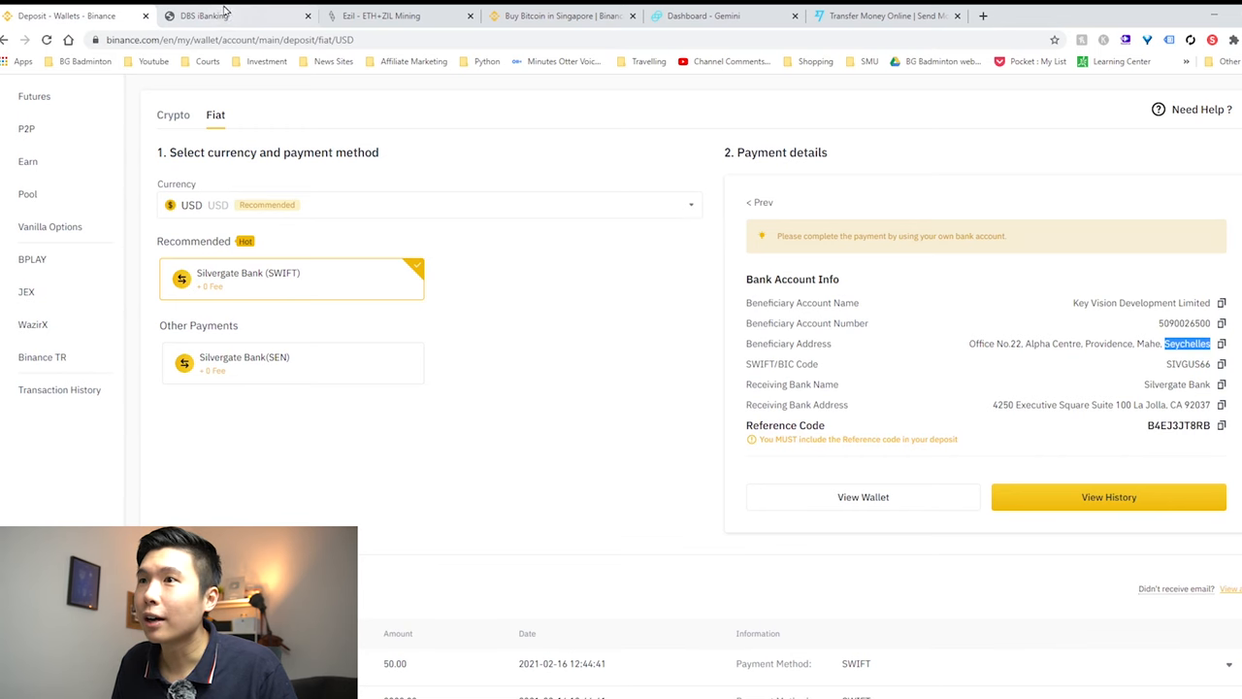
click(238, 16)
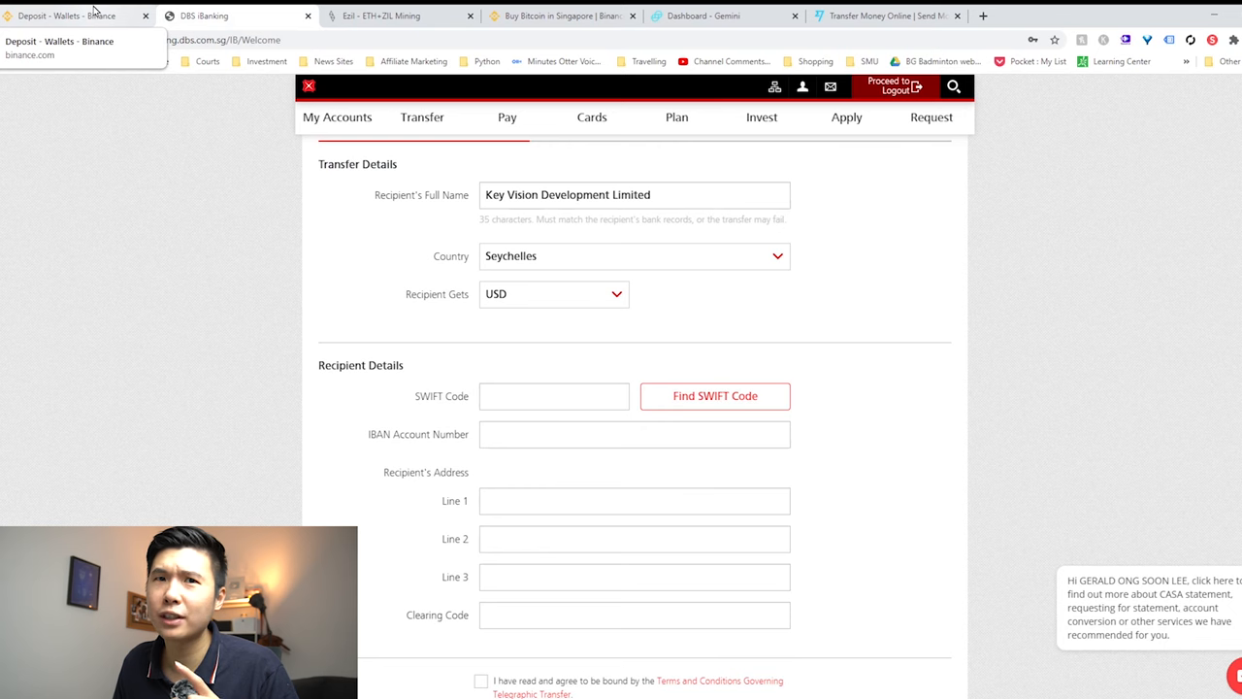
click(73, 16)
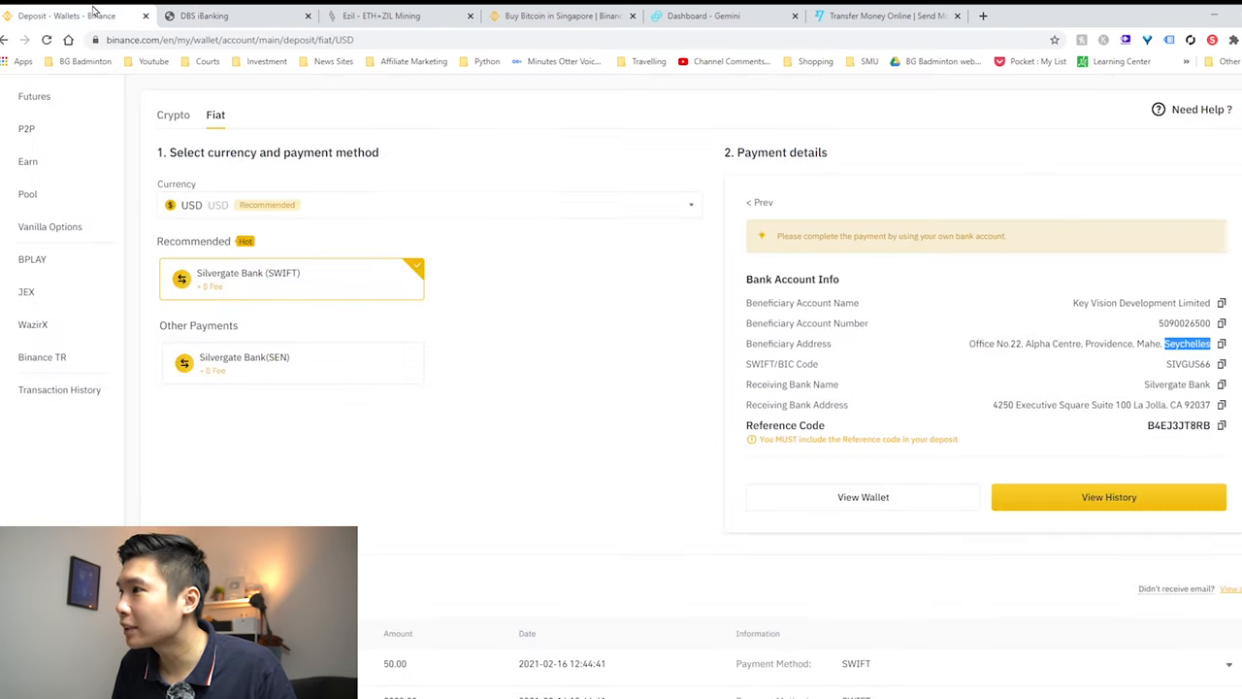
click(1222, 344)
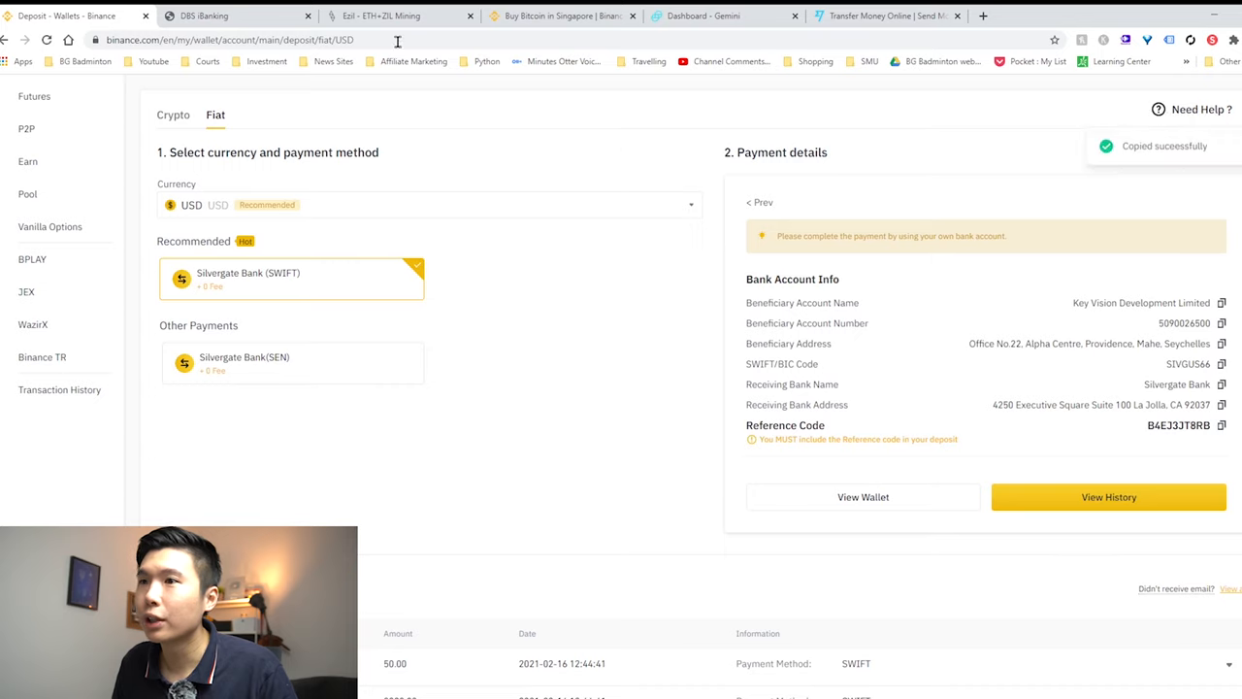
click(233, 16)
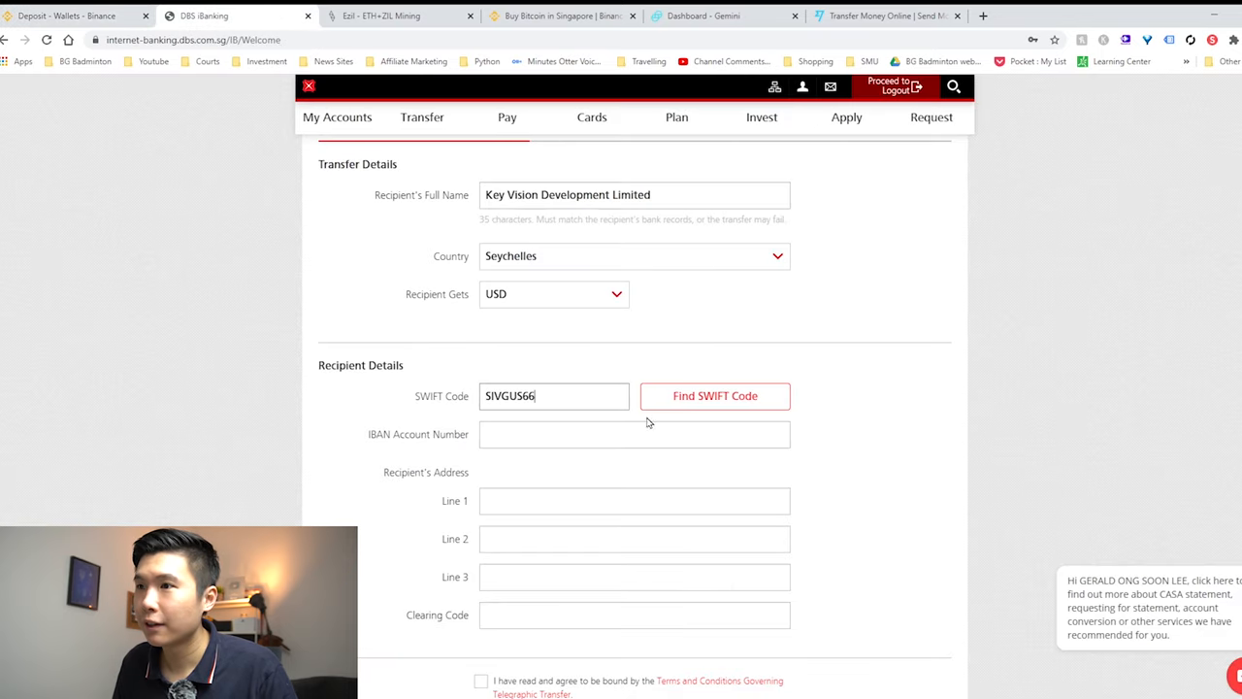
click(73, 15)
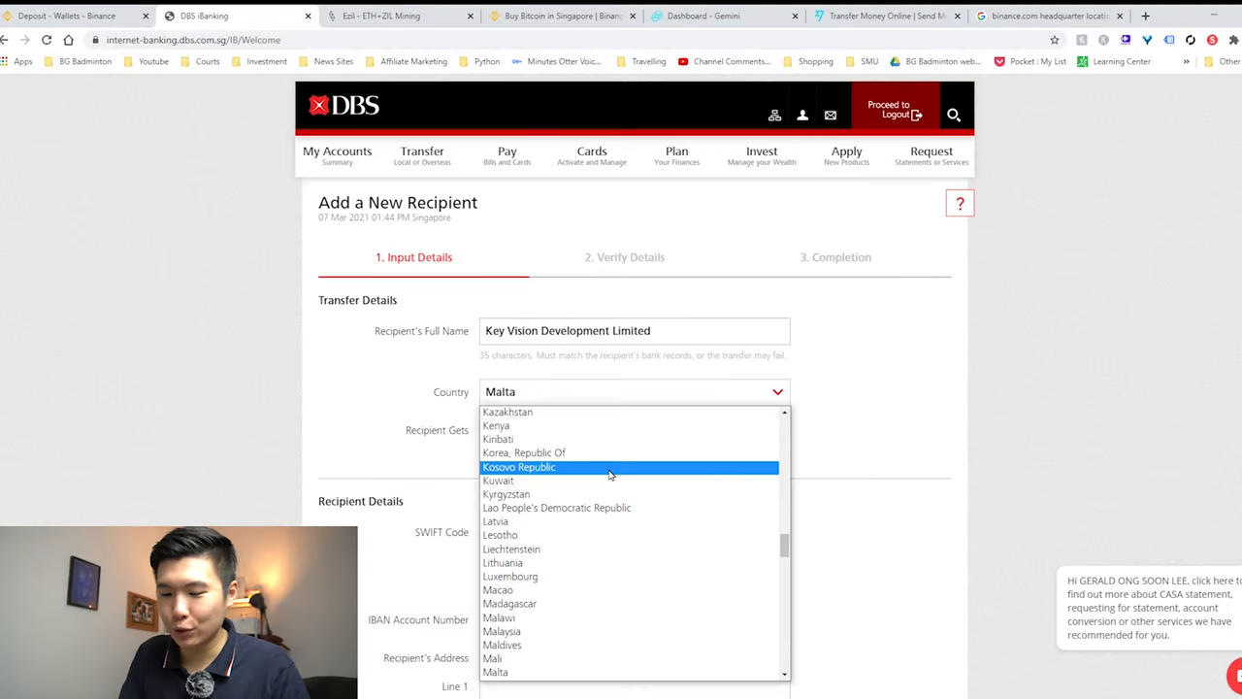
Set the recipient country to United States and check the SWIFT code on Binance.
click(519, 673)
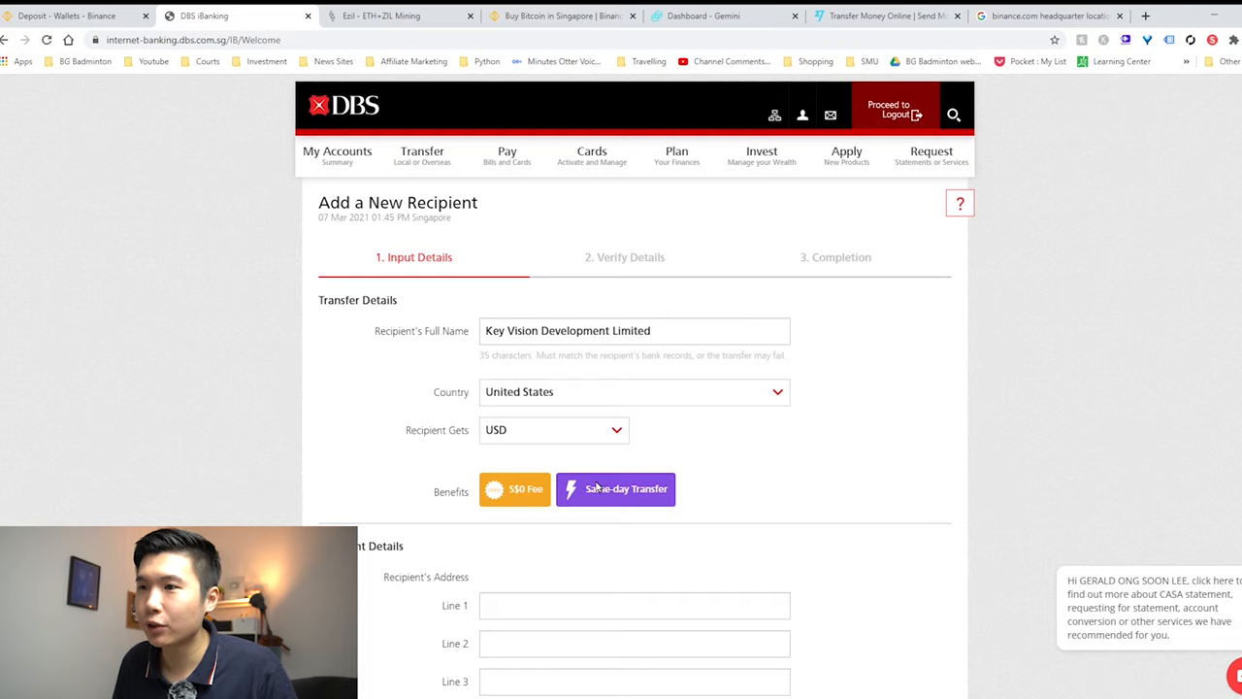
scroll(down, 3)
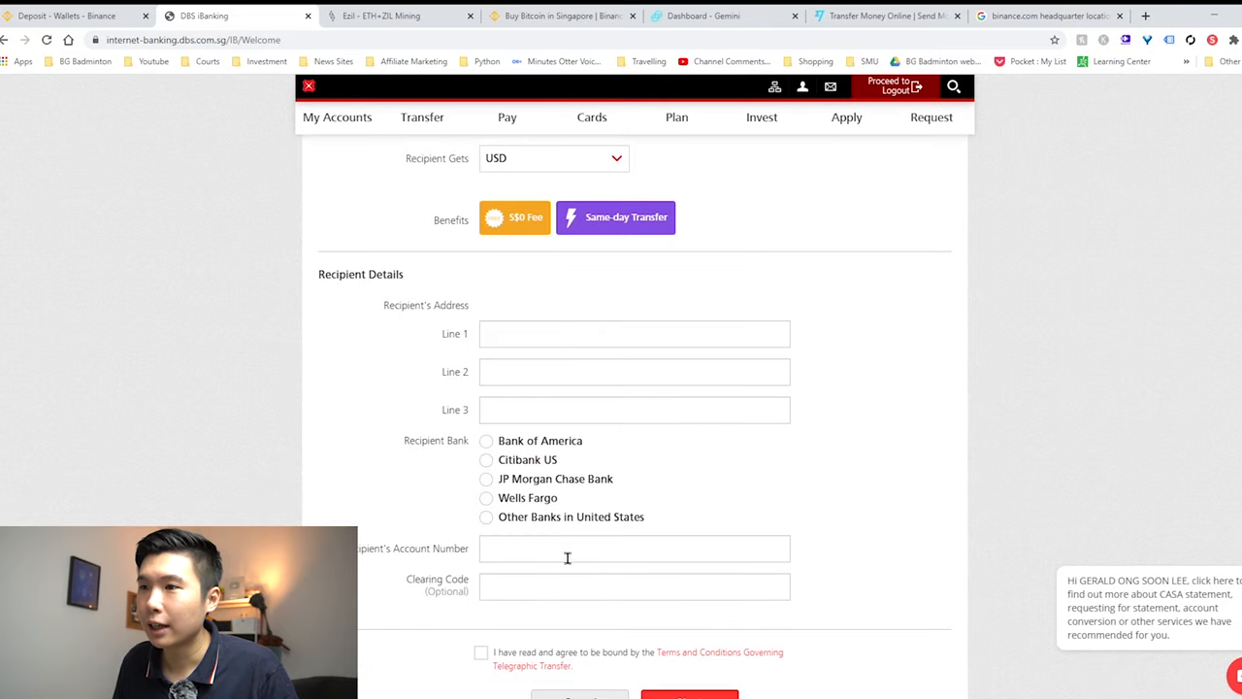
click(485, 517)
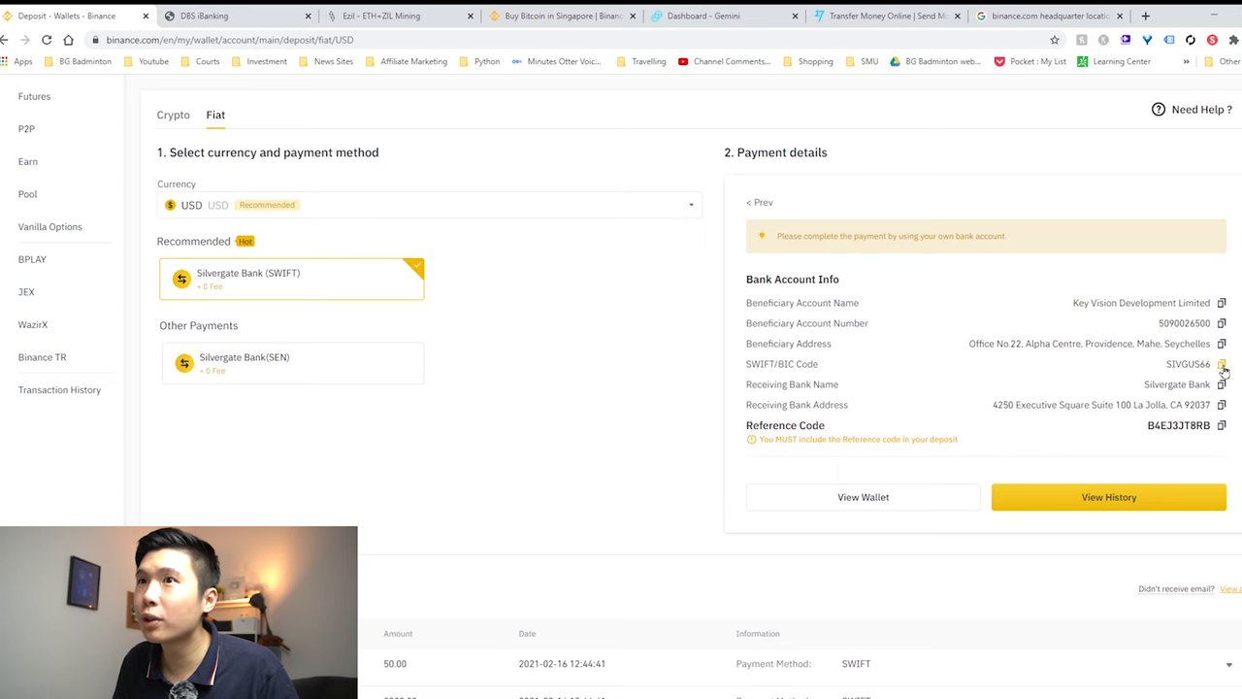
click(238, 15)
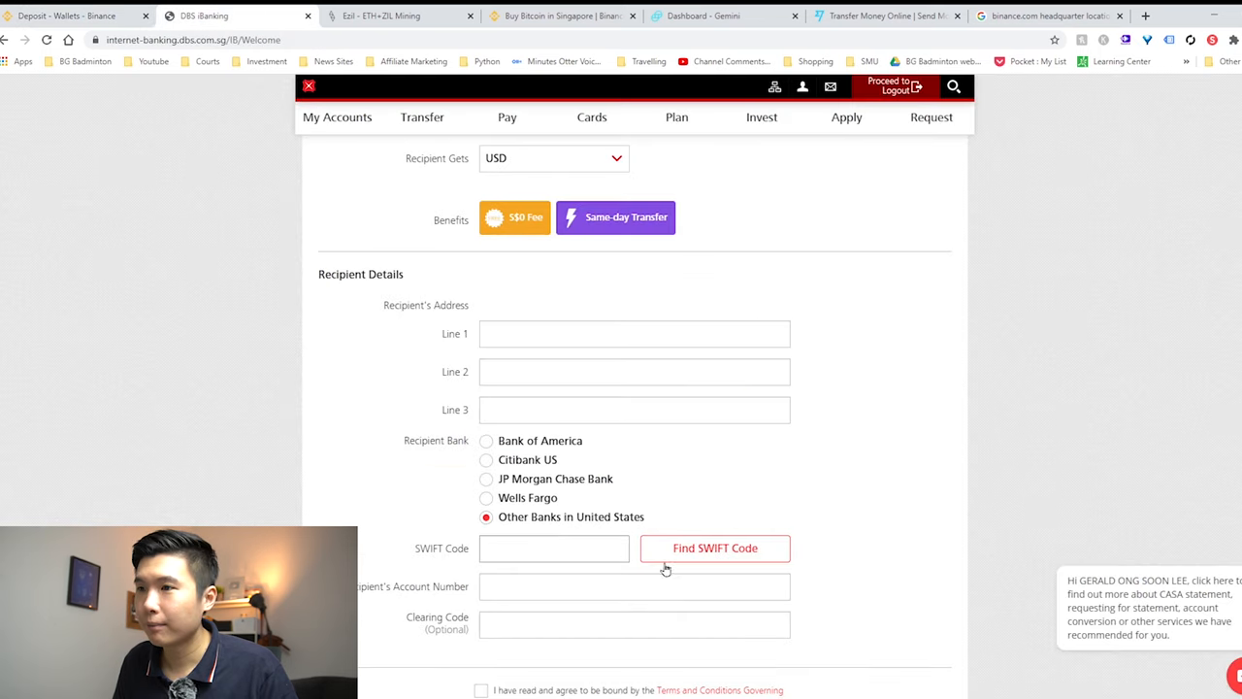
Look up Silvergate Bank among US banks and select SWIFT code SIVGUS66XXX.
click(716, 548)
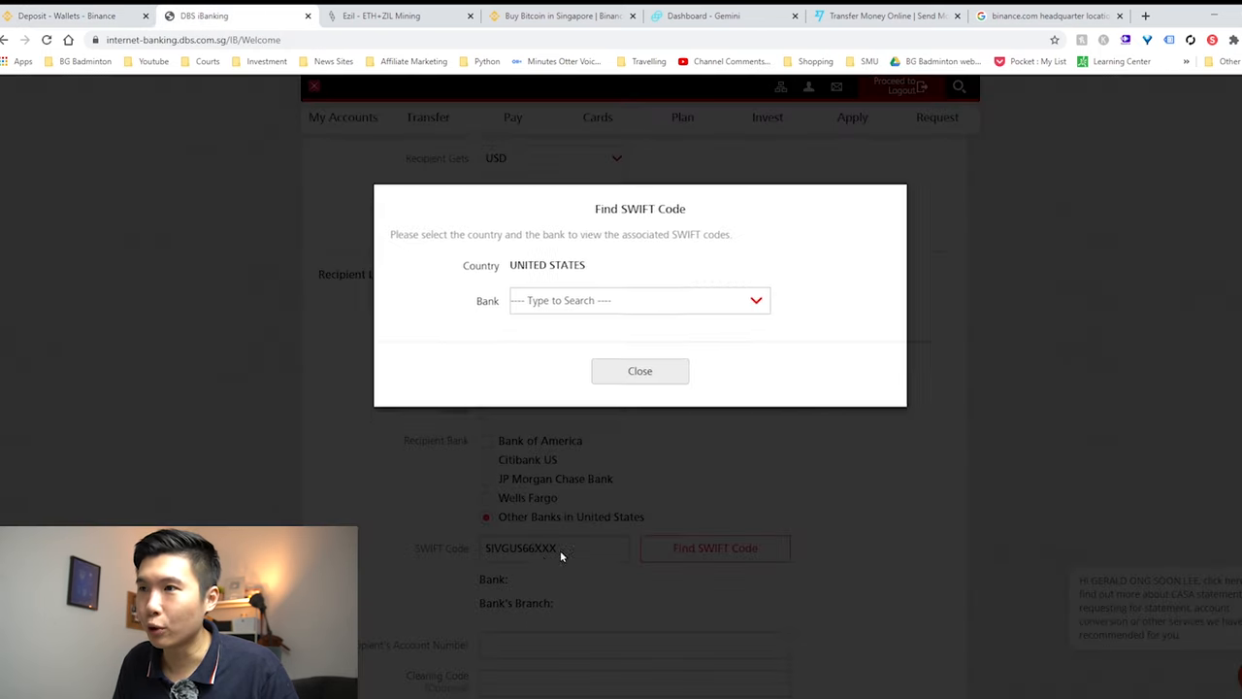
click(639, 299)
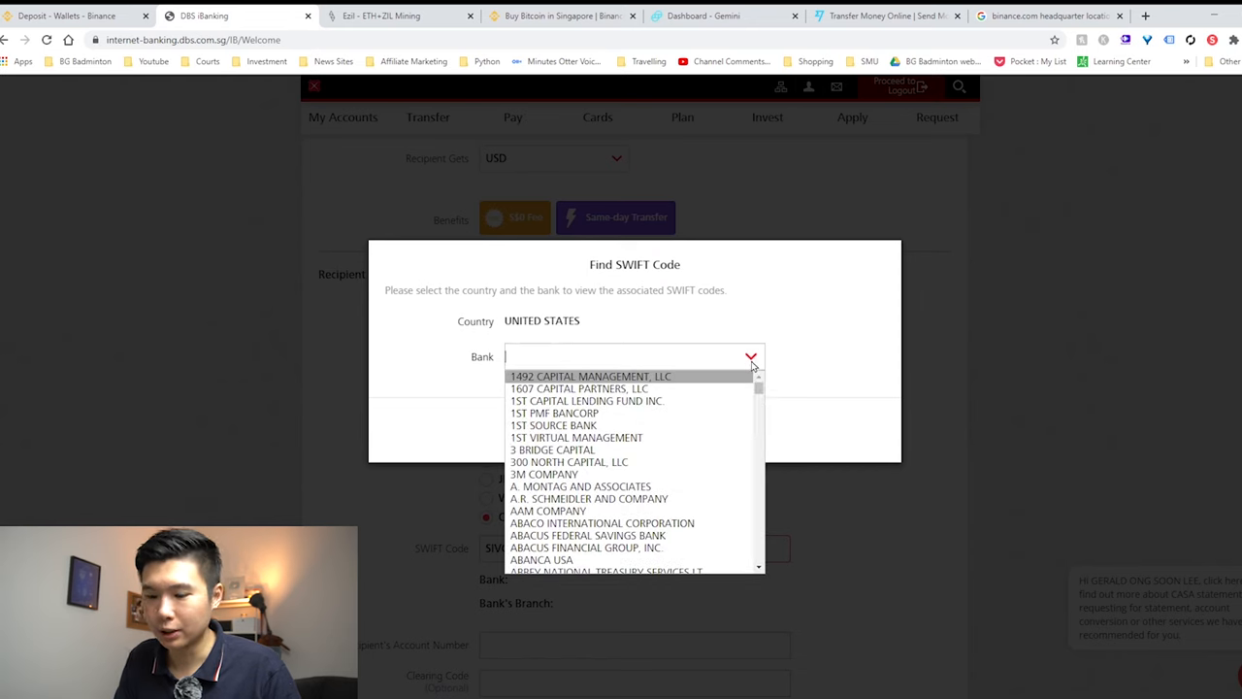
text(silv)
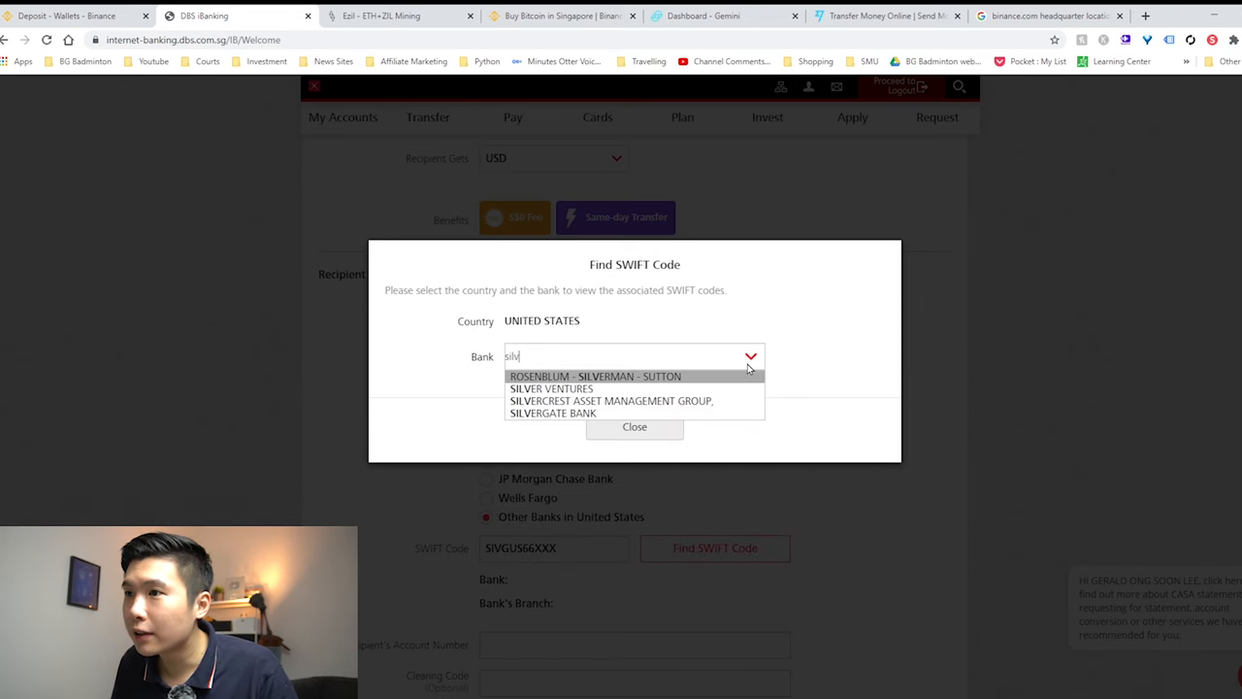
click(551, 412)
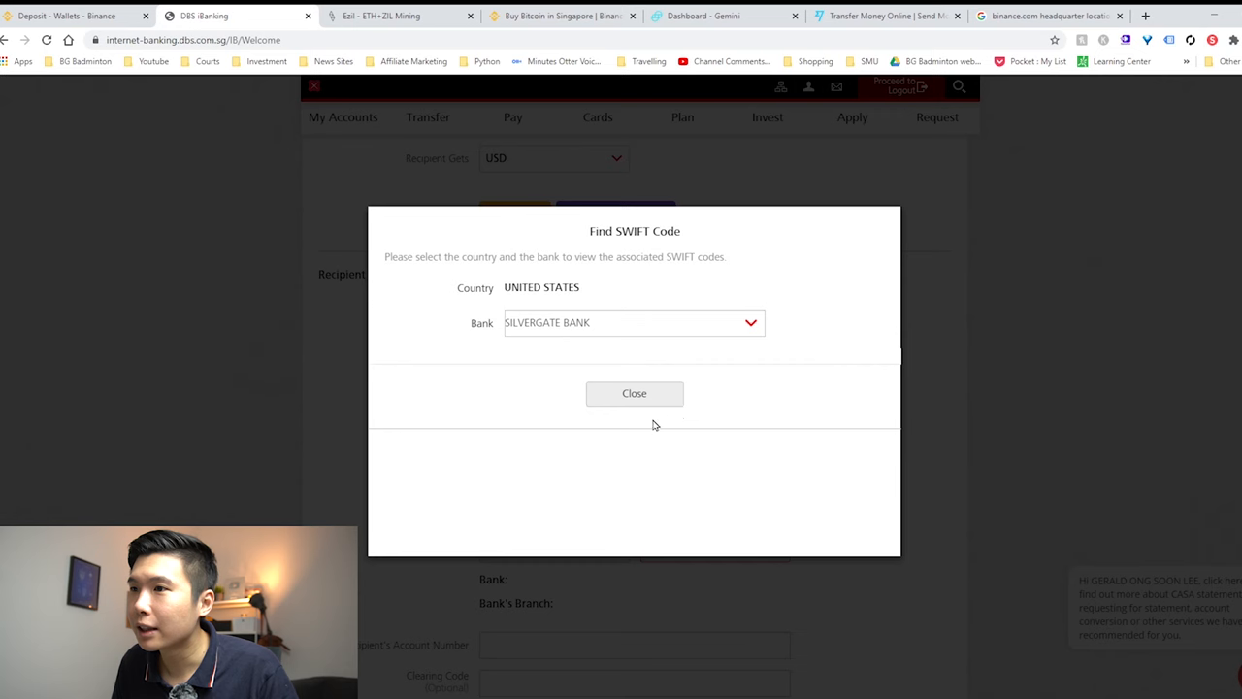
click(634, 323)
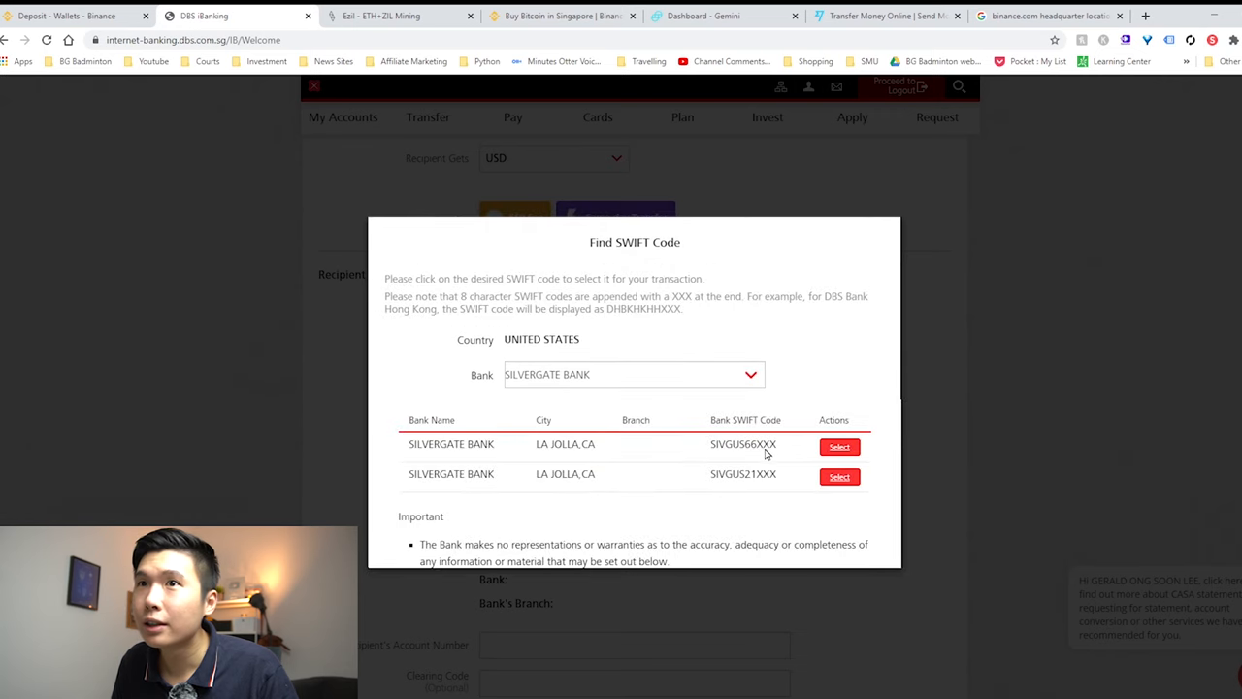
click(75, 15)
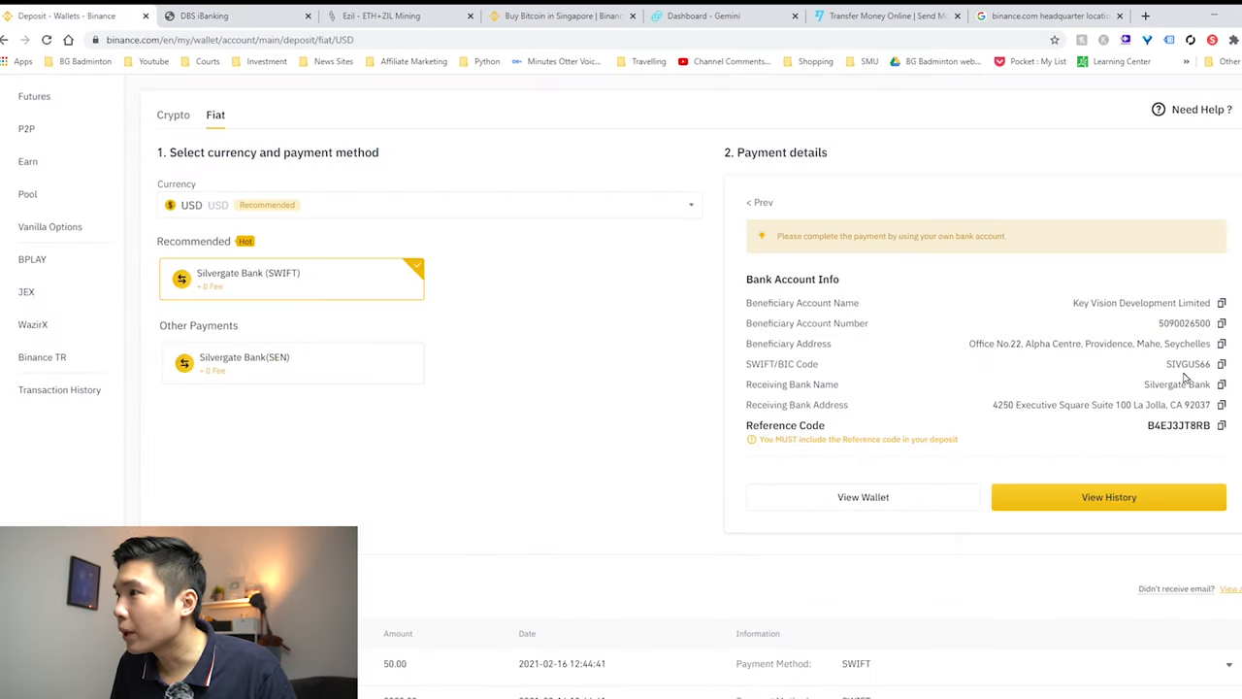
click(237, 15)
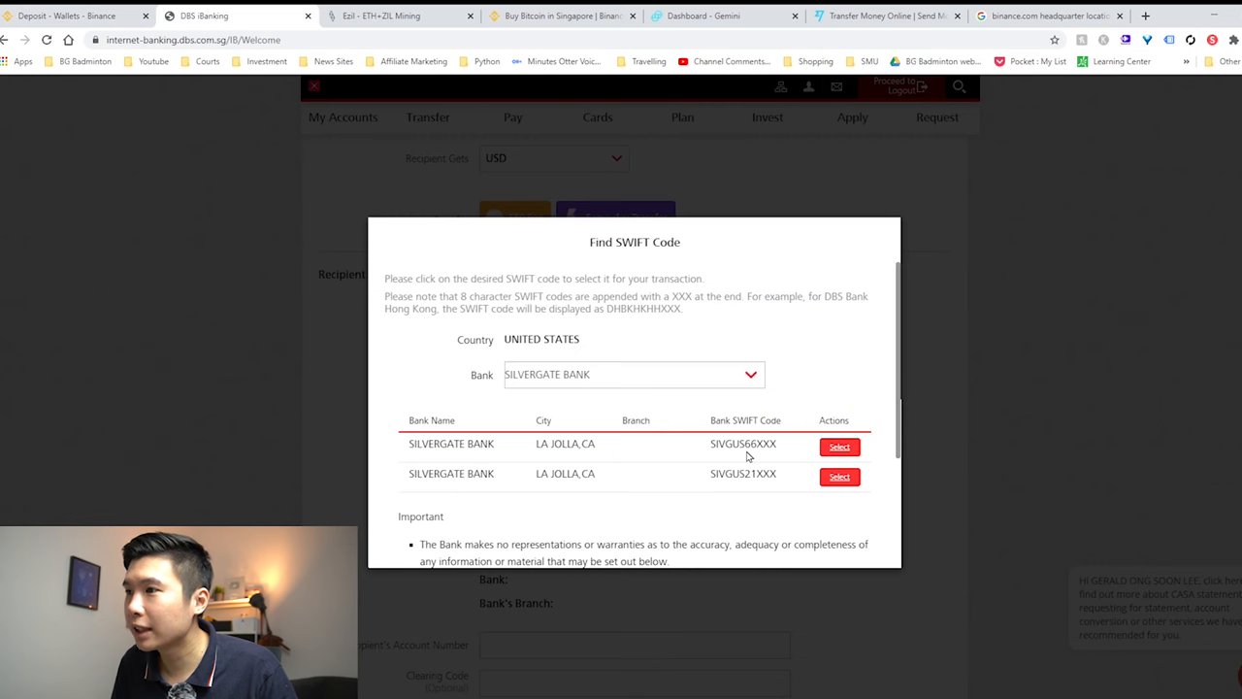
click(838, 446)
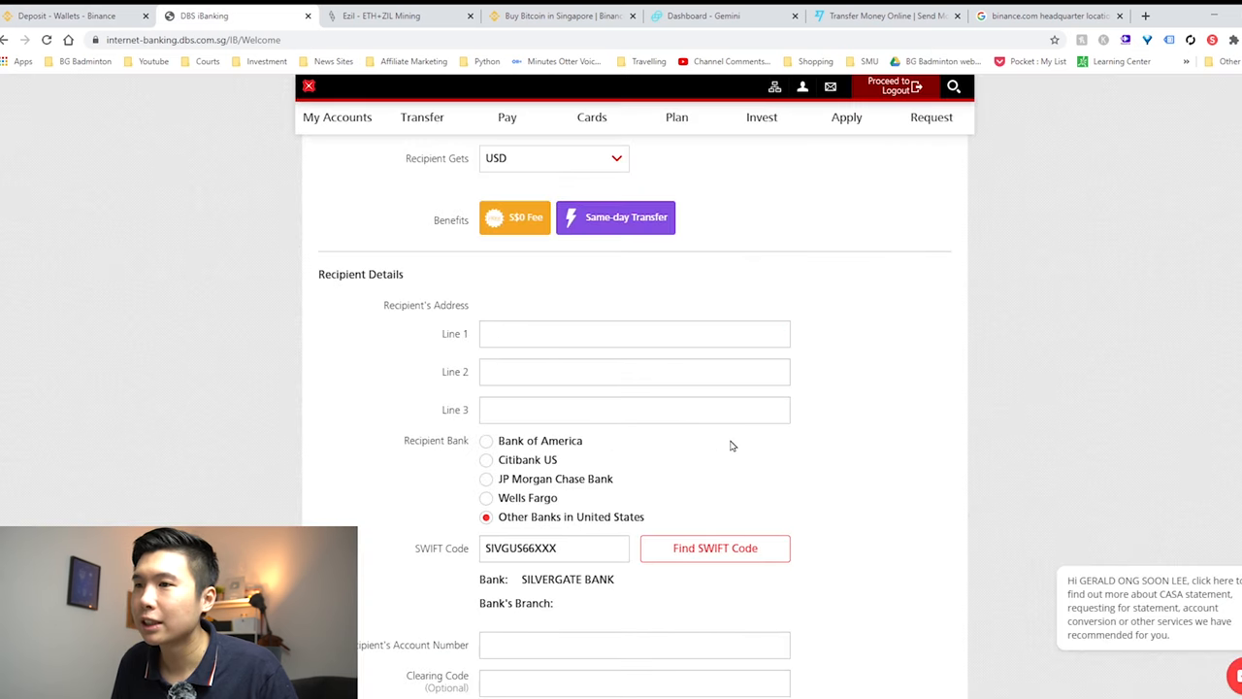
mouse_move(401, 297)
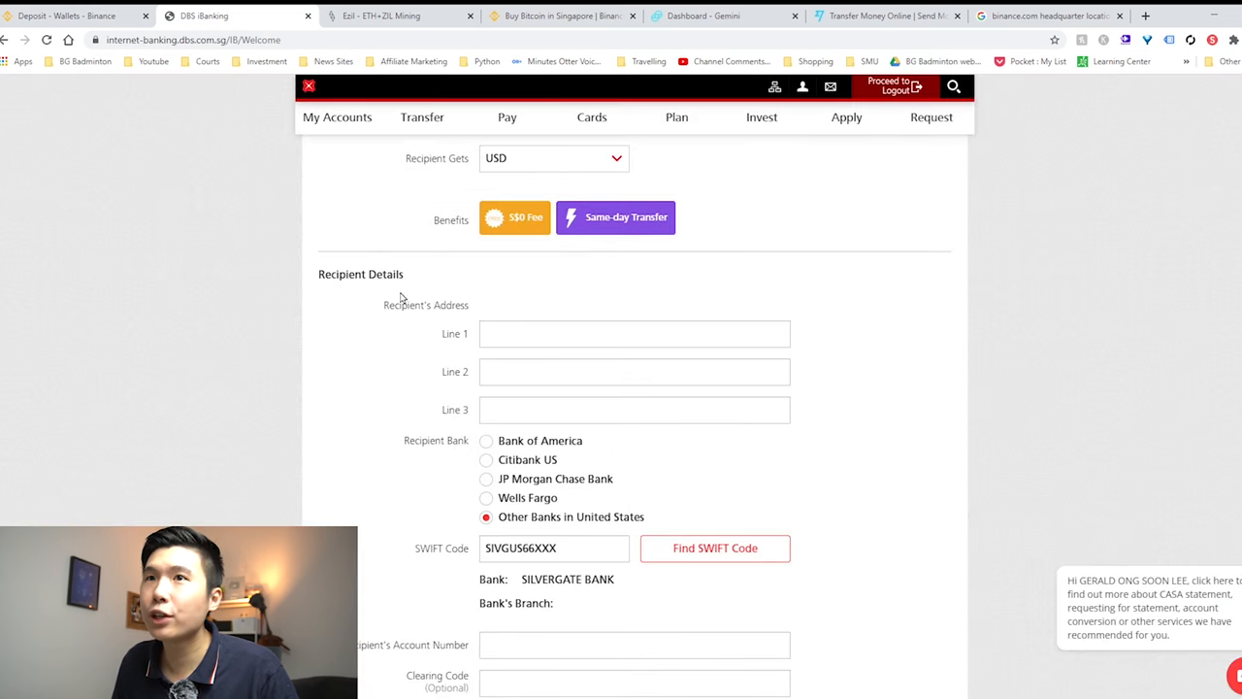
Enter the recipient address 'Office No.22, Alpha Centre, Provide' from Binance's beneficiary details.
click(72, 16)
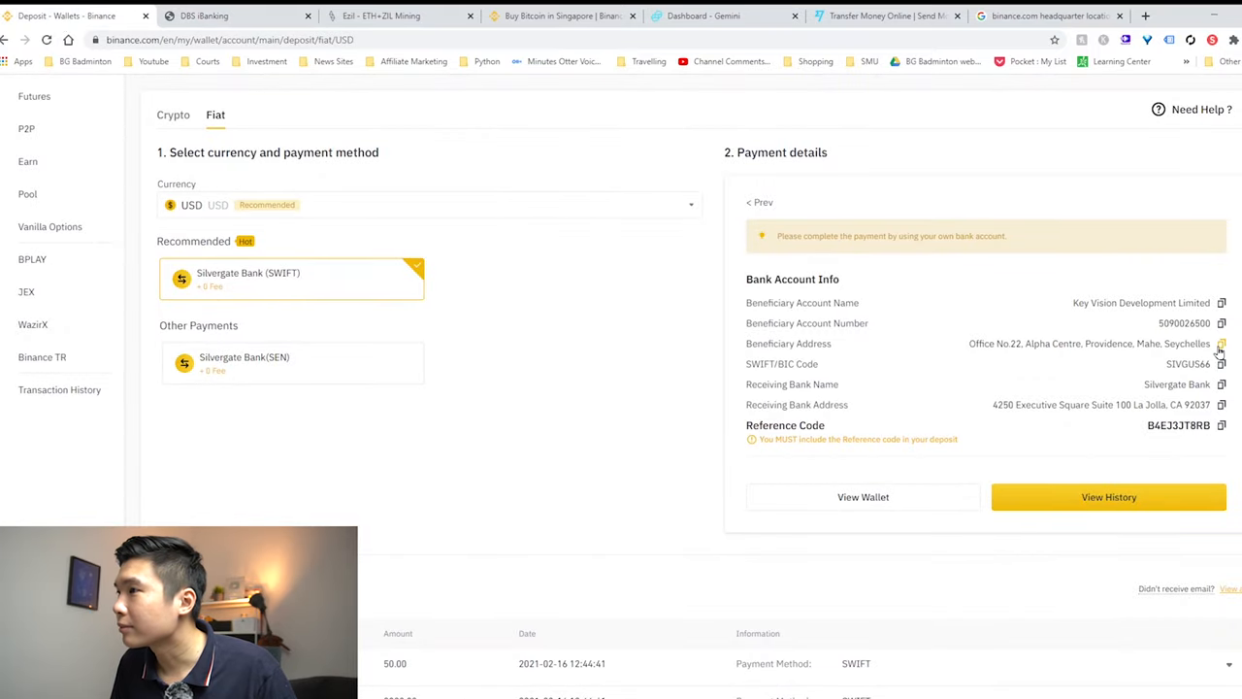
click(204, 15)
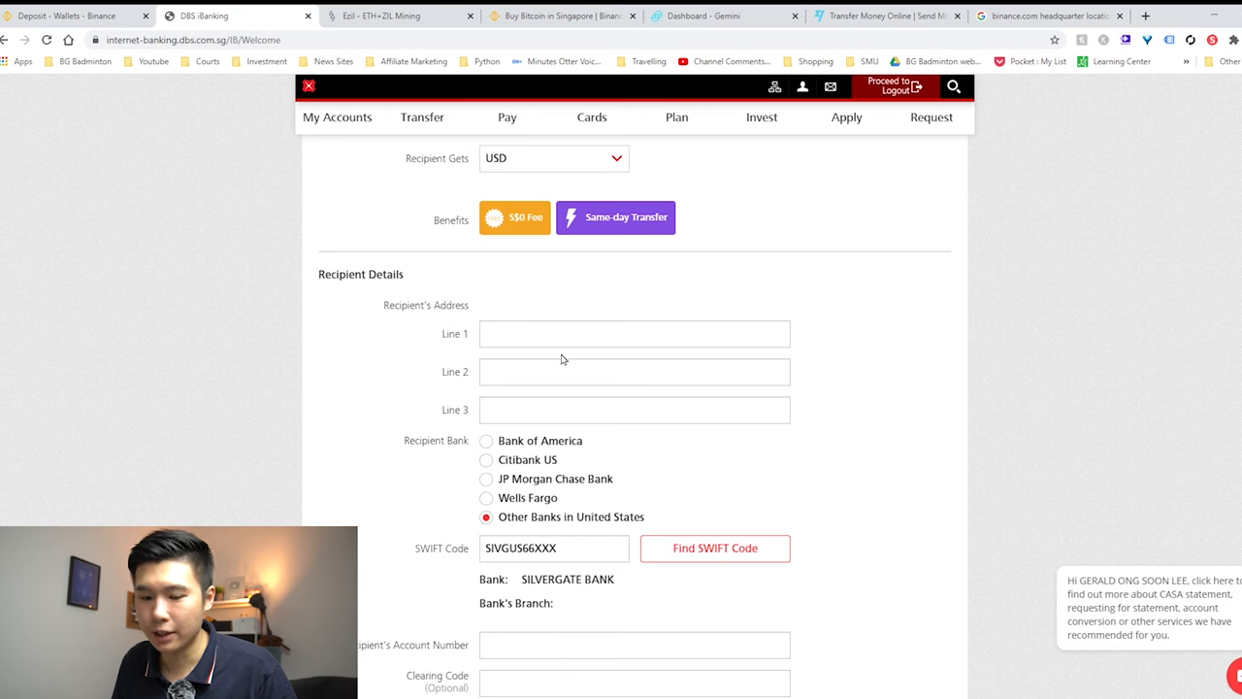
text(Office No.22, Alpha Centre, Provide)
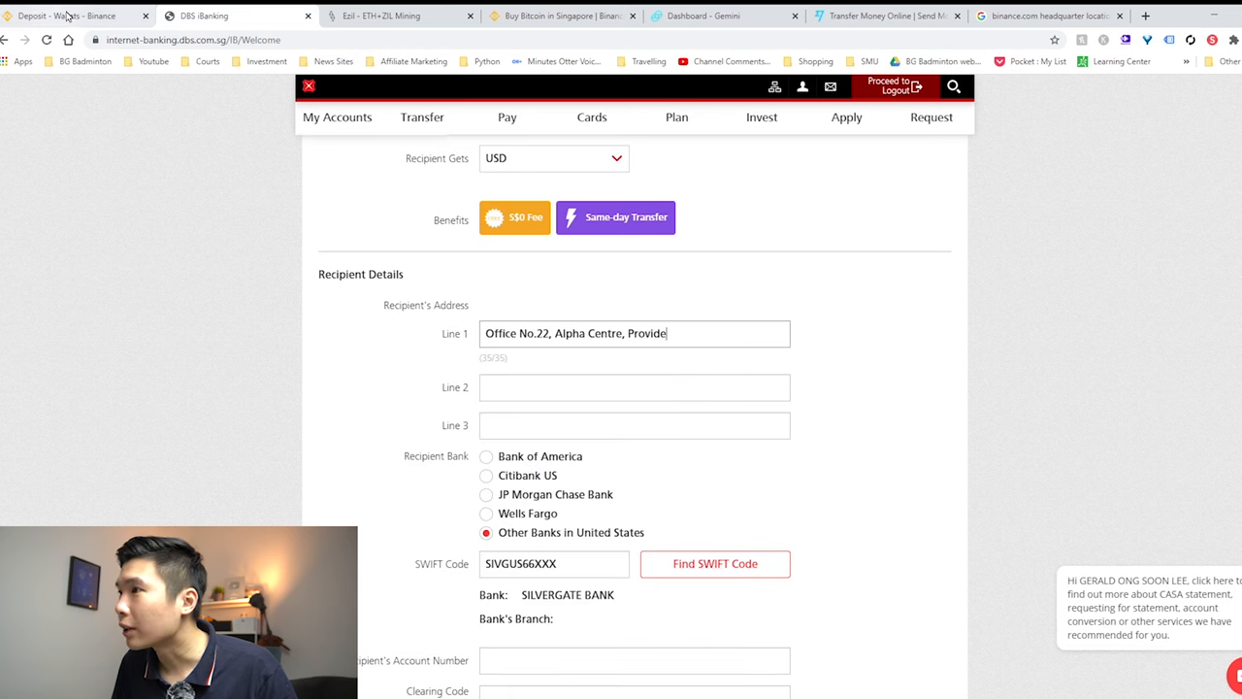
click(73, 15)
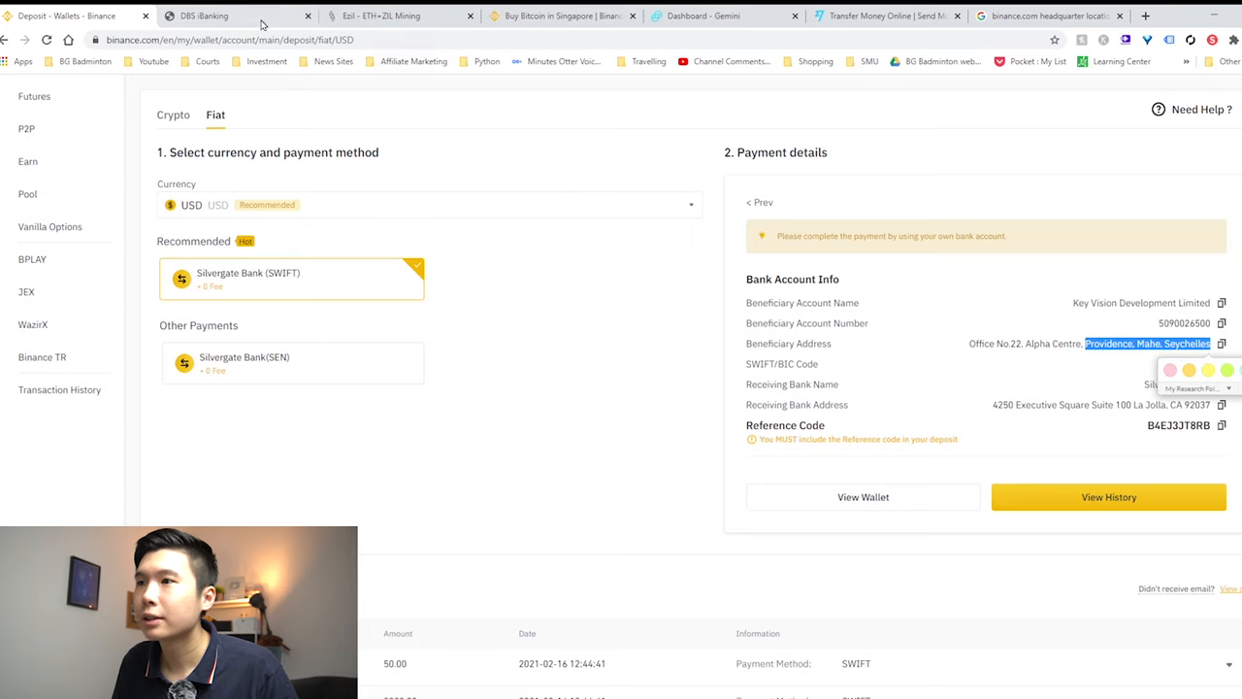
click(204, 16)
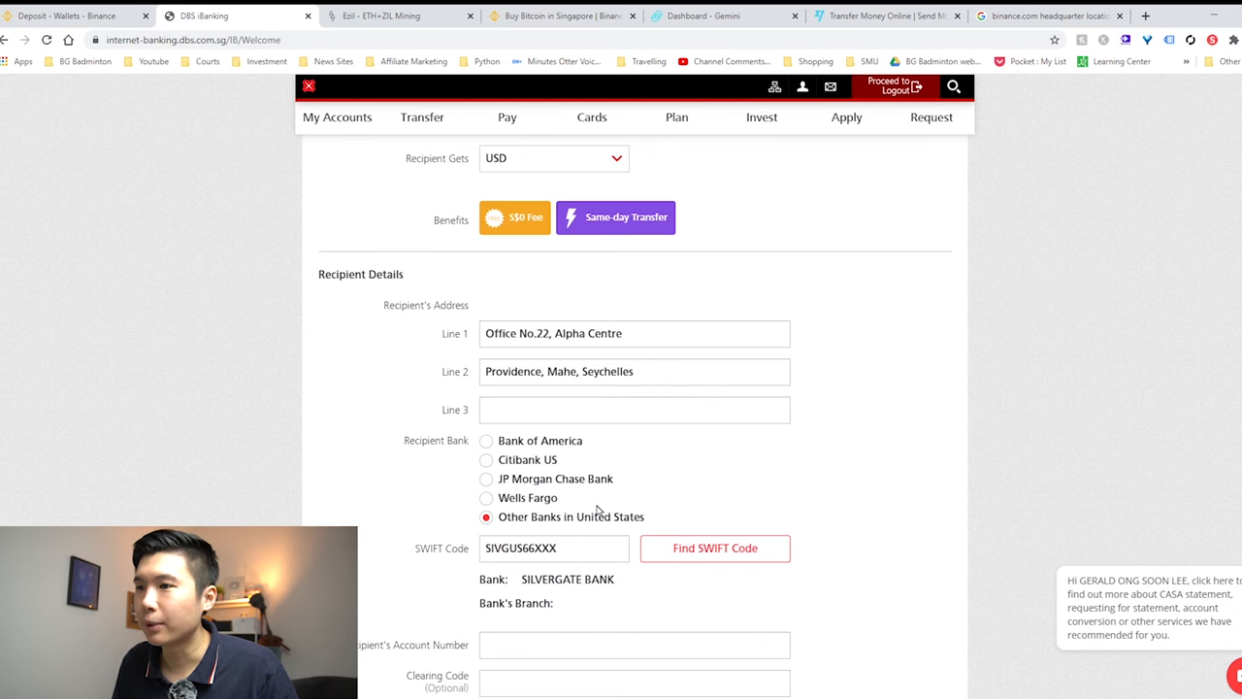
click(76, 15)
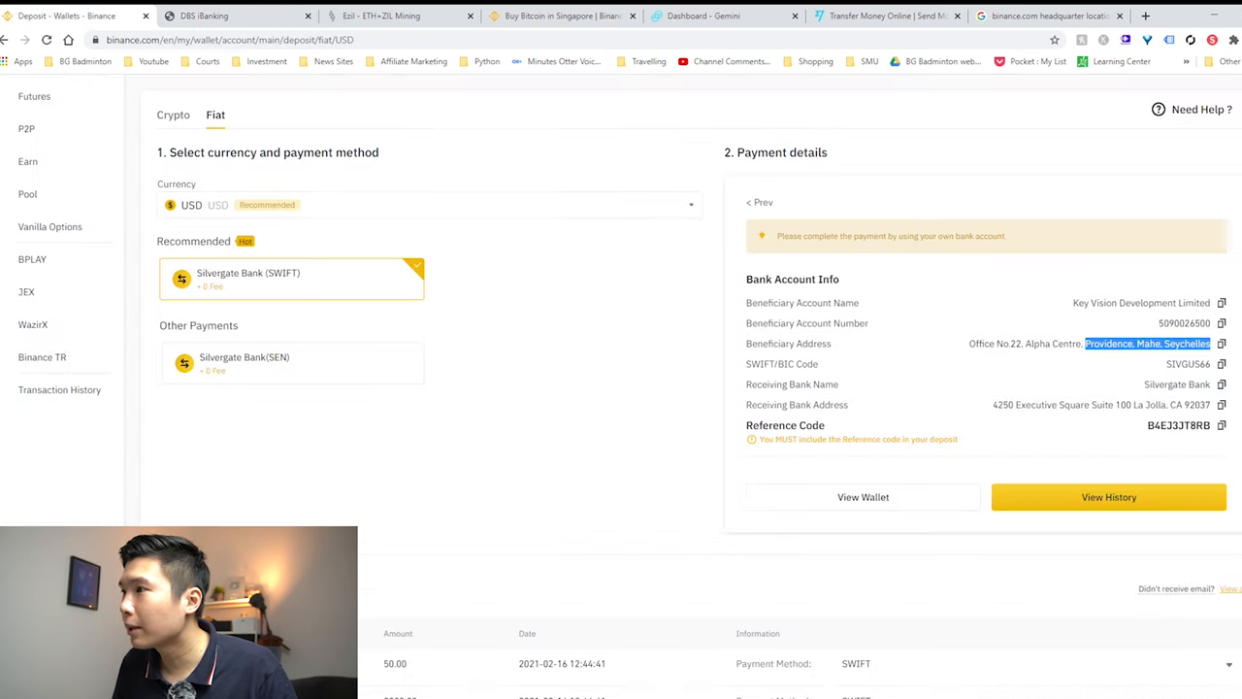
click(1222, 344)
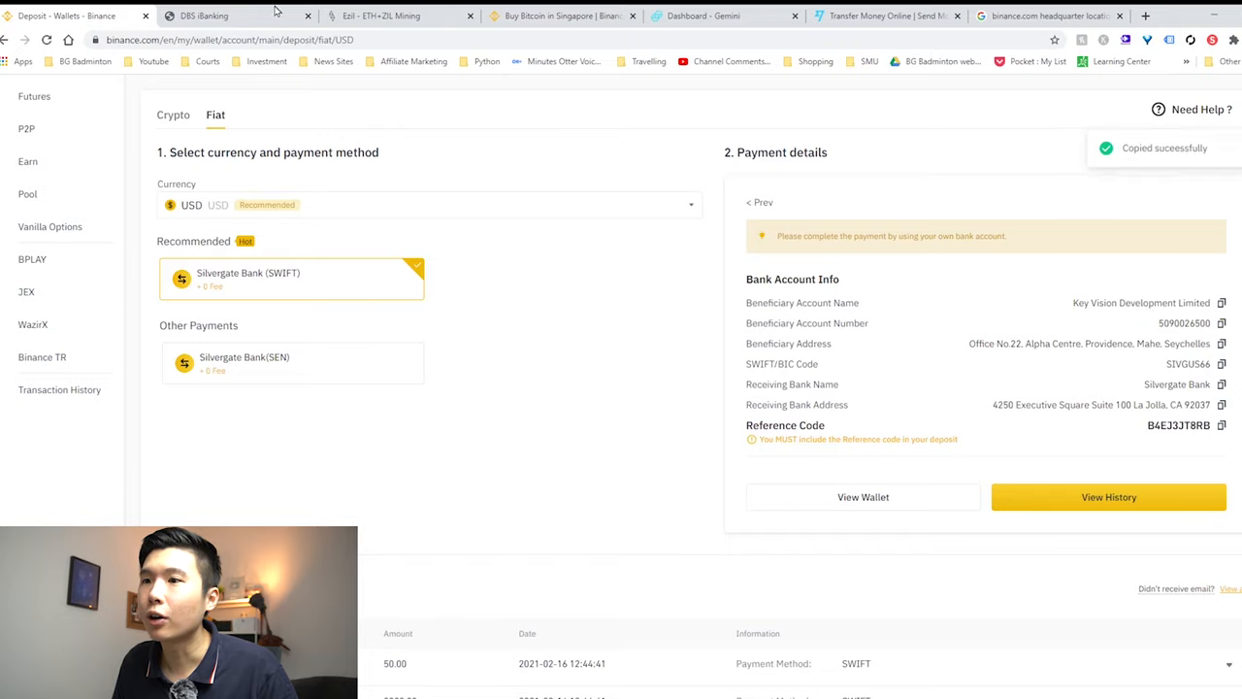
click(238, 15)
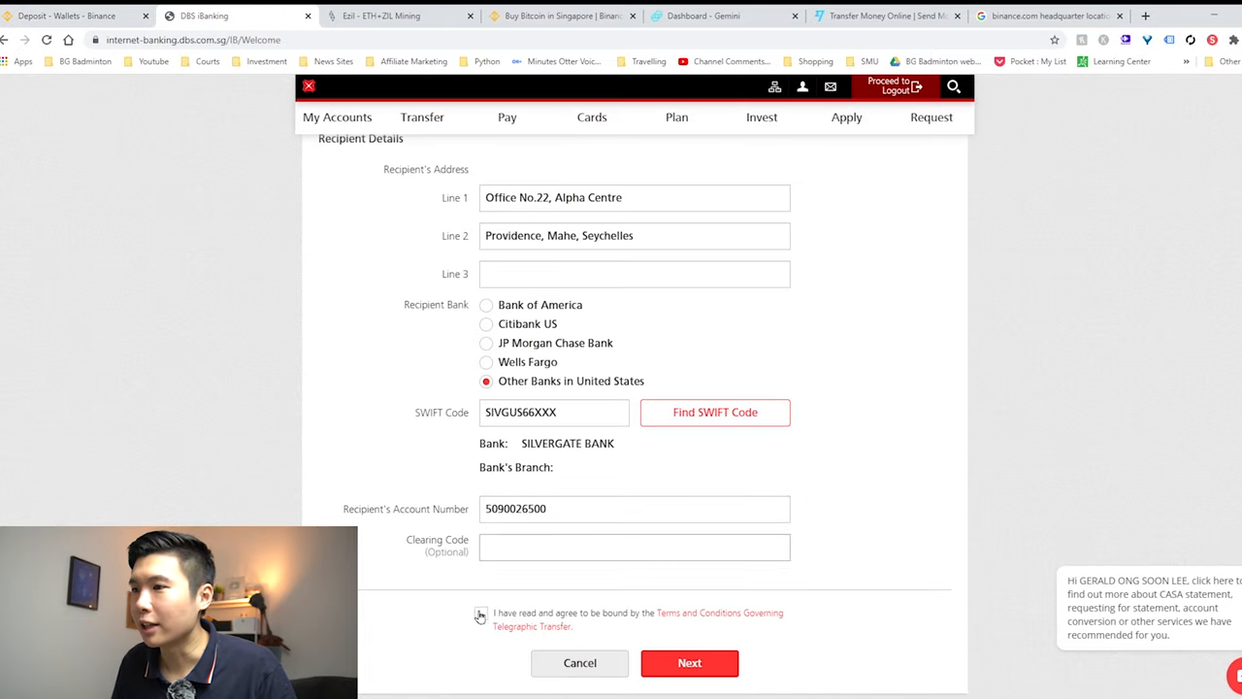
click(481, 613)
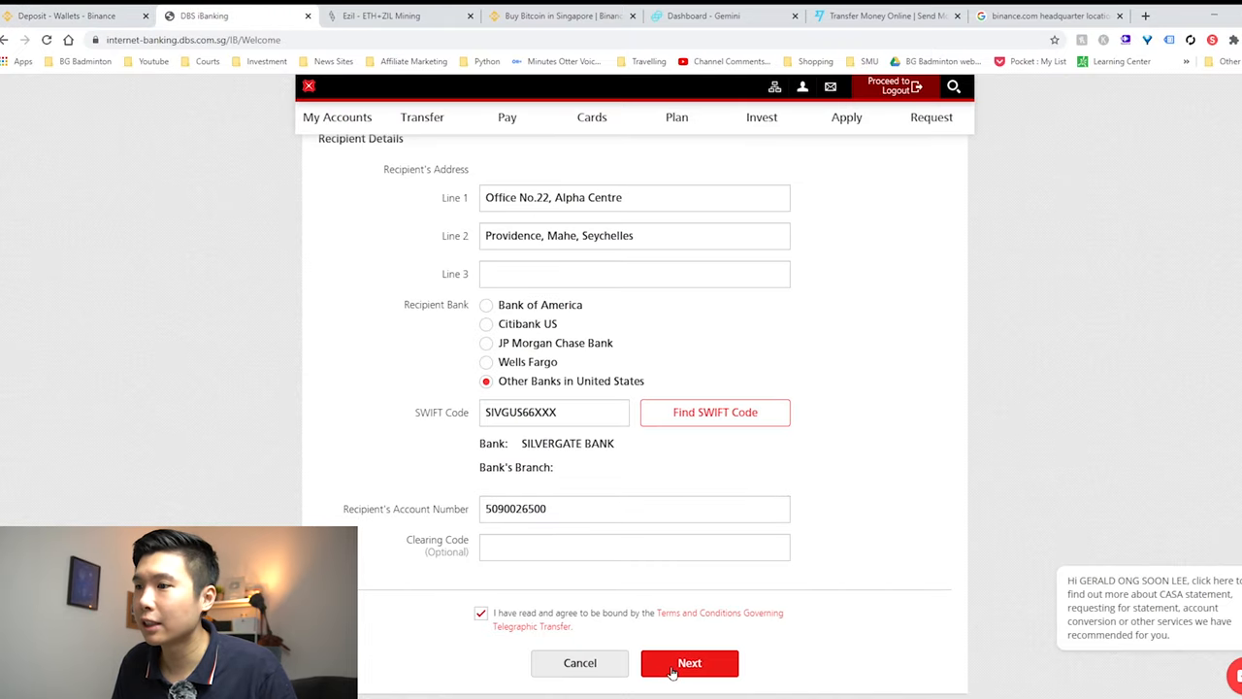
Submit the recipient, note the payee-exists alert, and repeat the USD 2,000 Key Vision transfer.
click(689, 663)
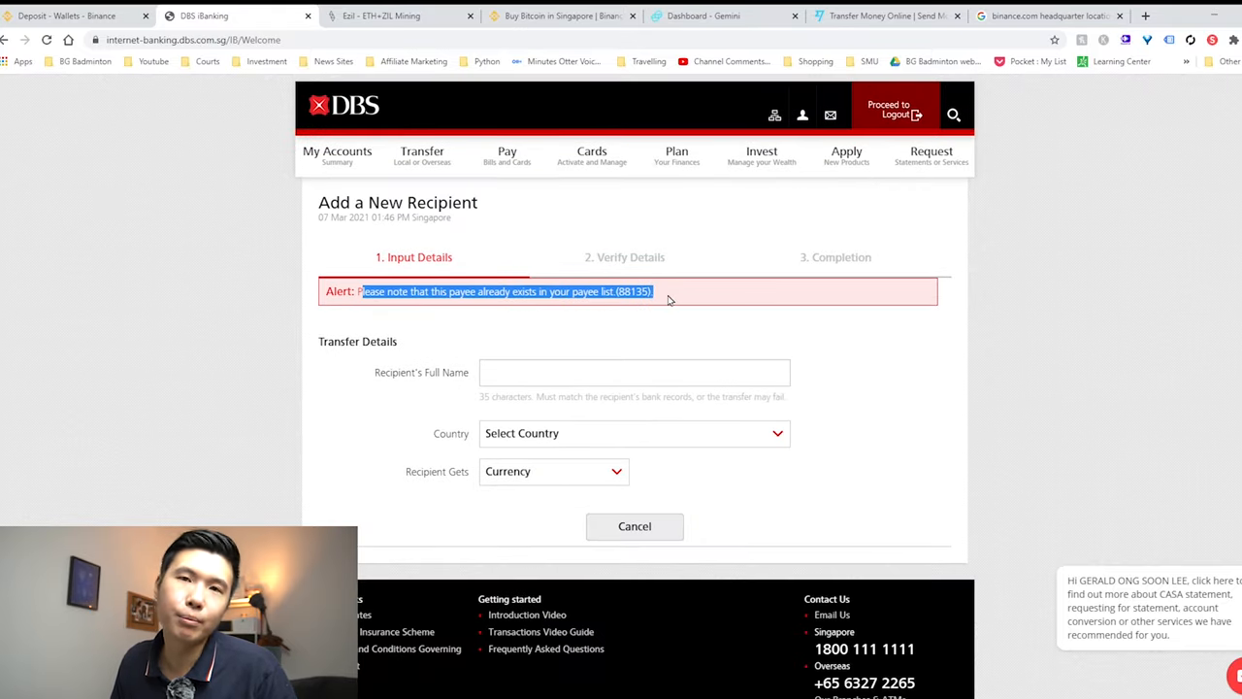
click(353, 291)
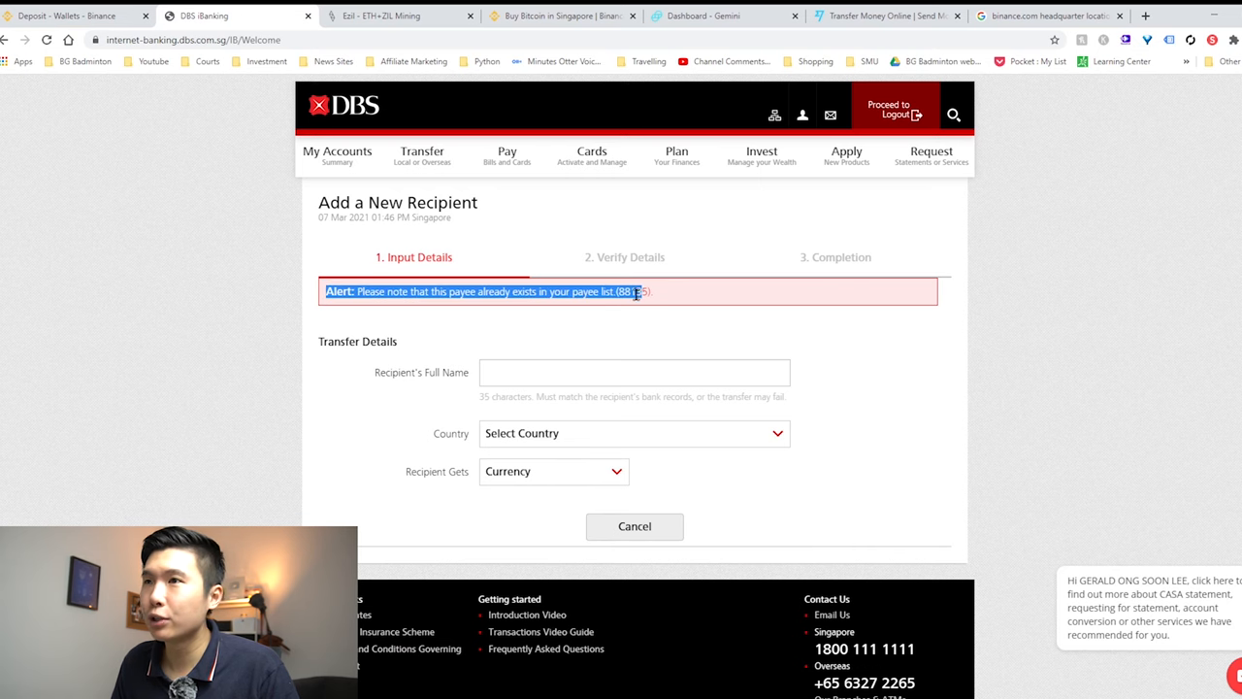
click(422, 154)
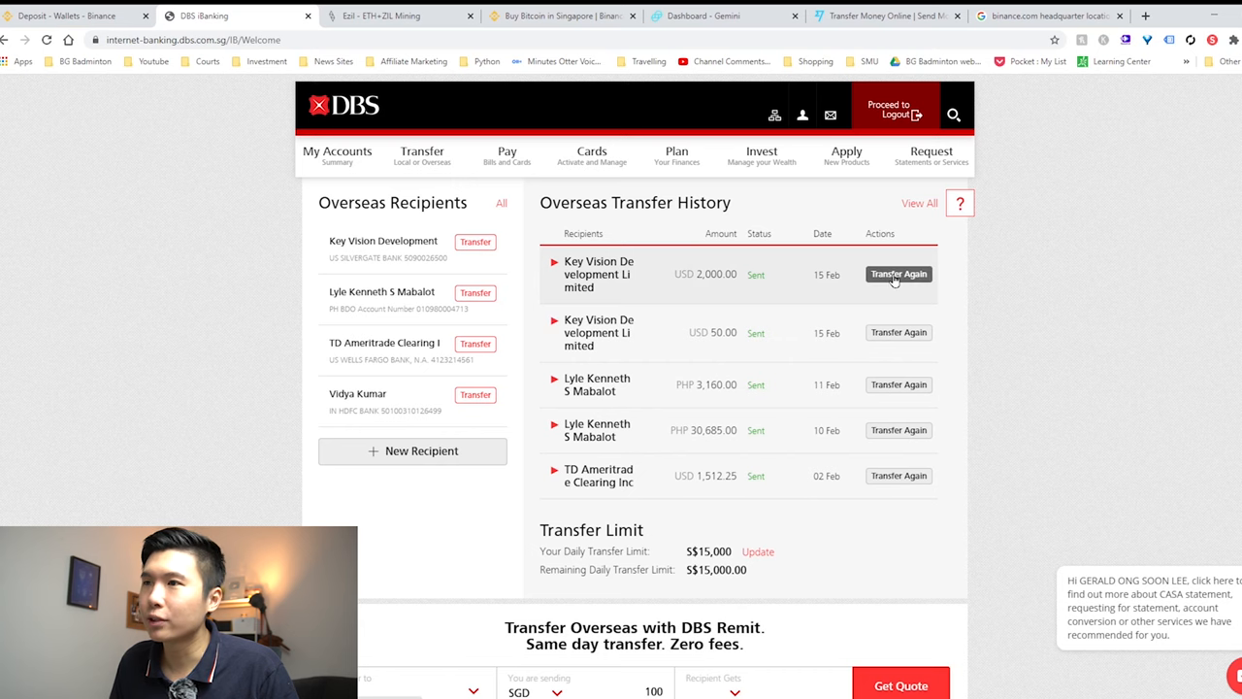
click(897, 274)
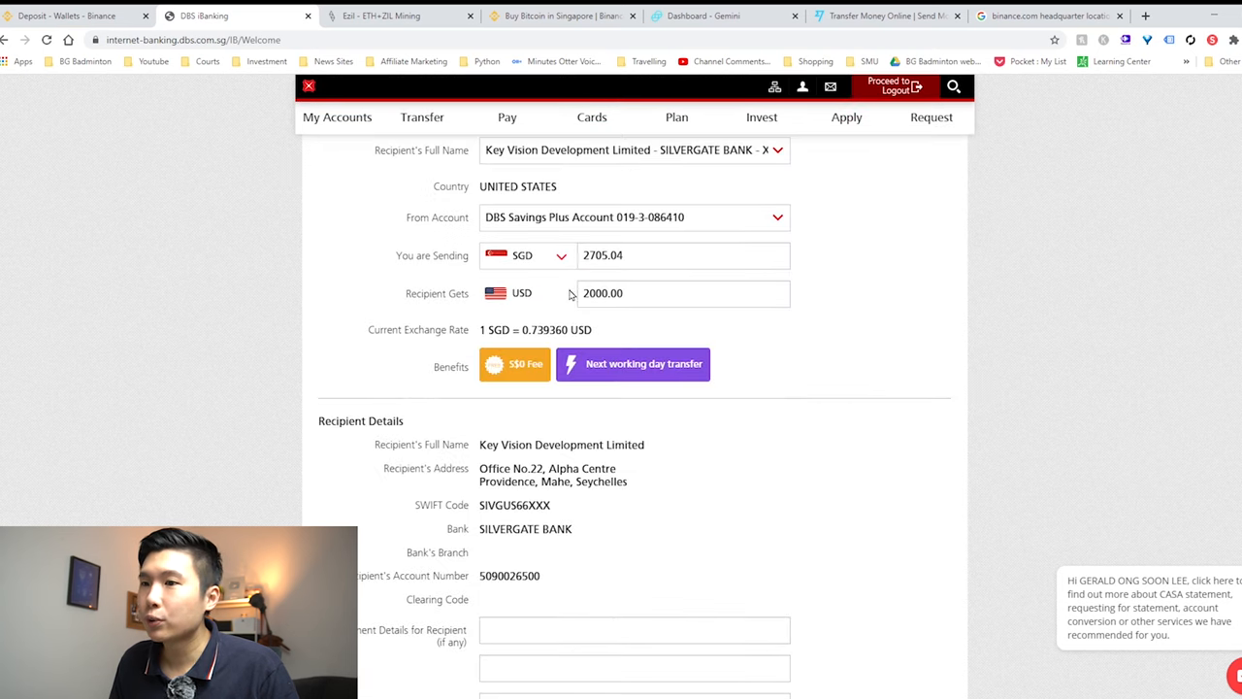
scroll(down, 3)
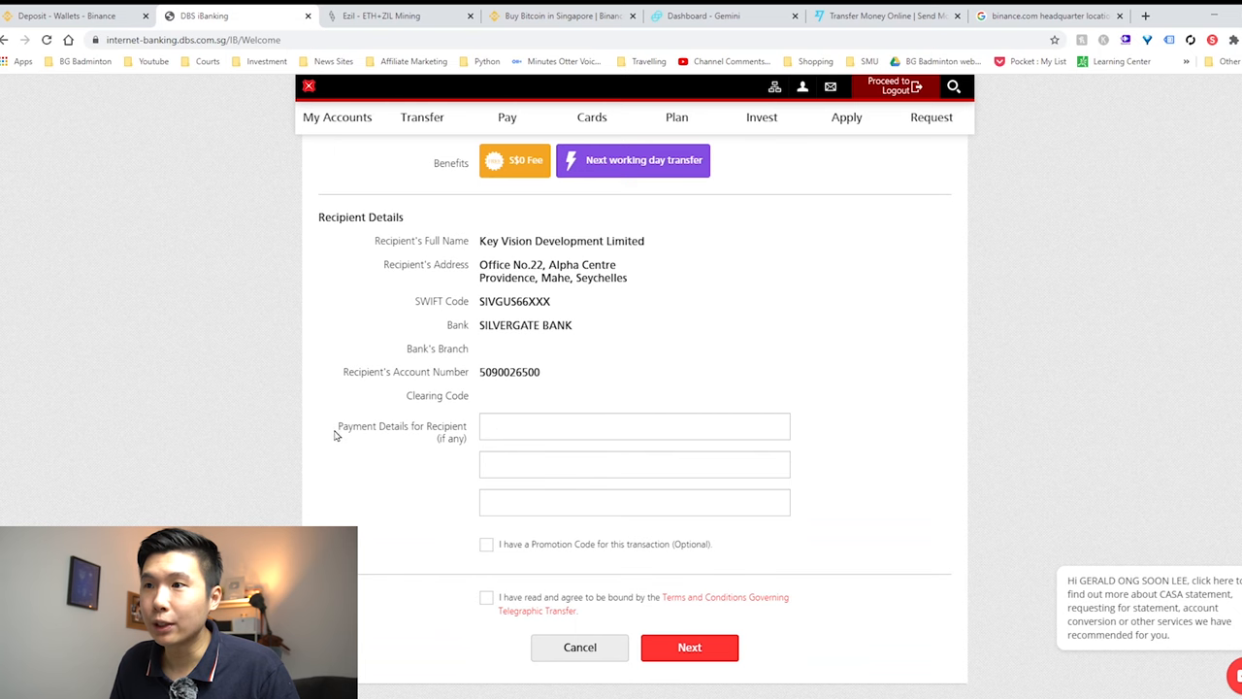
click(73, 16)
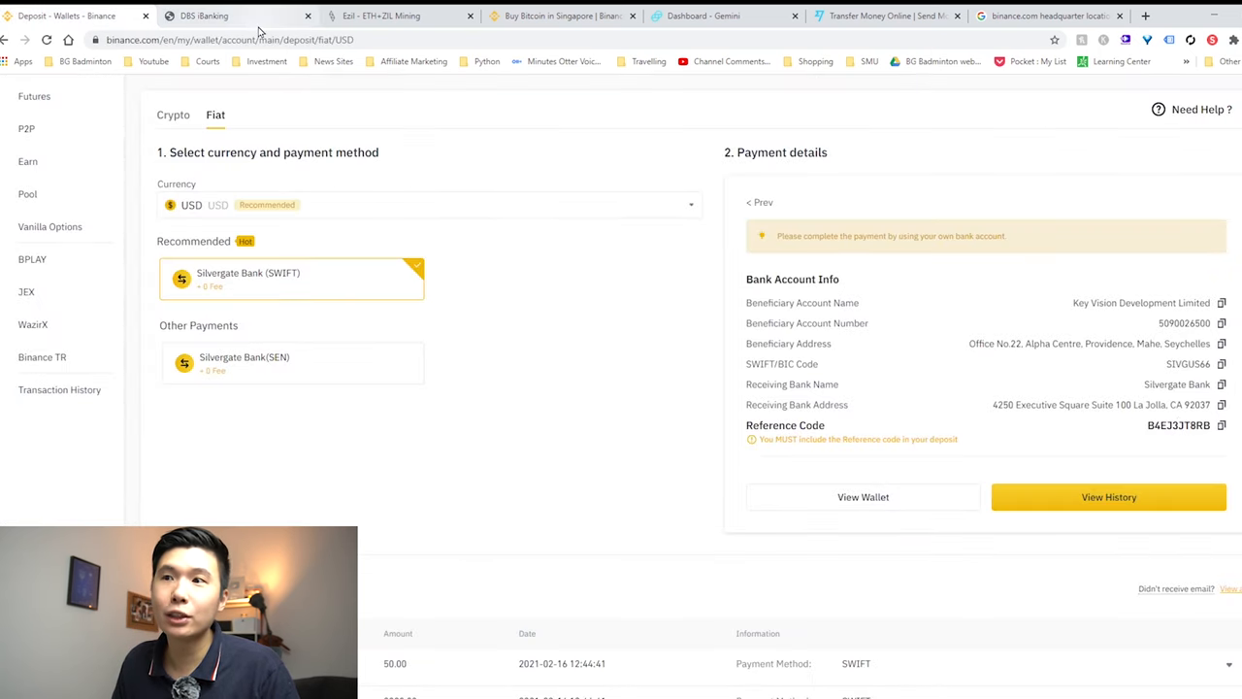
click(203, 16)
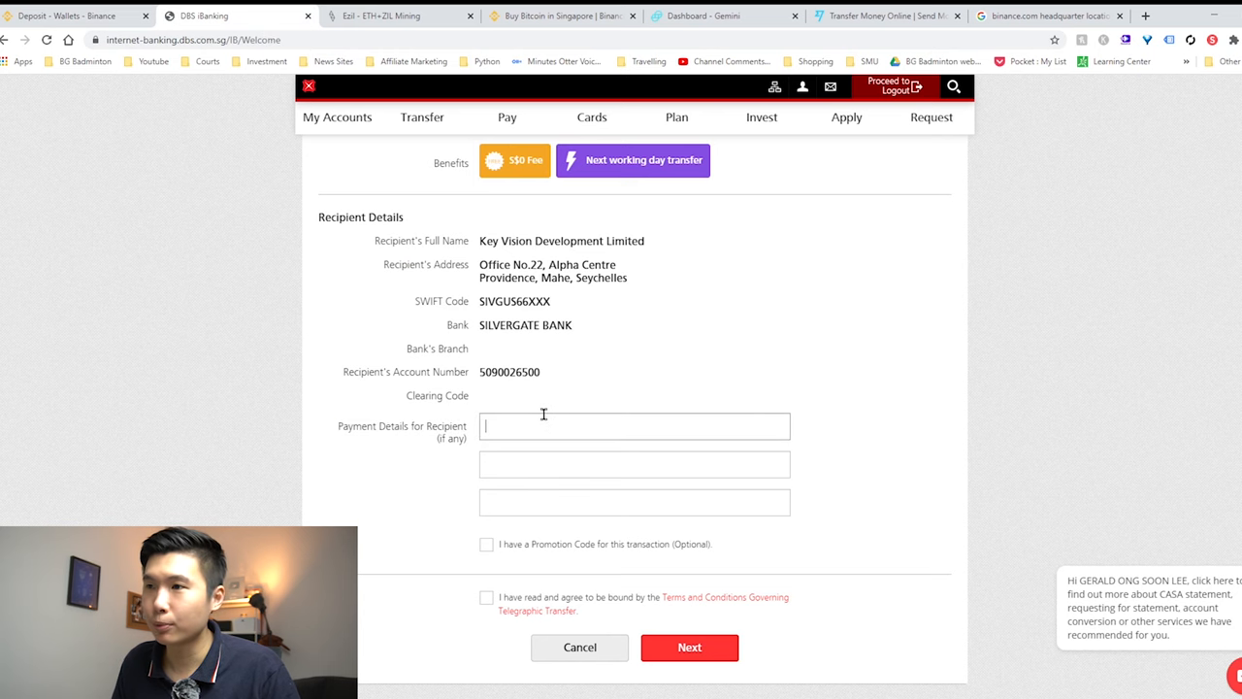
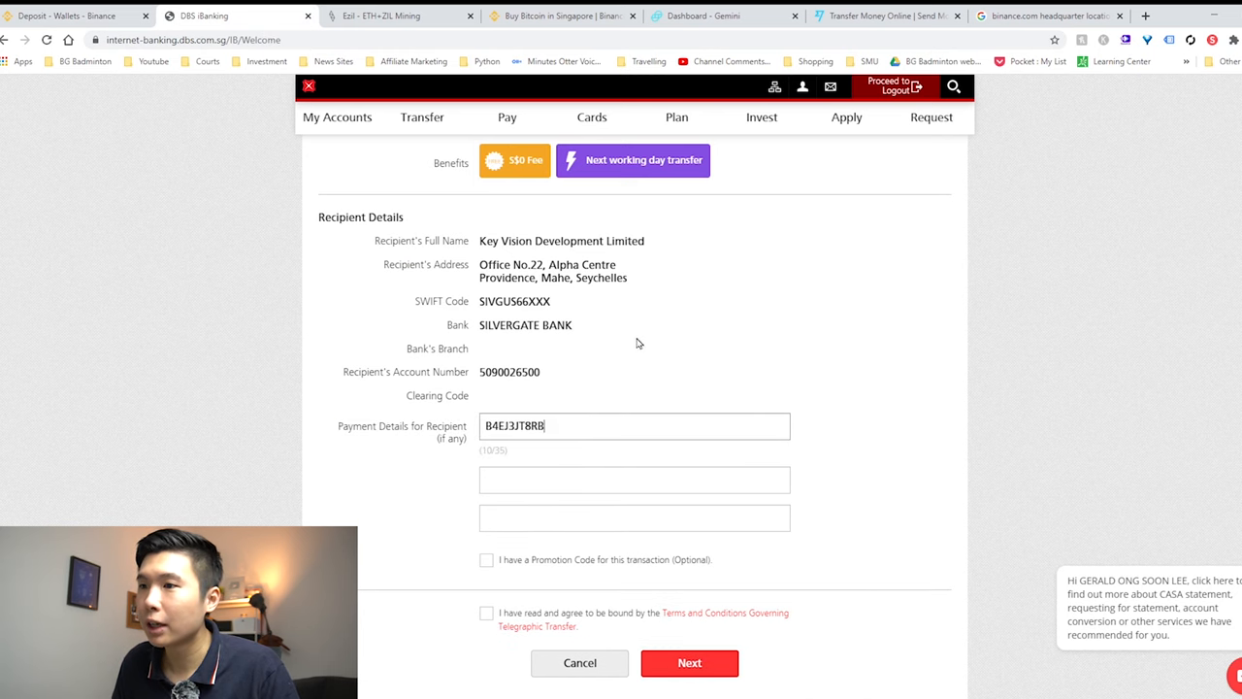
click(486, 529)
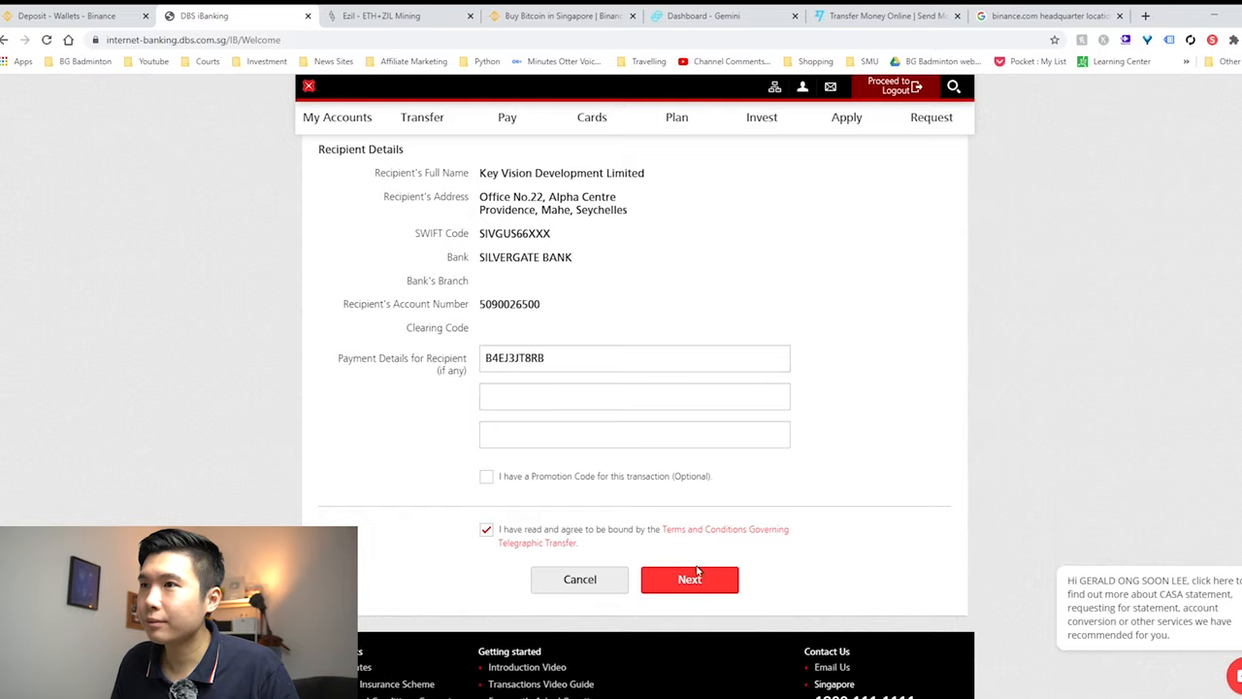
click(689, 580)
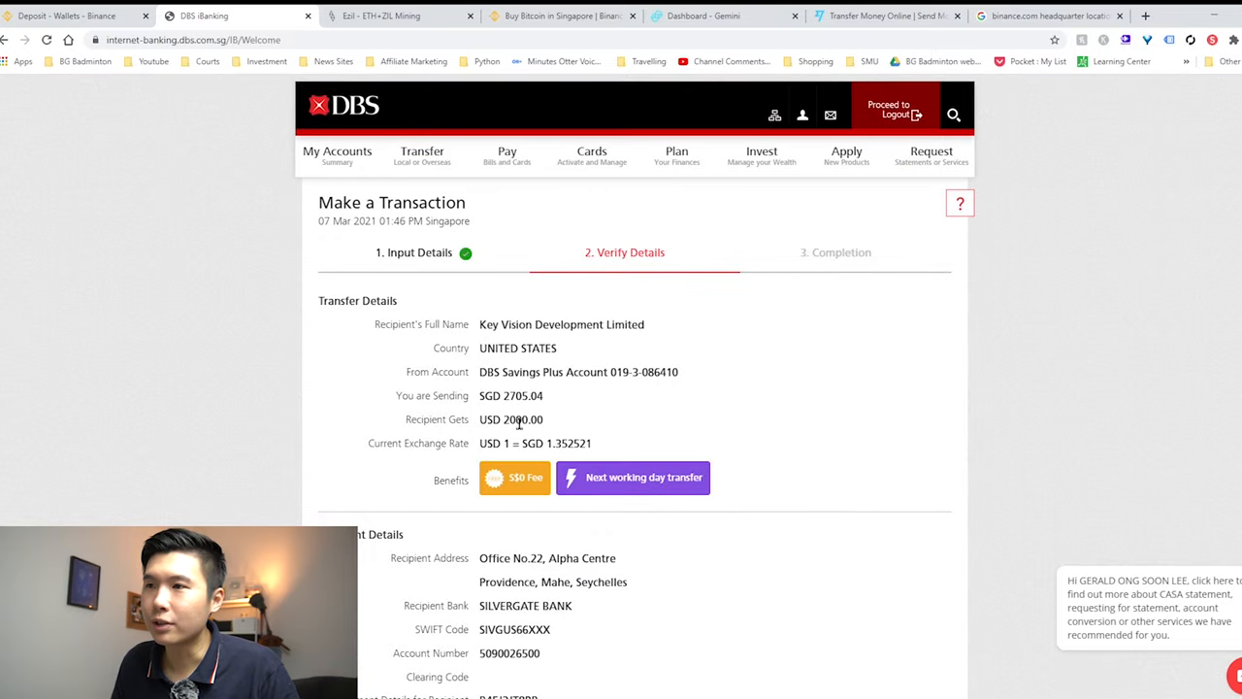
scroll(down, 3)
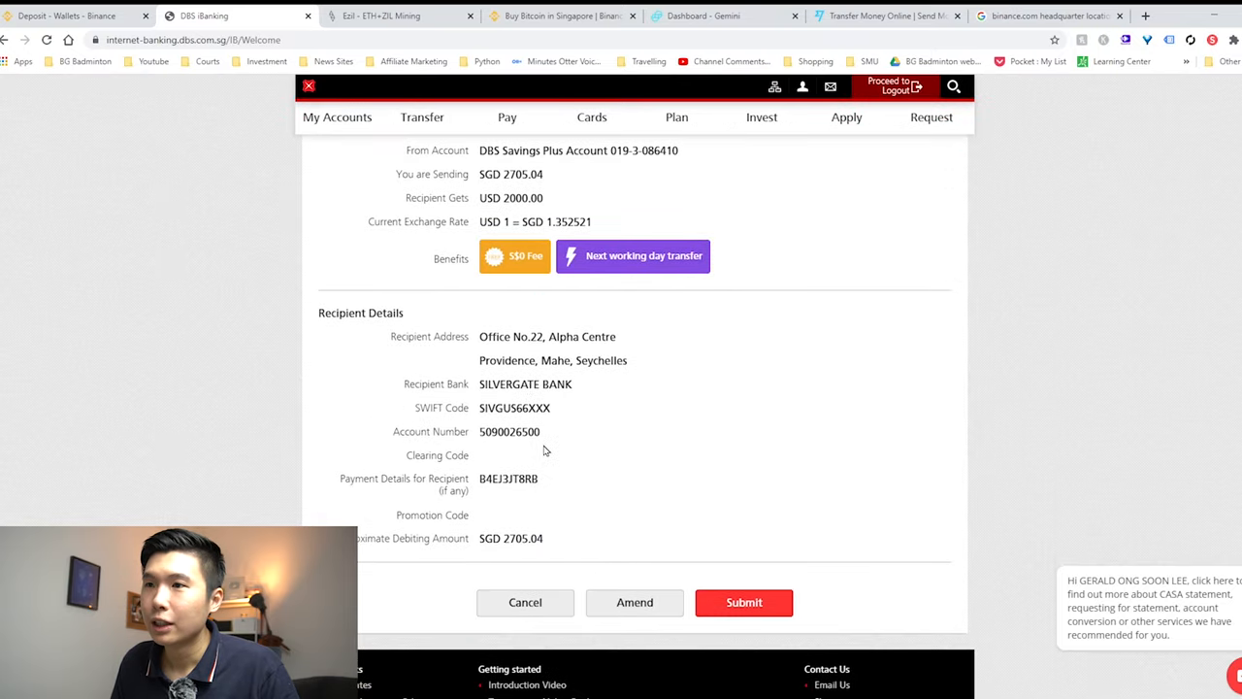
scroll(up, 3)
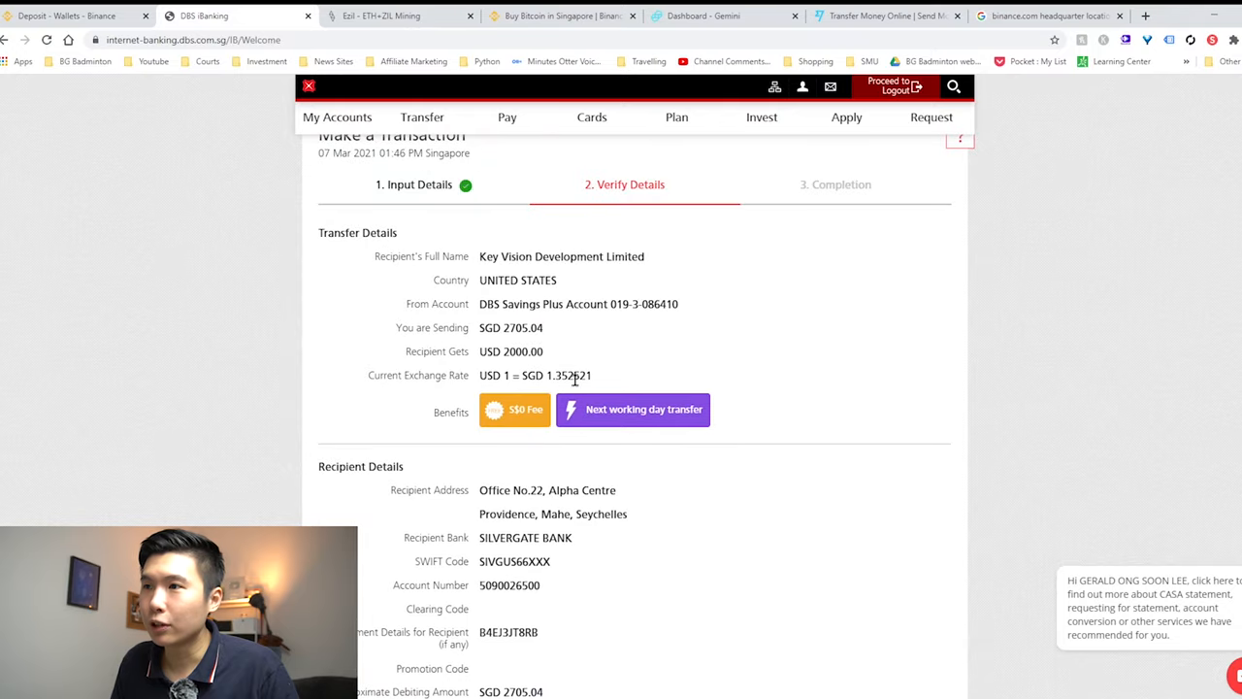
drag(494, 375, 591, 376)
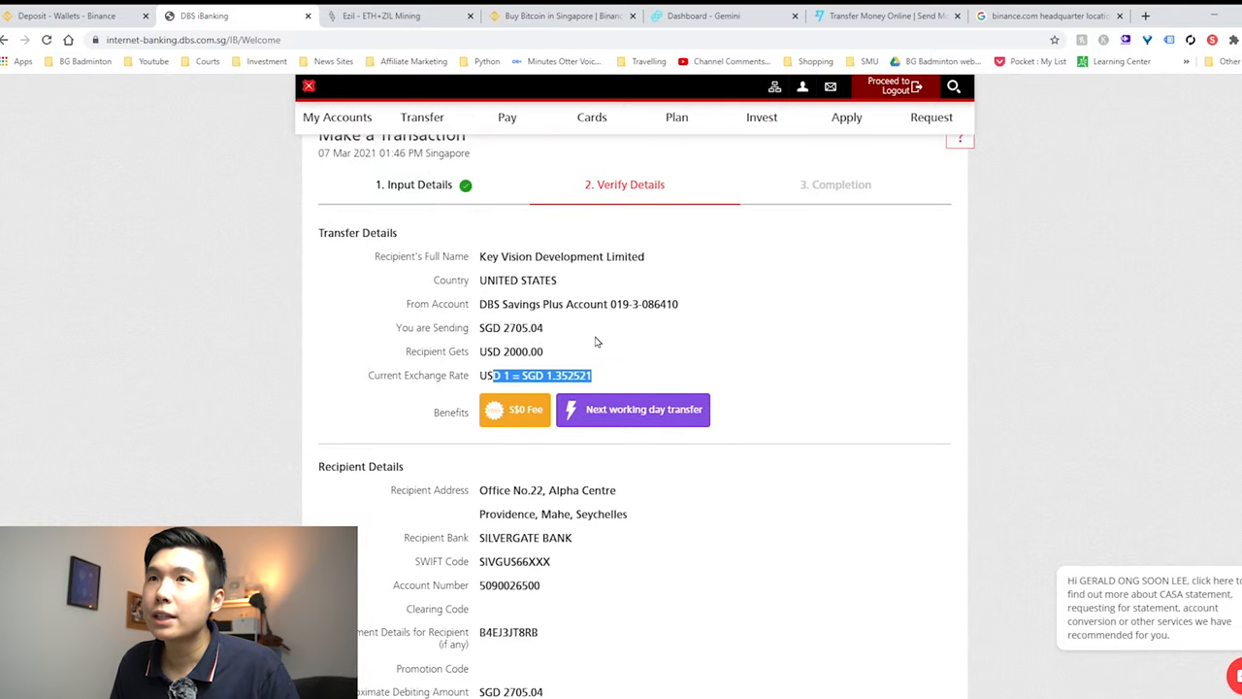
scroll(down, 3)
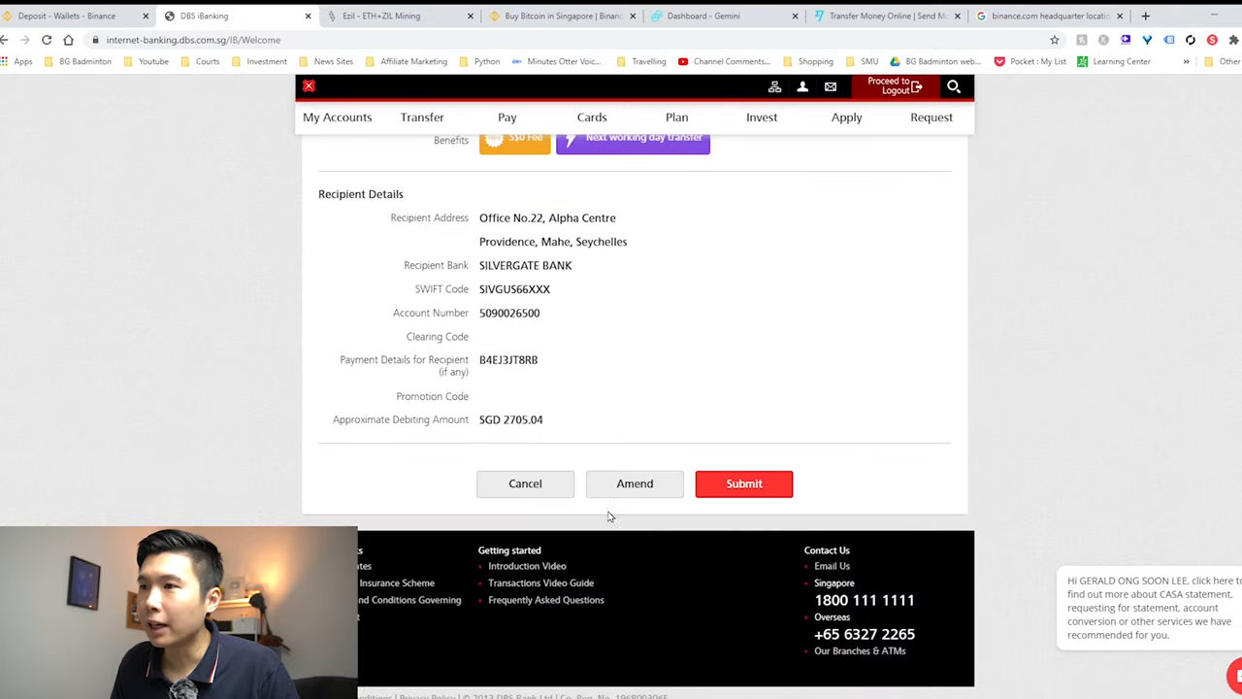
Amend the DBS transfer to send SGD 3000.00 from the DBS Multiplier Account.
click(635, 483)
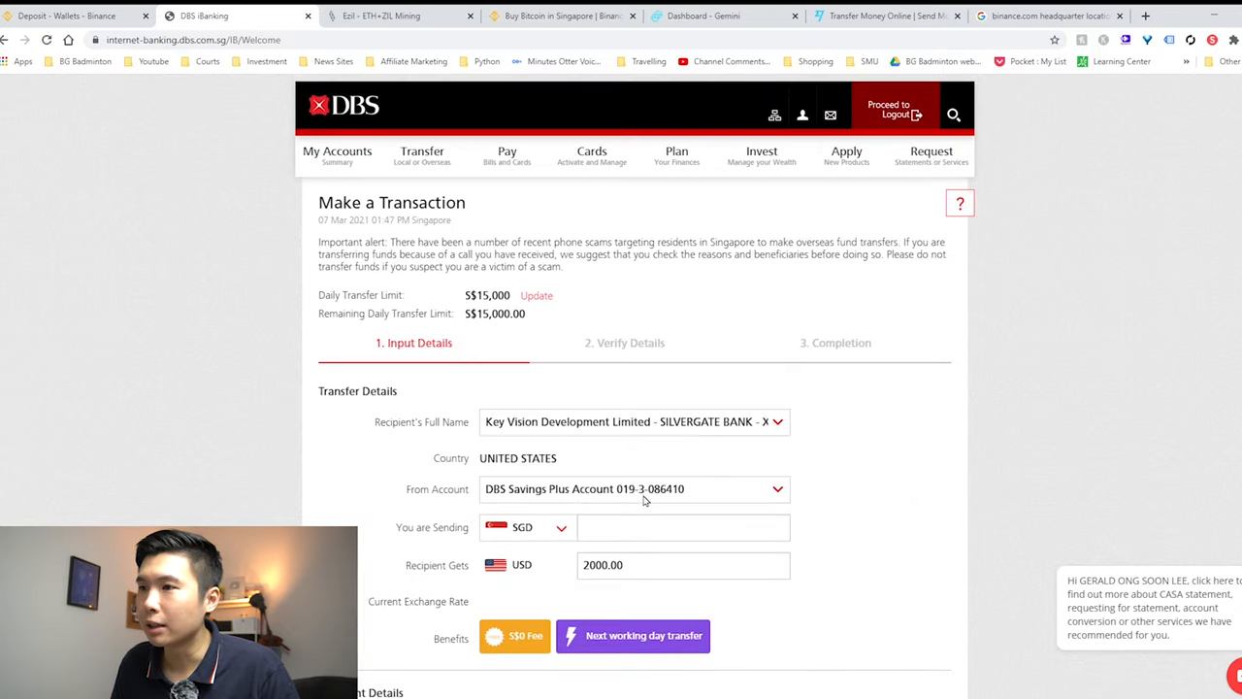
click(635, 488)
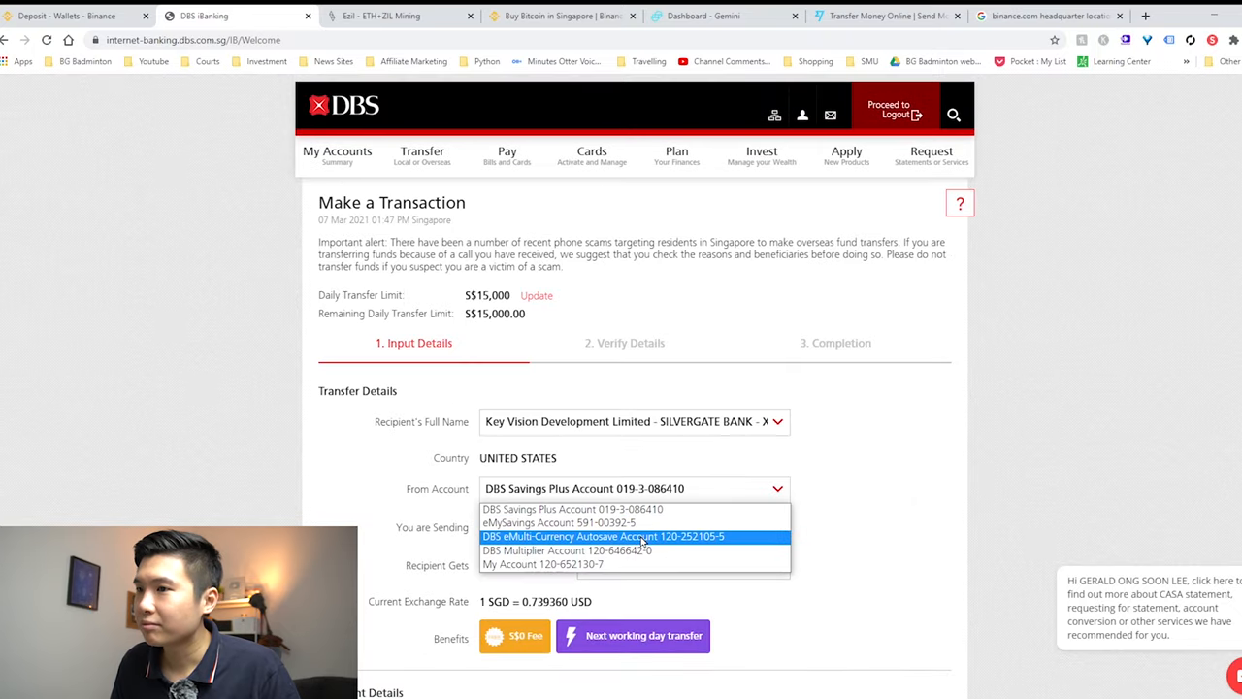
click(568, 550)
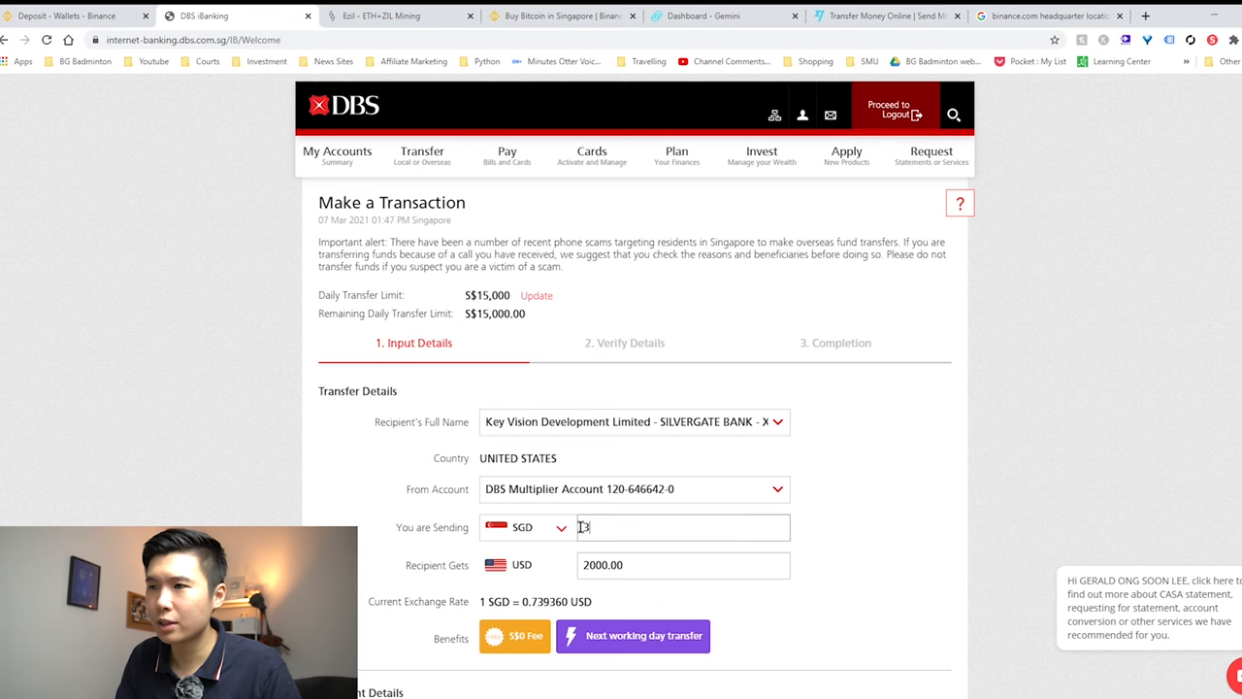
text(3000.00)
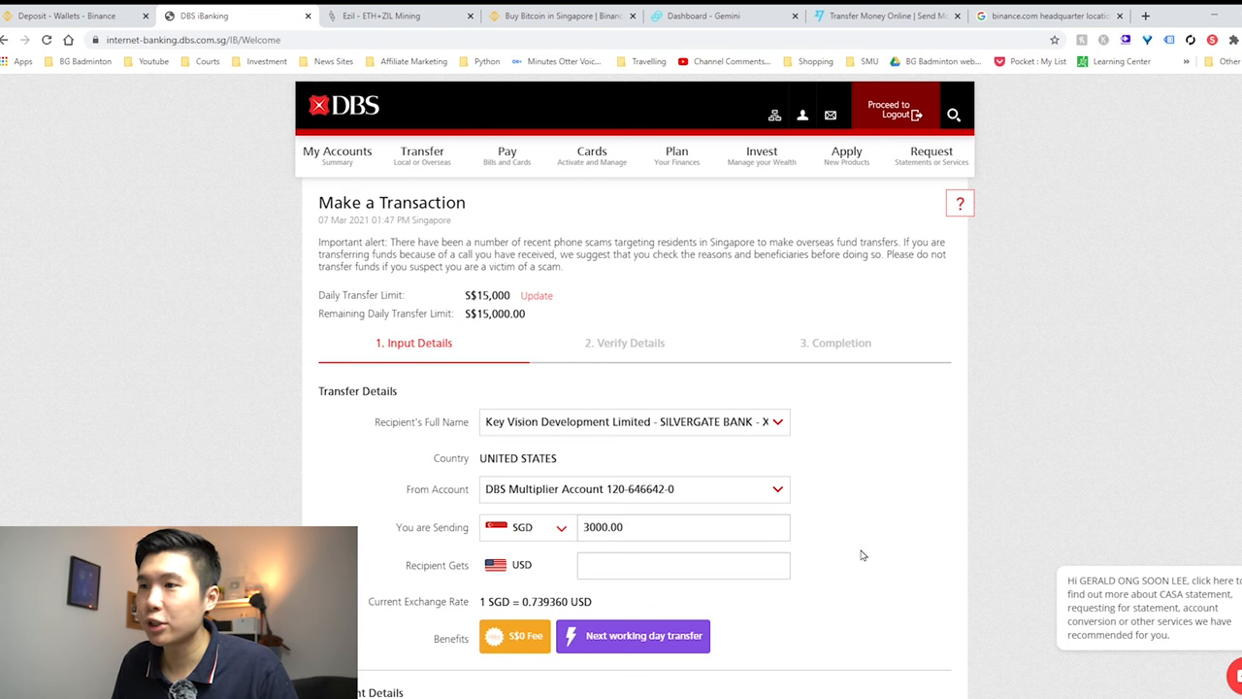
scroll(down, 3)
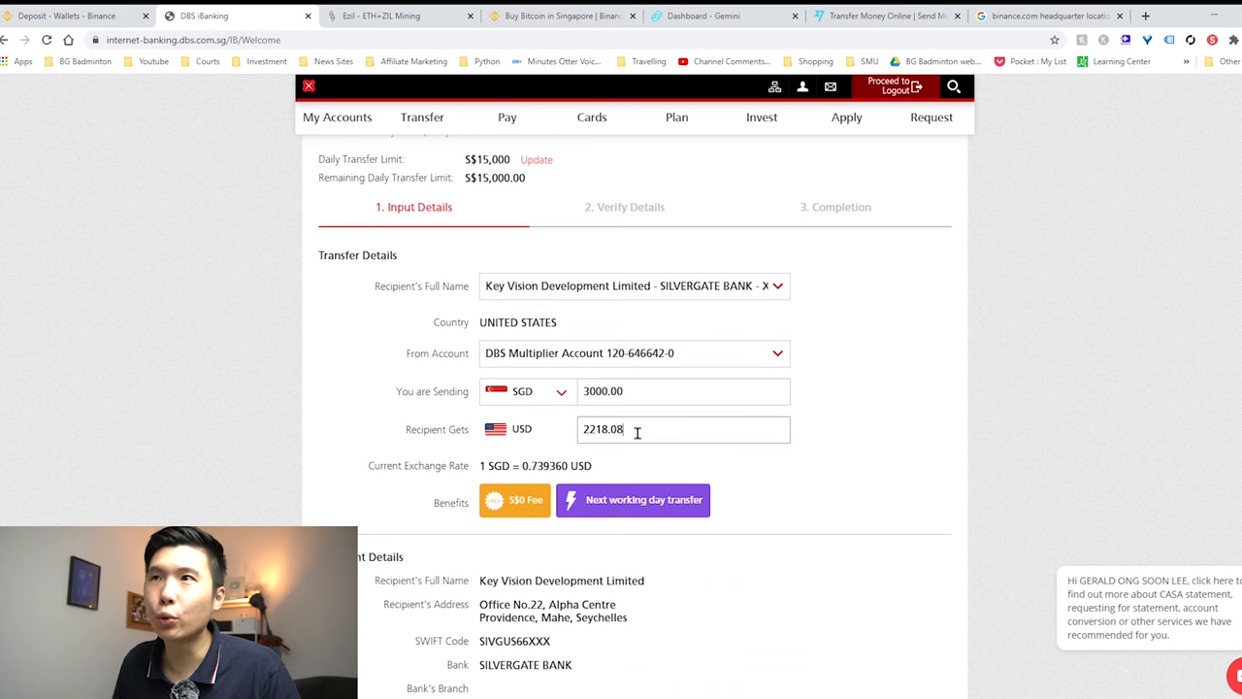
scroll(down, 3)
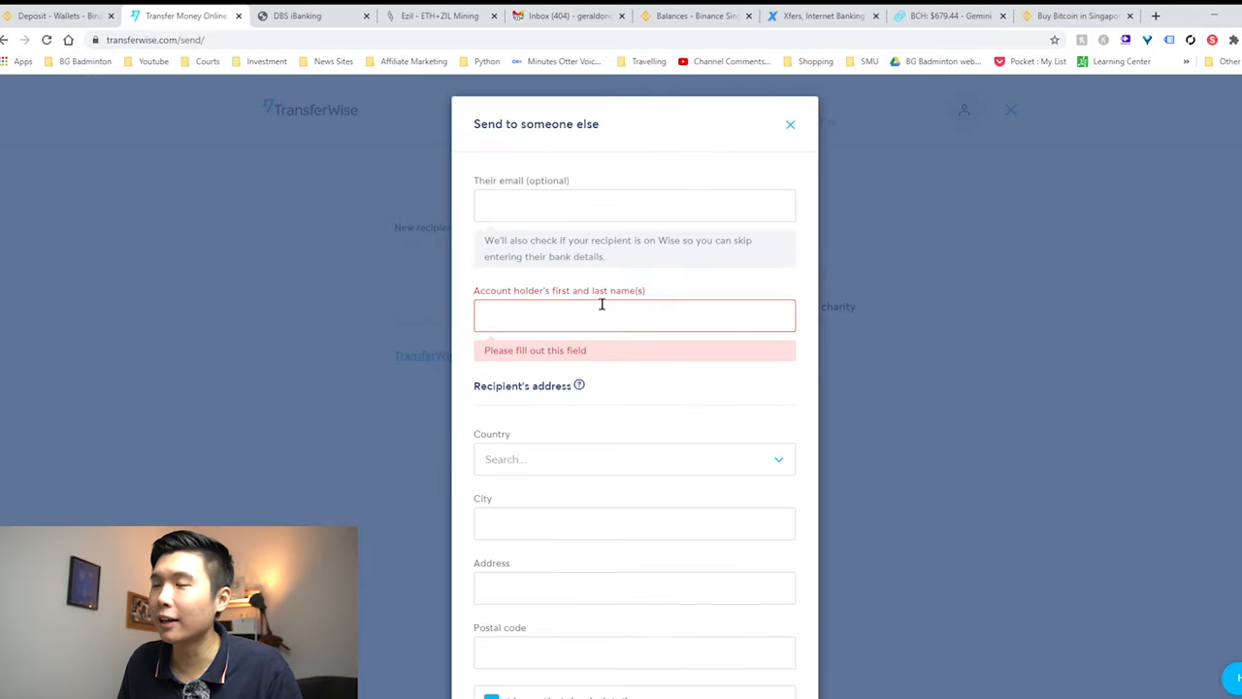
text(Key Vision Development Limited)
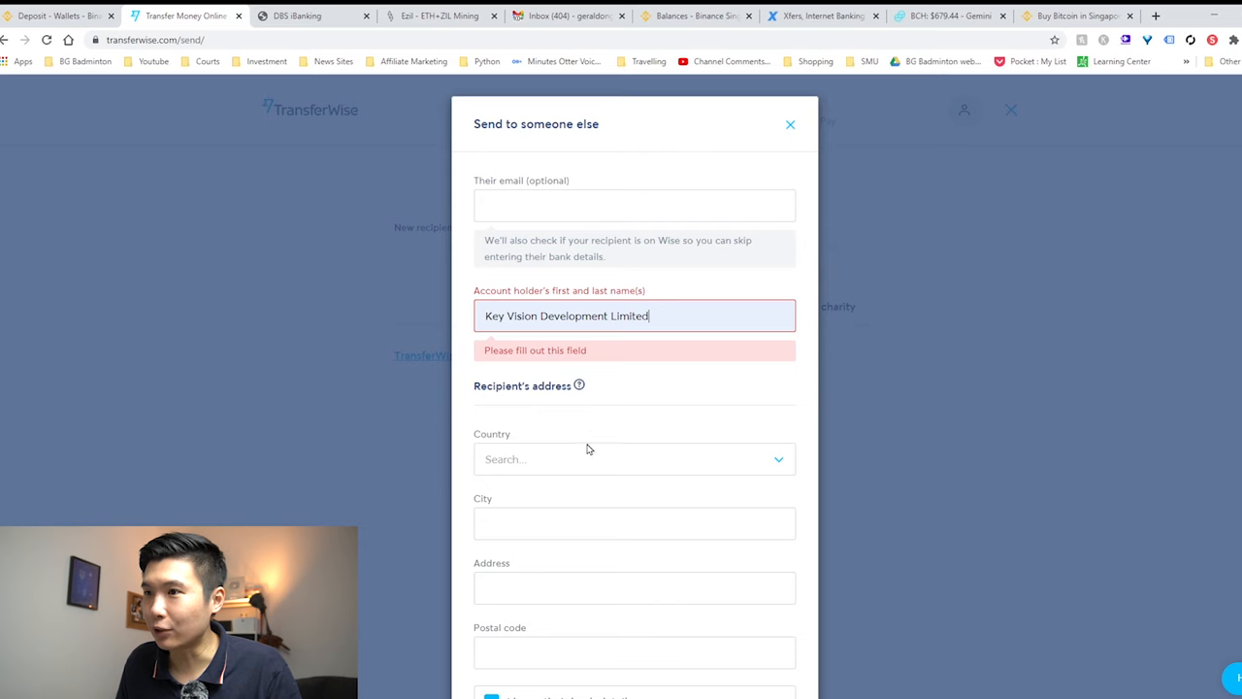
click(634, 458)
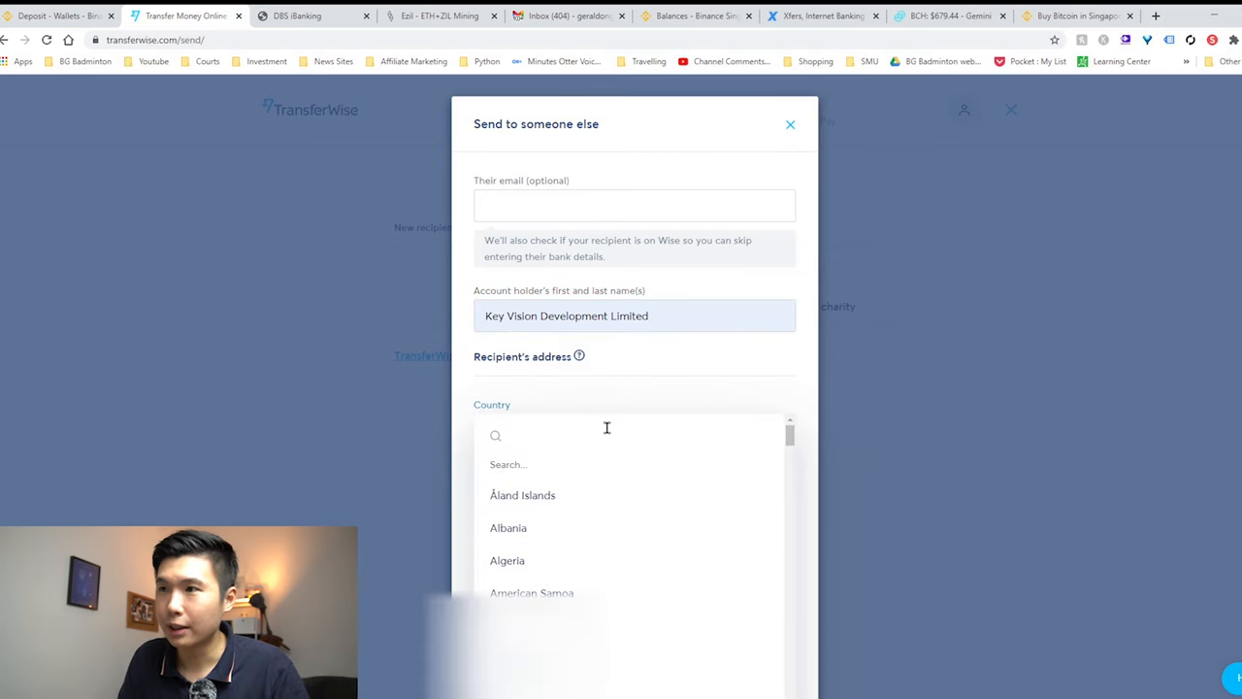
text(malta)
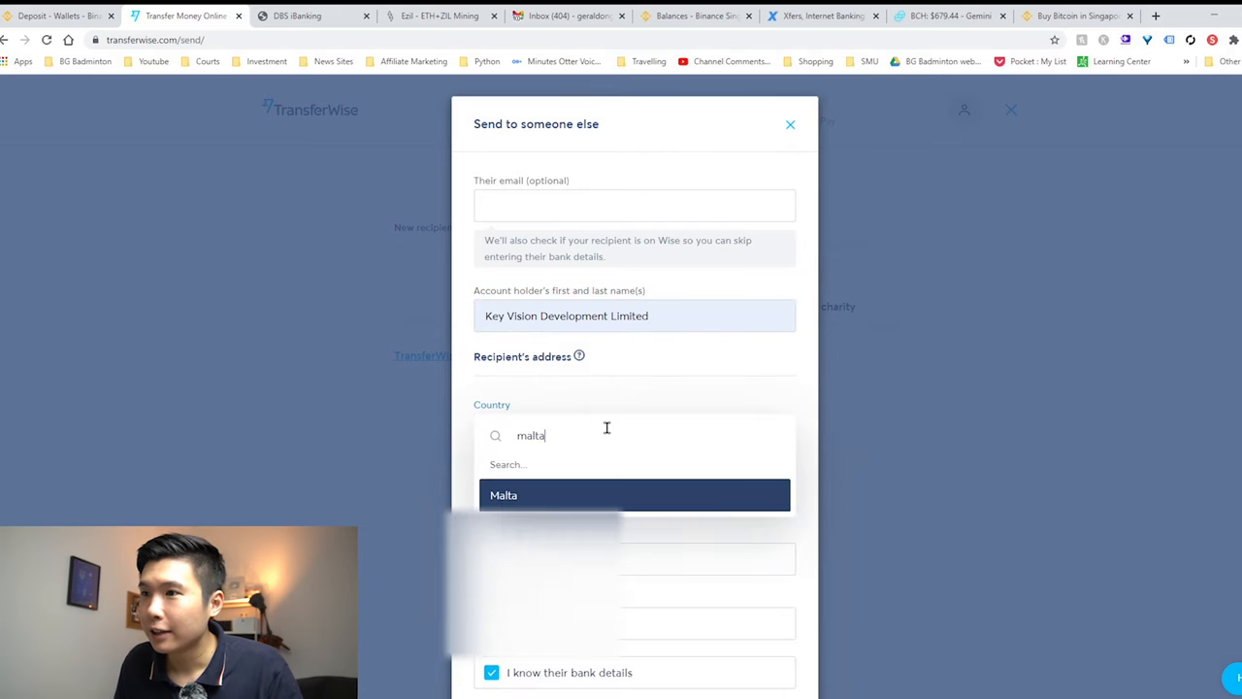
click(59, 16)
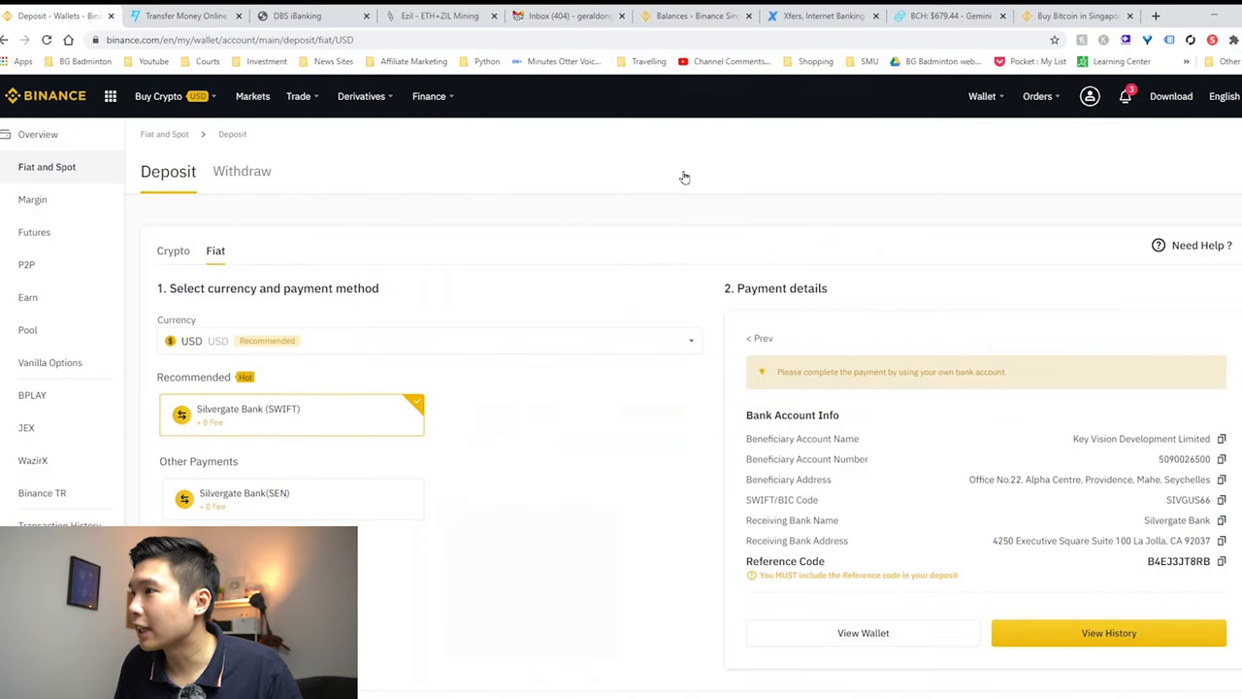
click(1221, 479)
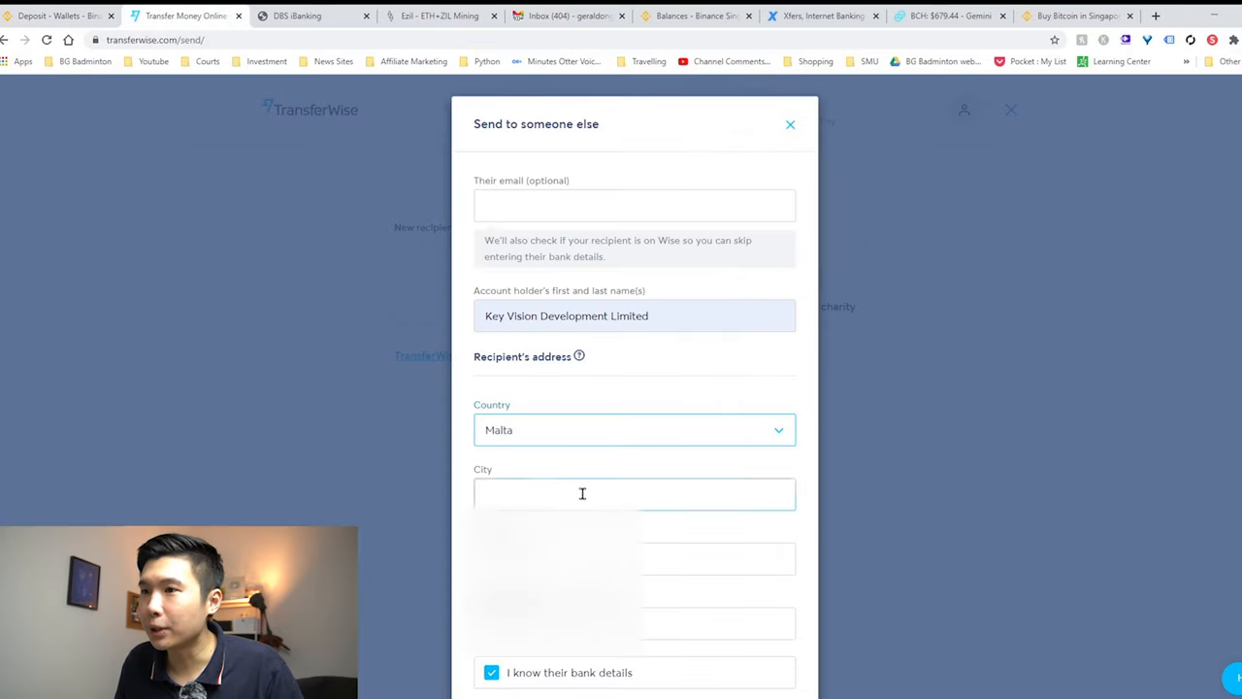
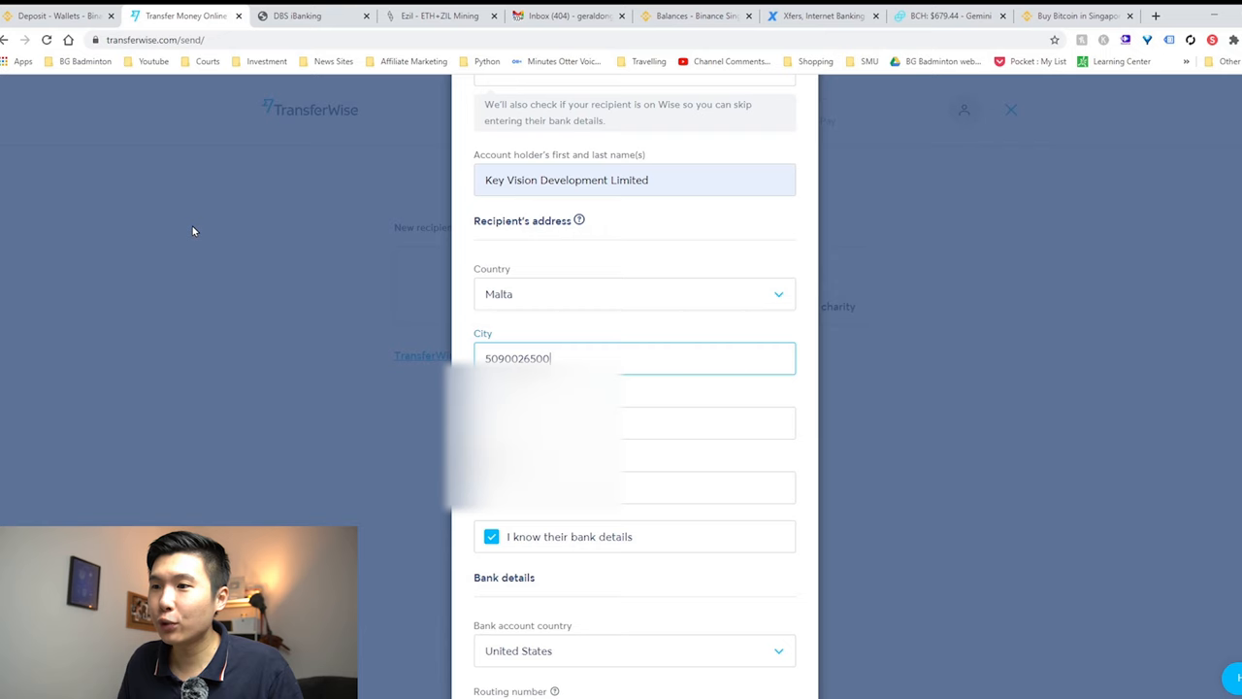
scroll(down, 3)
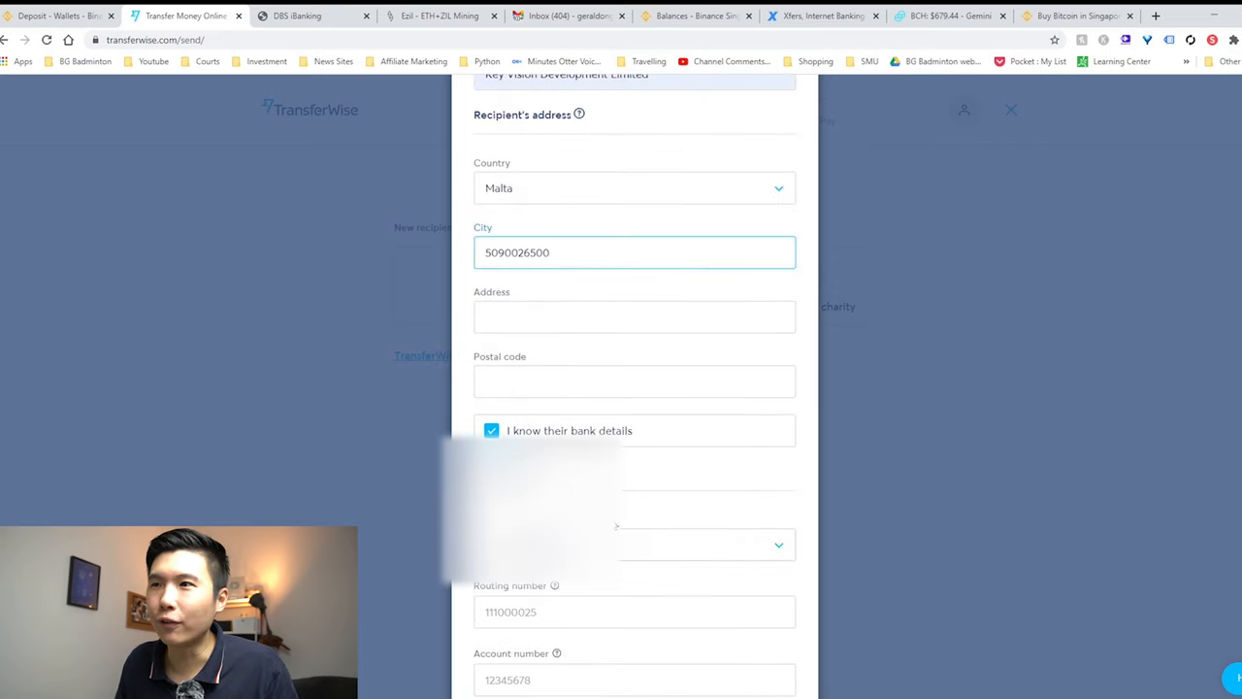
scroll(down, 3)
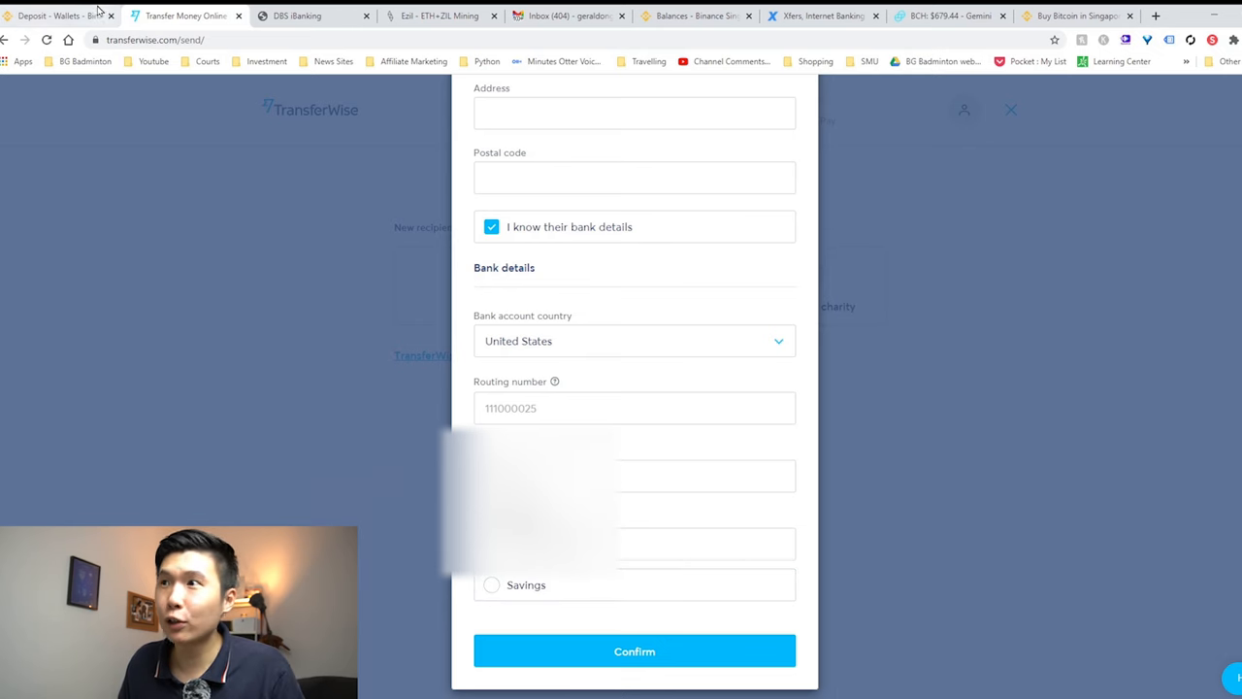
Review Binance's Silvergate Bank (SWIFT) USD deposit details and copy the beneficiary name.
click(58, 16)
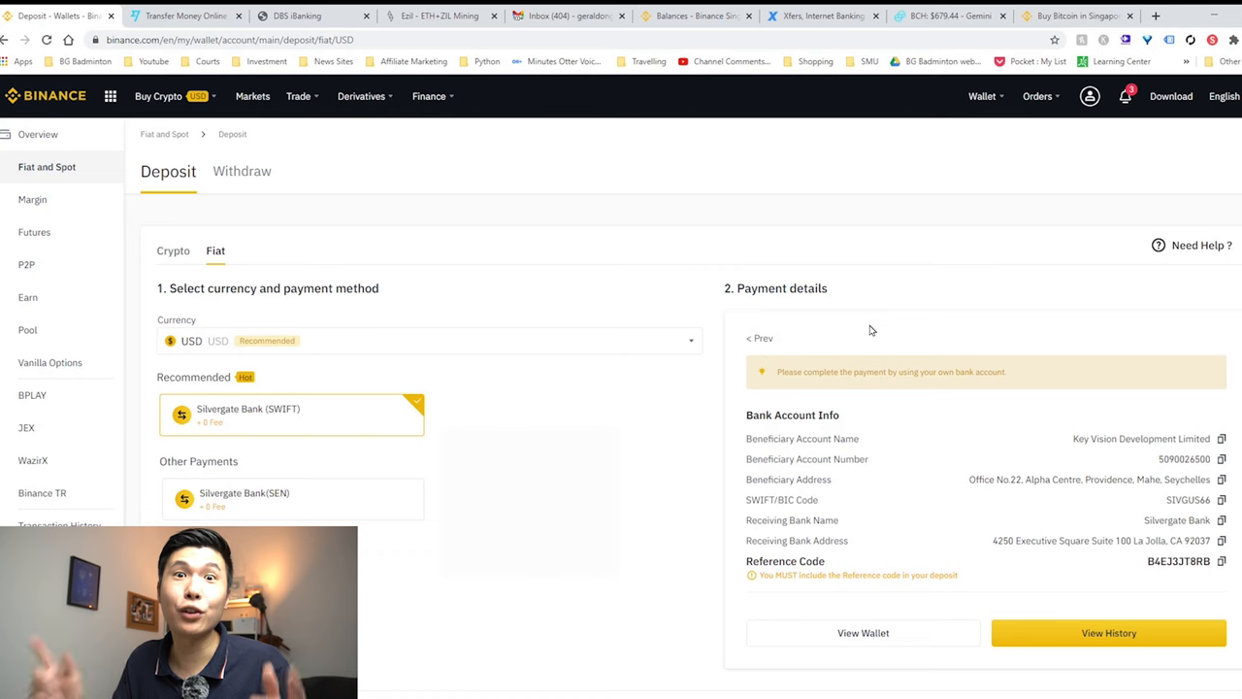
mouse_move(793, 358)
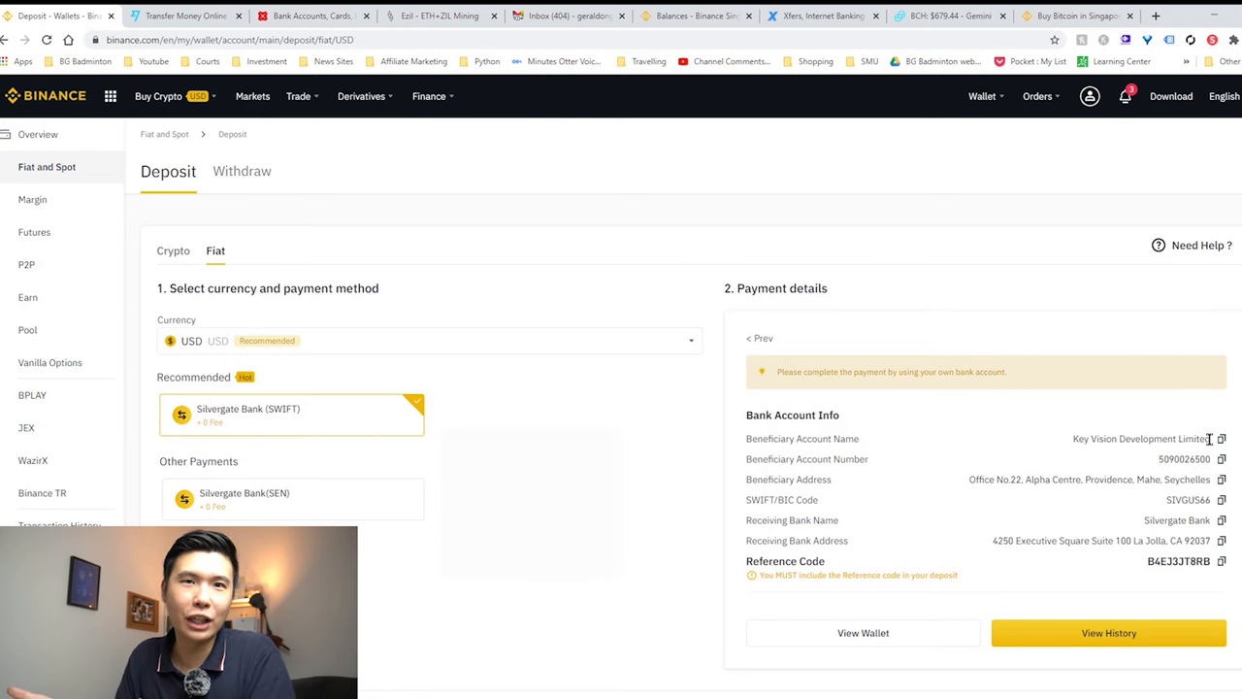
click(204, 16)
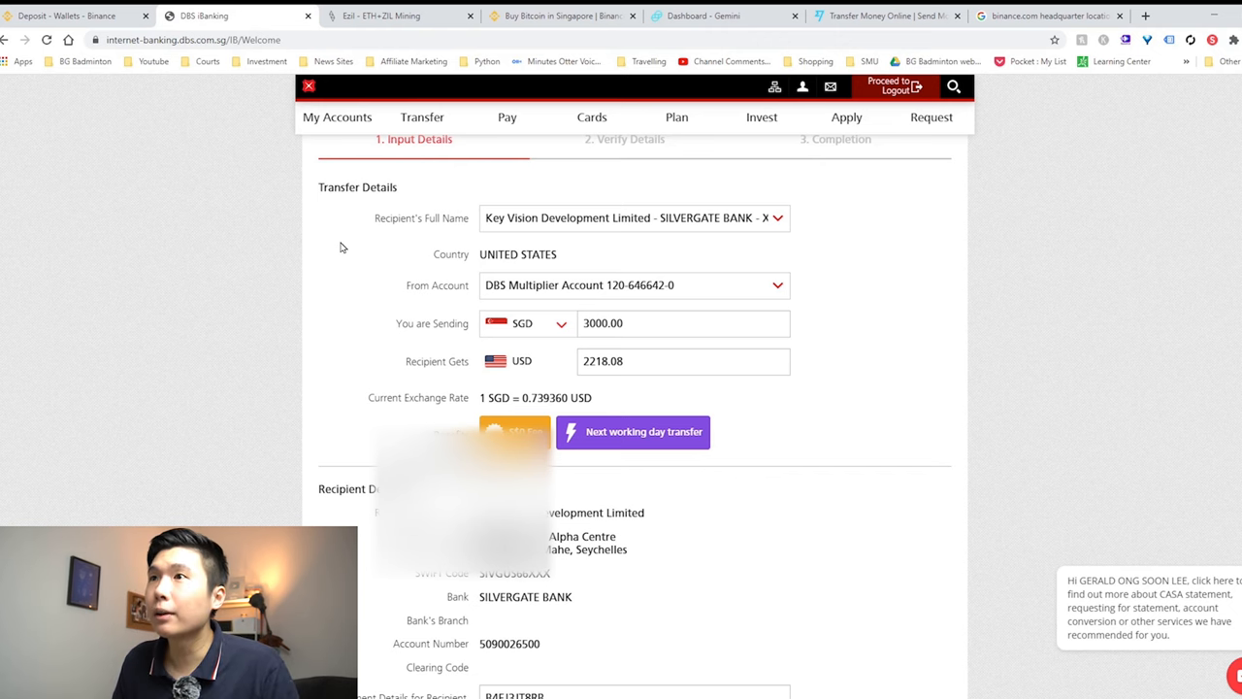
Review the DBS transfer of SGD 3000.00 yielding USD 2218.08 at 0.739360.
click(558, 15)
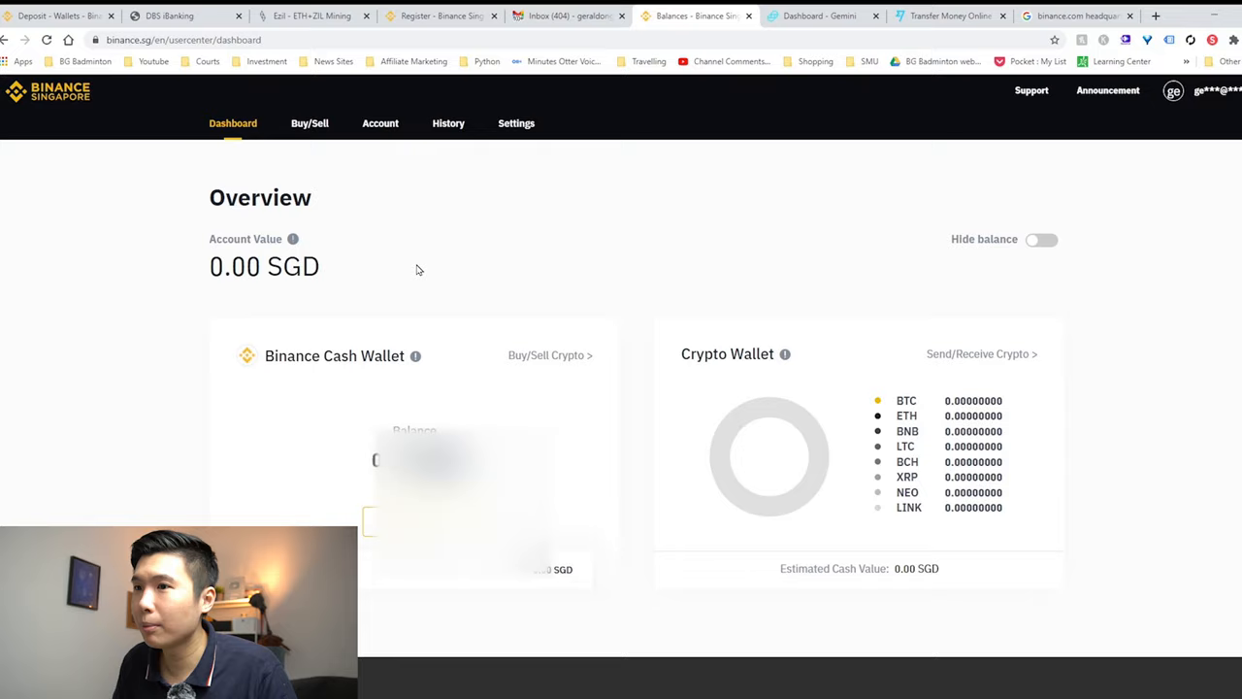
Check the 0.00 SGD Xfers wallet and Gemini prices, then start Binance.sg Buy/Sell.
scroll(down, 3)
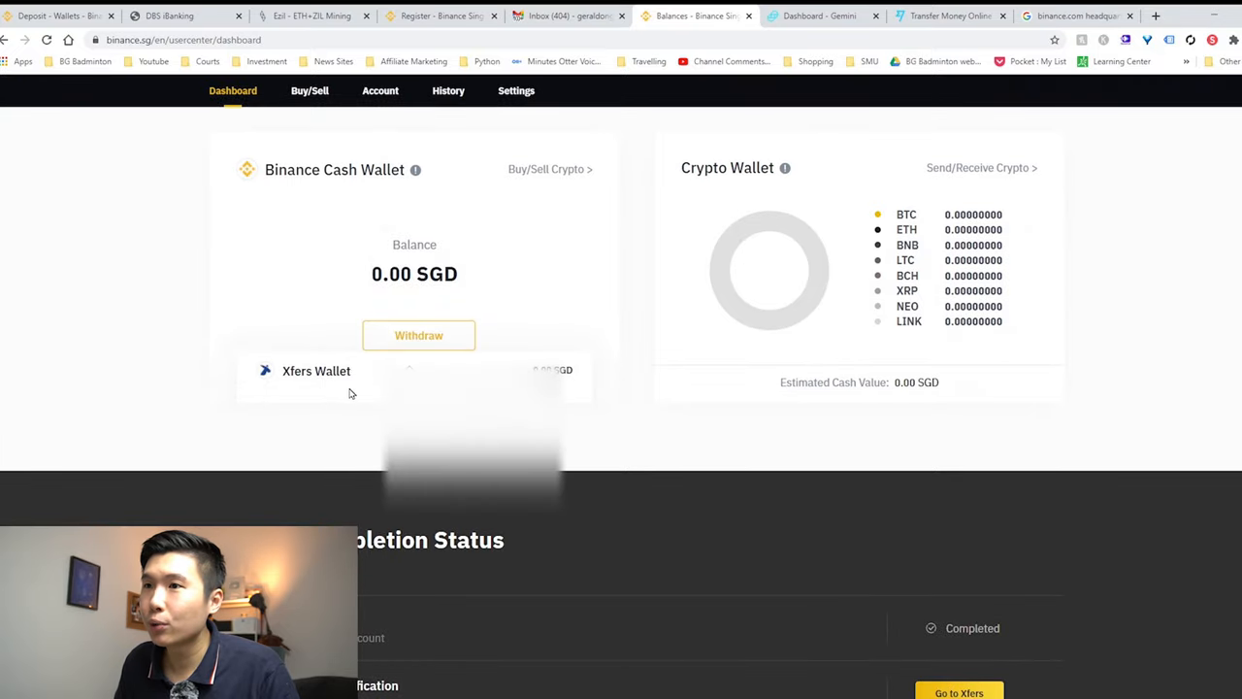
click(316, 371)
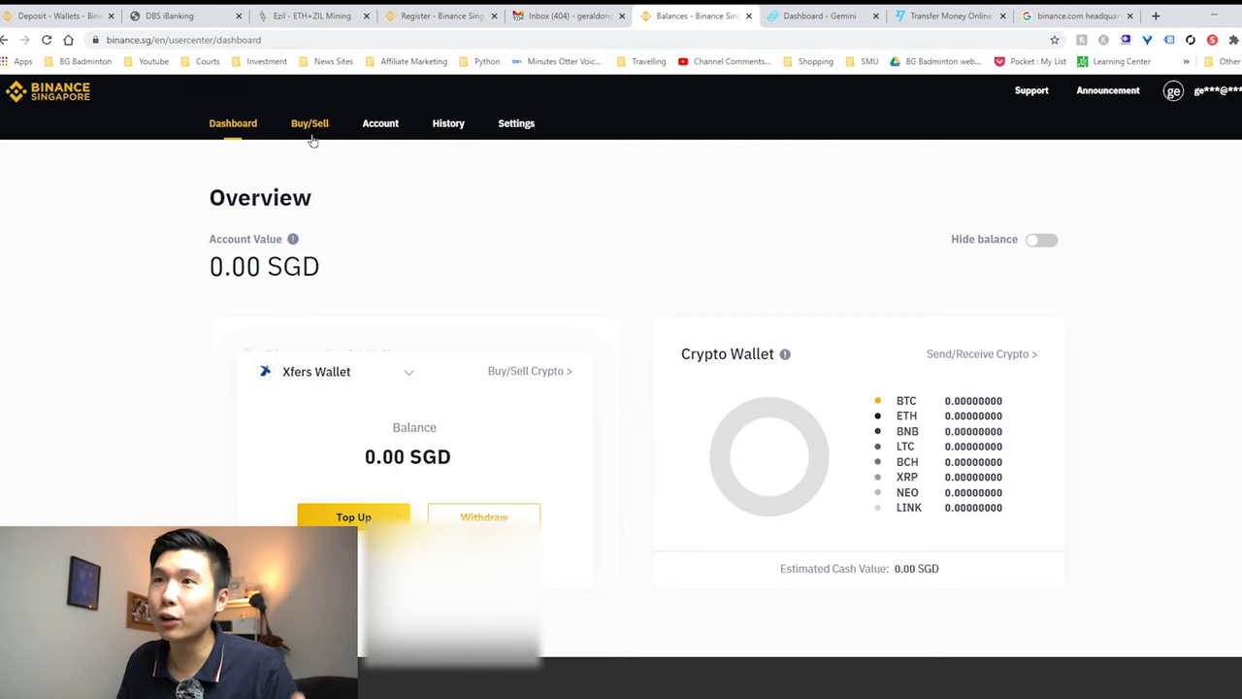
click(819, 15)
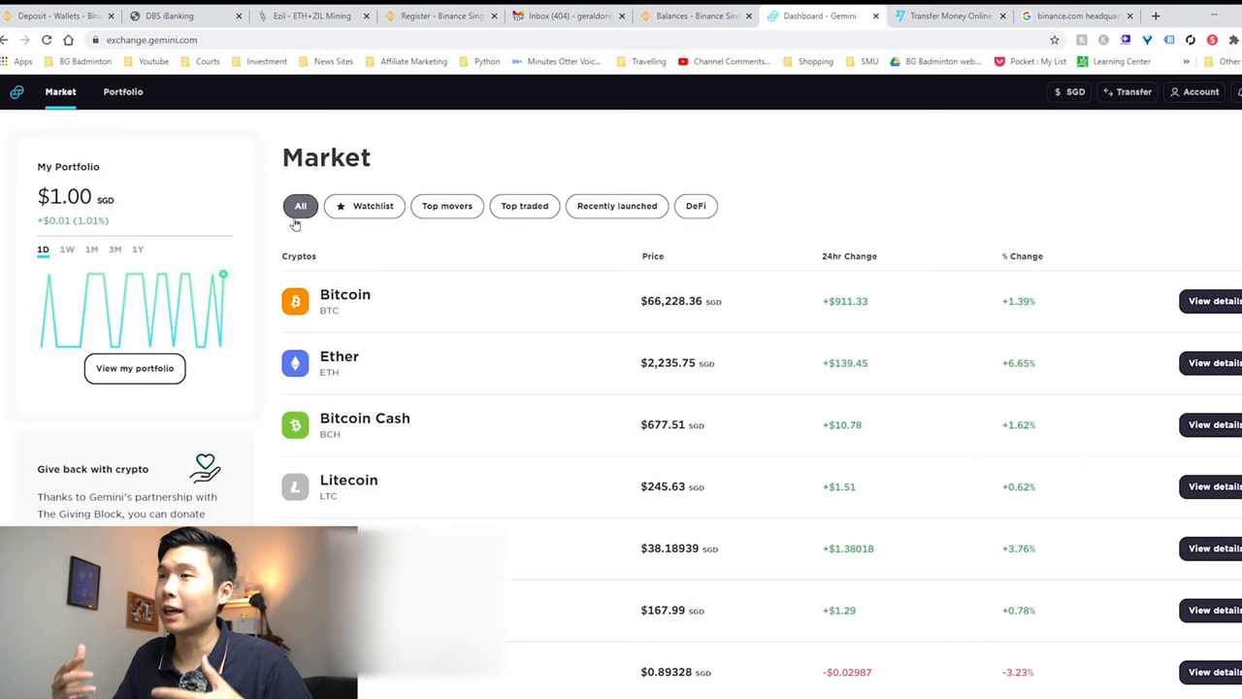
click(694, 16)
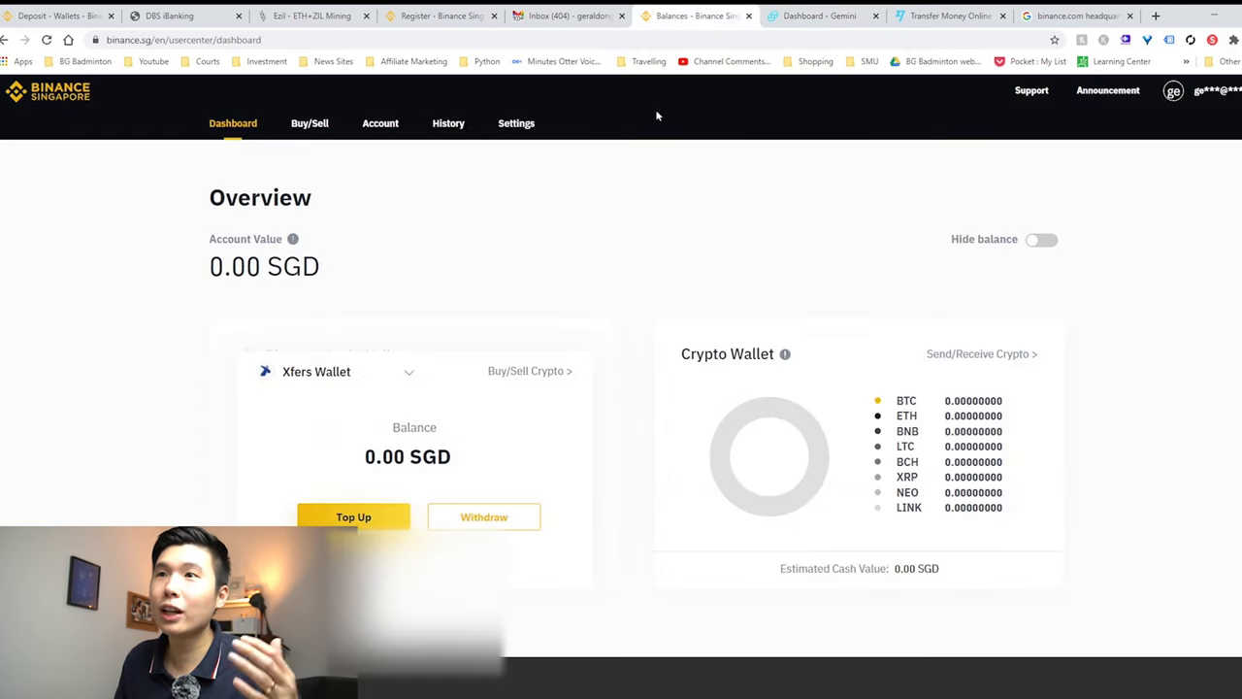
click(310, 123)
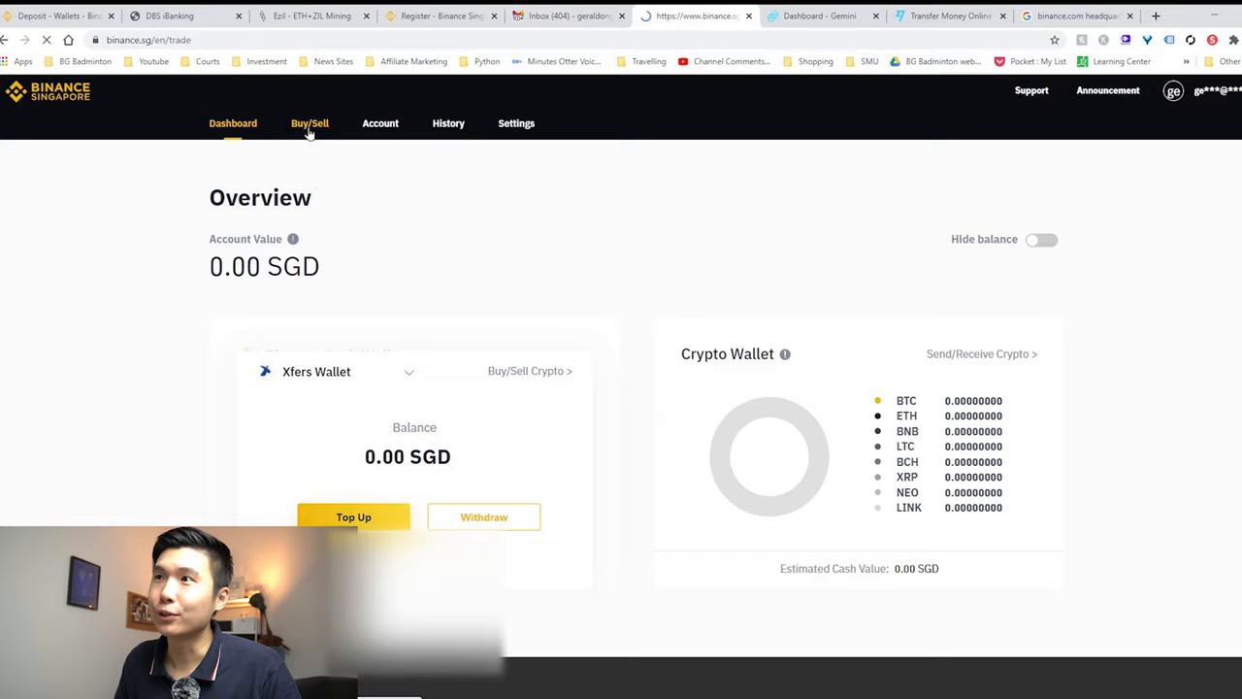
Dismiss the Xfers limit notice and attempt identity verification and Xfers account linking.
click(310, 124)
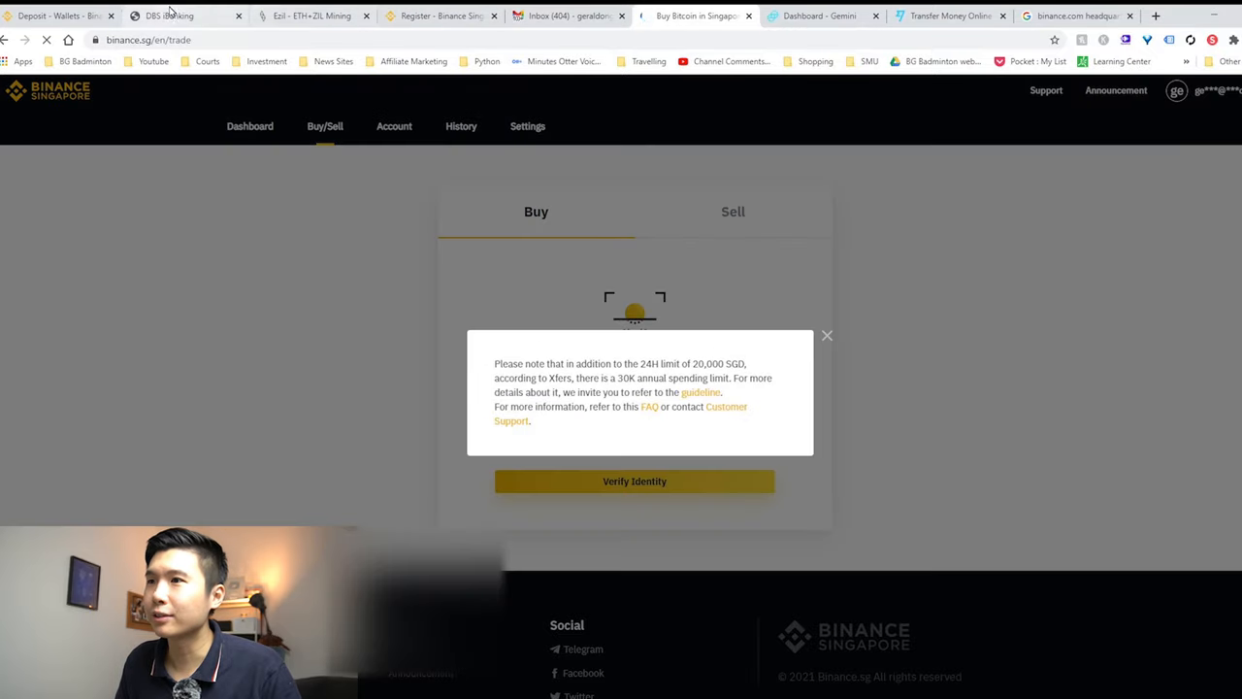
click(179, 15)
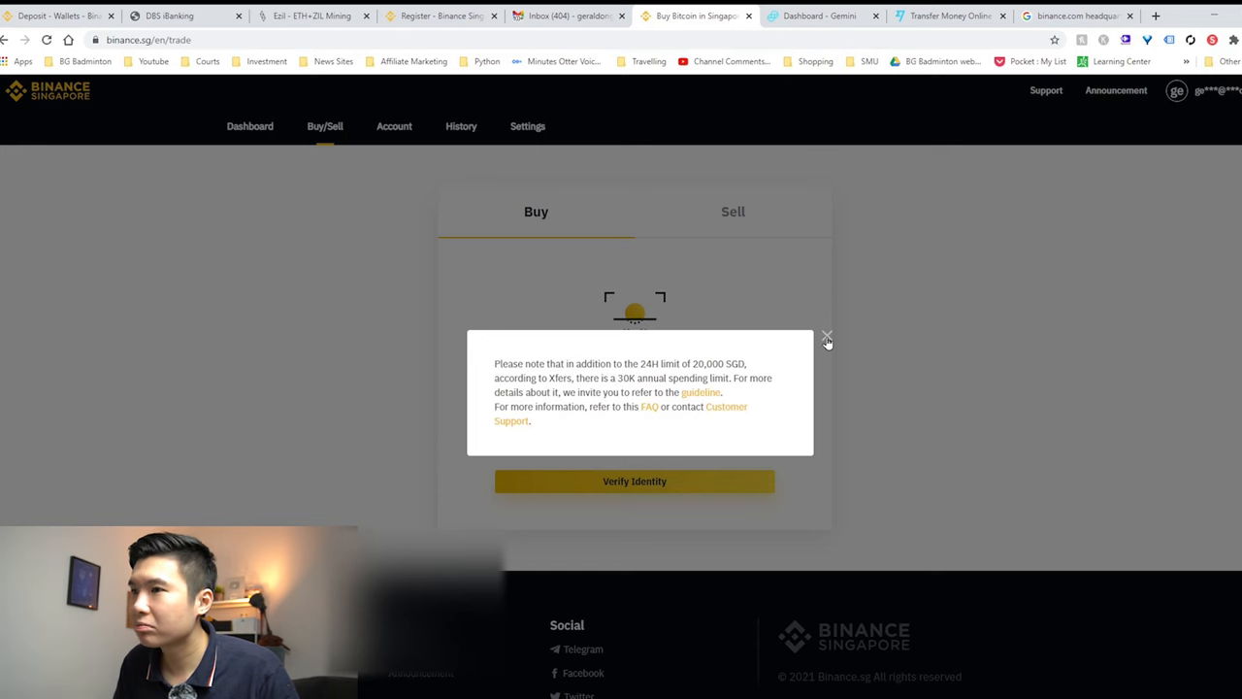
click(827, 337)
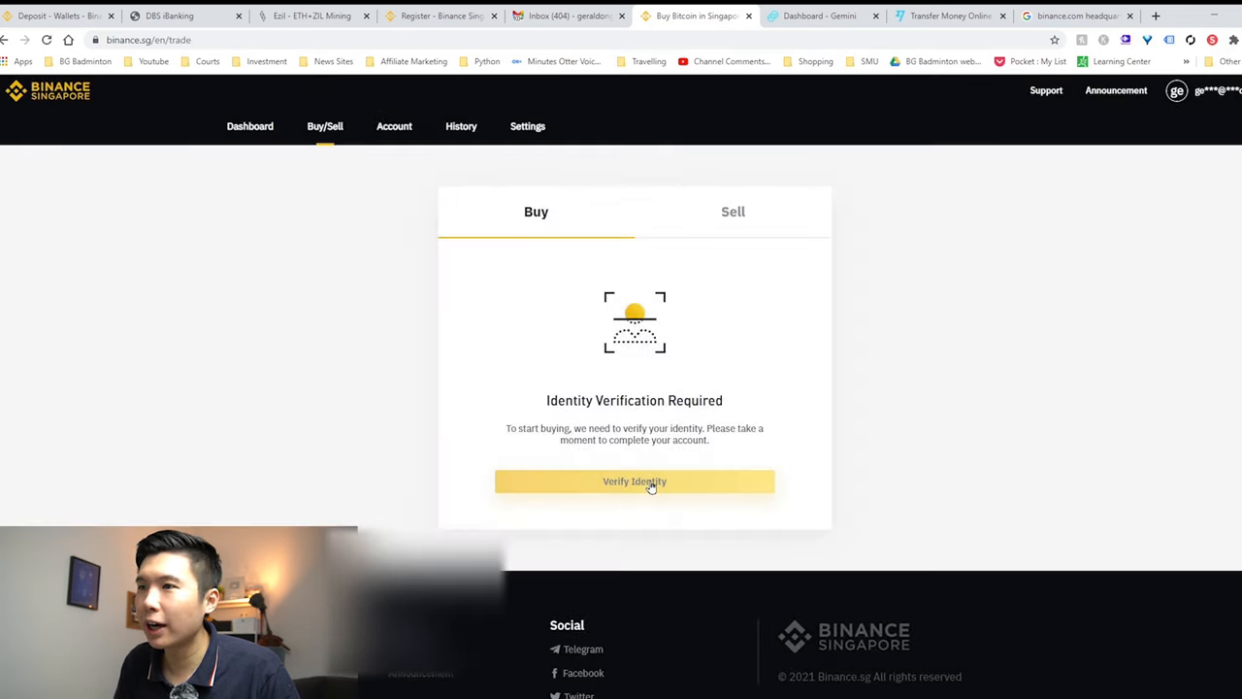
click(633, 481)
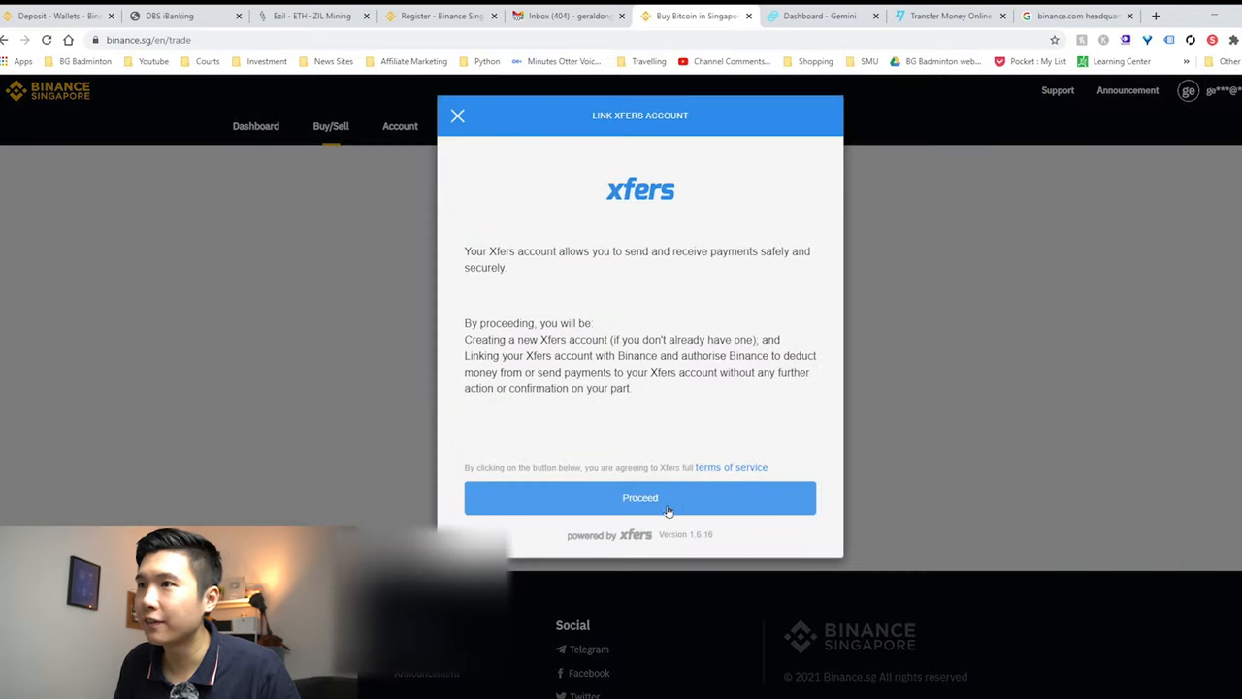
click(640, 497)
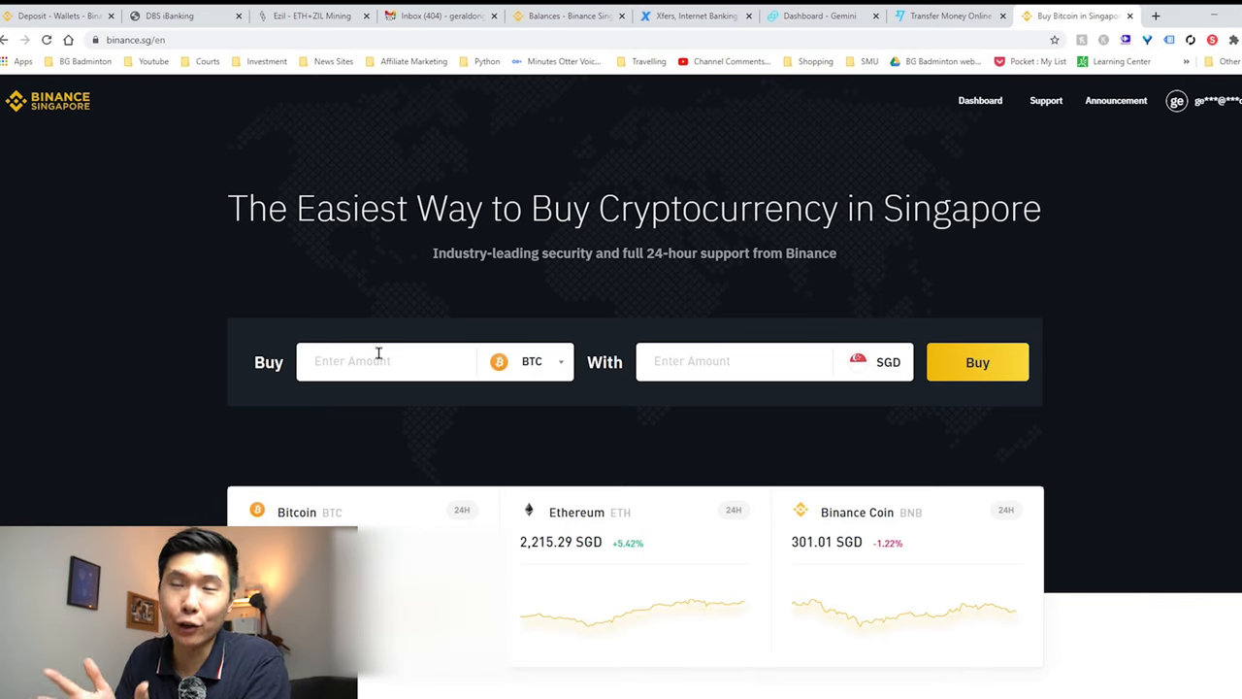
mouse_move(545, 374)
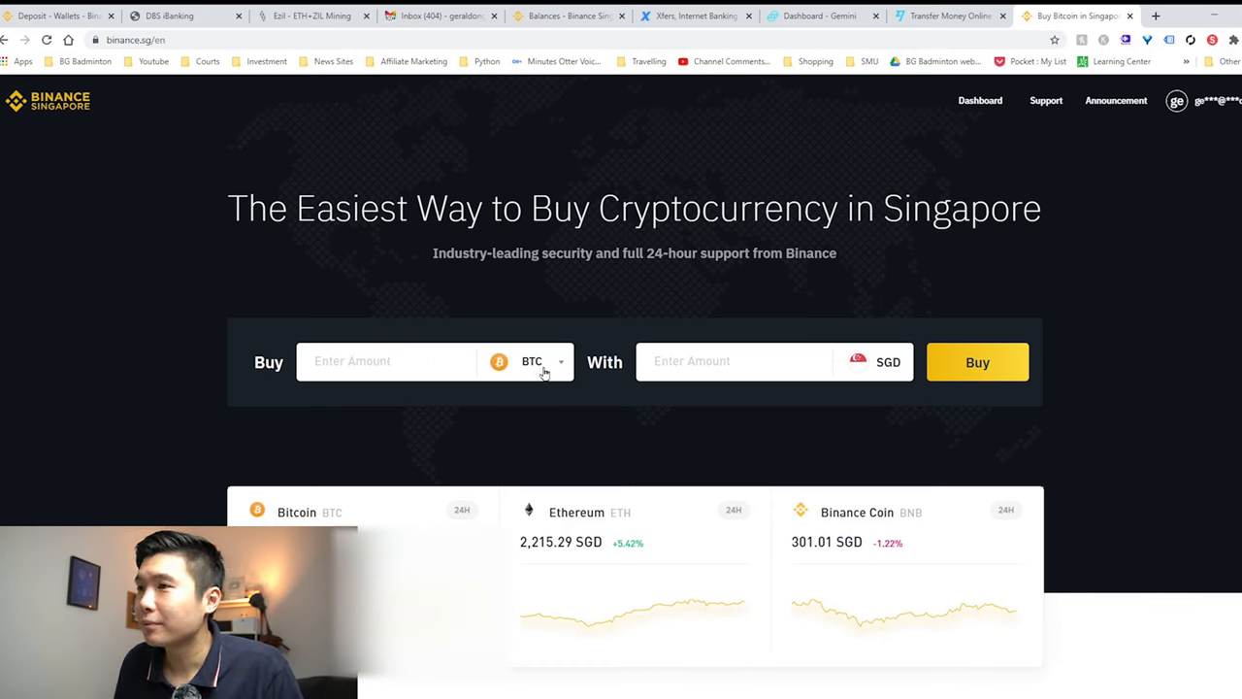
Enter 3000 SGD in the quick-buy form, quoting 0.04567220 BTC.
text(3000)
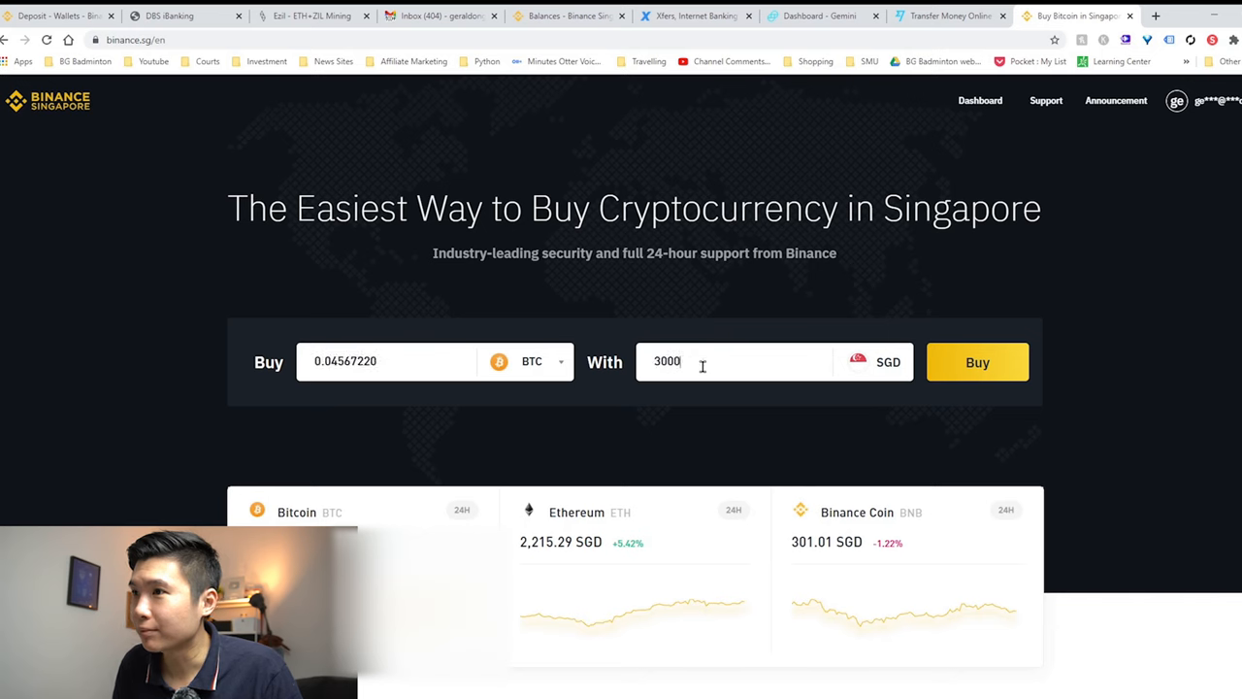
mouse_move(660, 326)
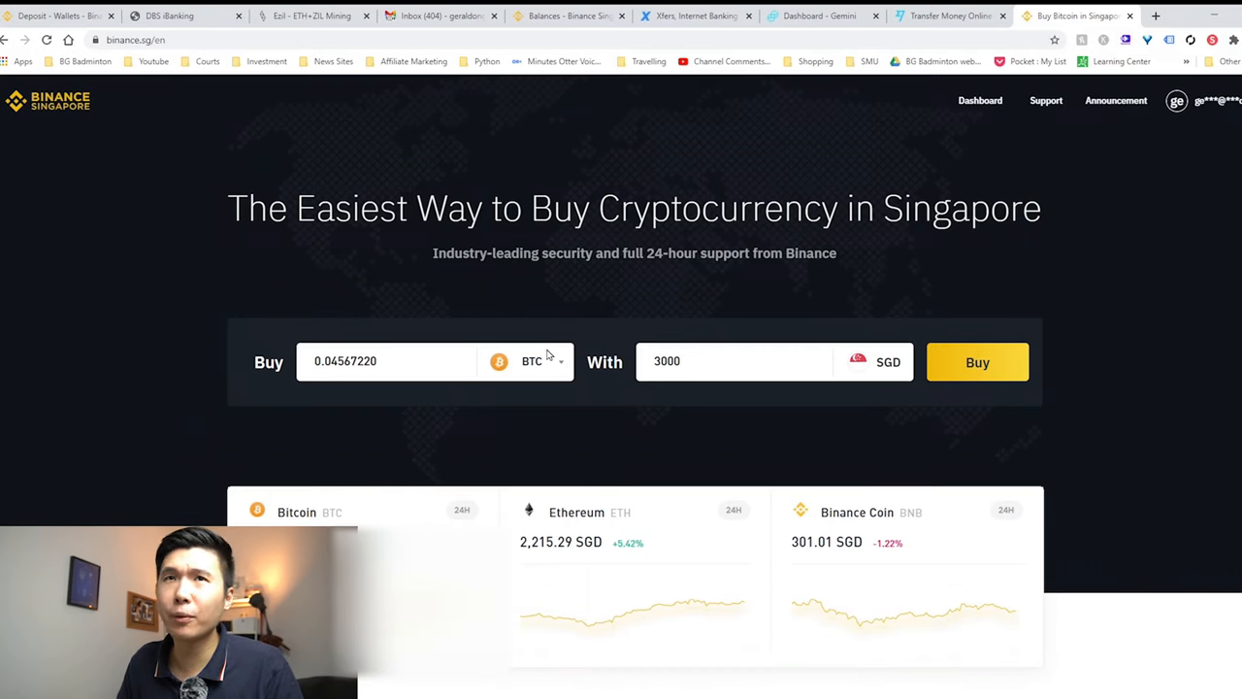
click(1074, 15)
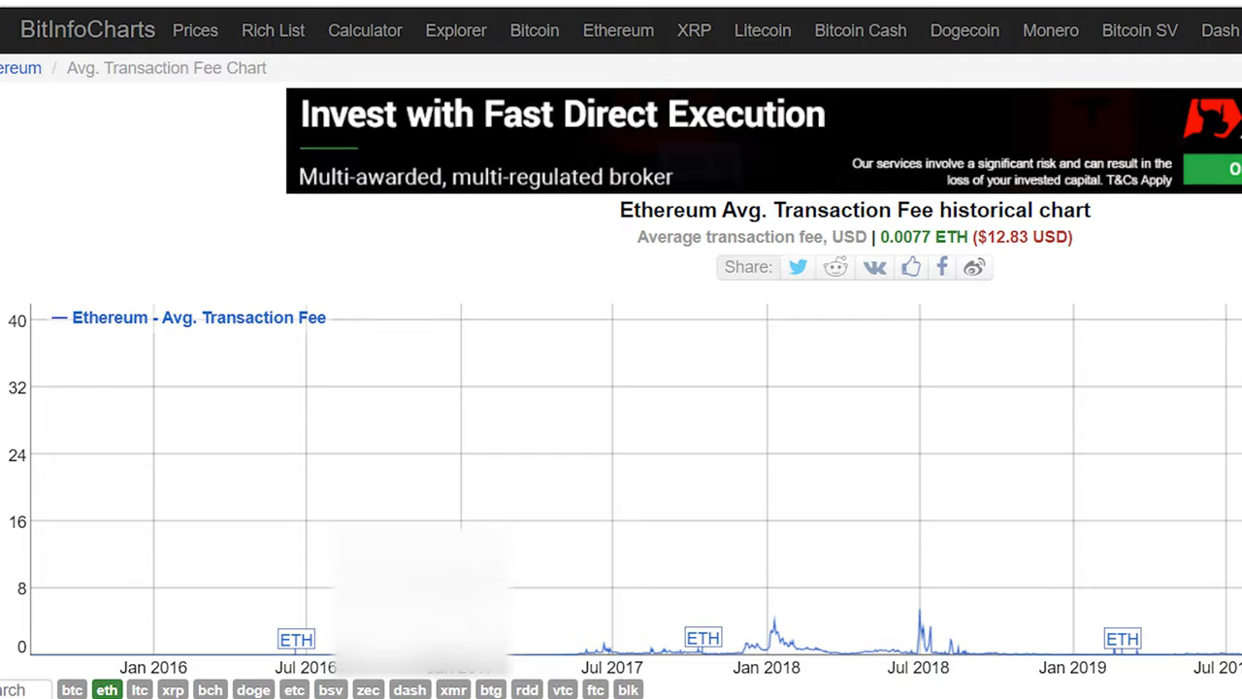
Compare BitInfoCharts average fees: Ethereum $12.83 versus Bitcoin Cash $0.0025 per transaction.
click(1077, 16)
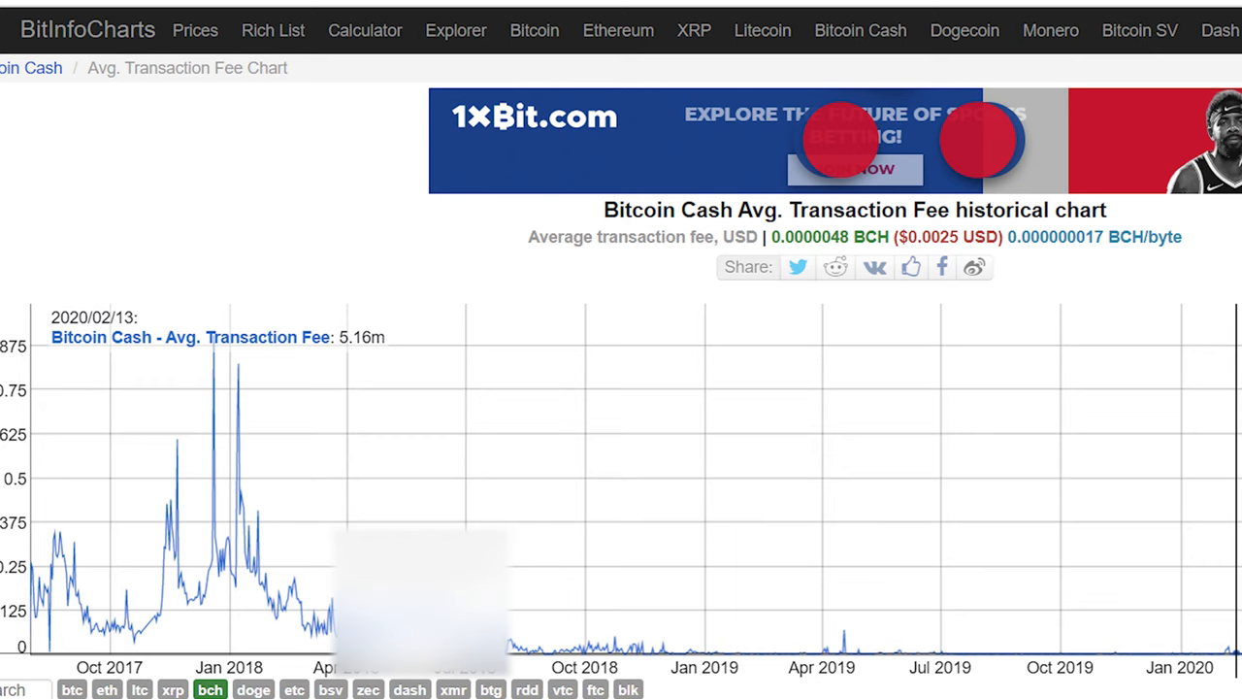
click(1067, 16)
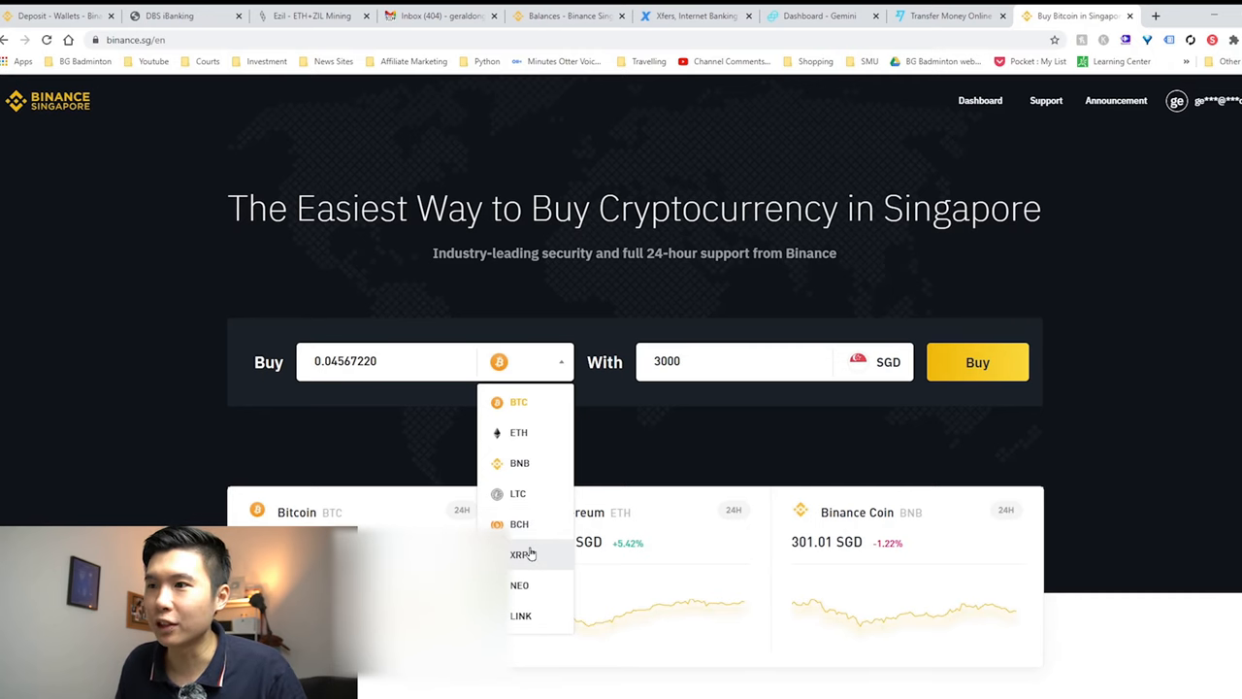
Switch the quick-buy coin to XRP with 3000 SGD, quoting 4874.87812805 XRP.
click(519, 554)
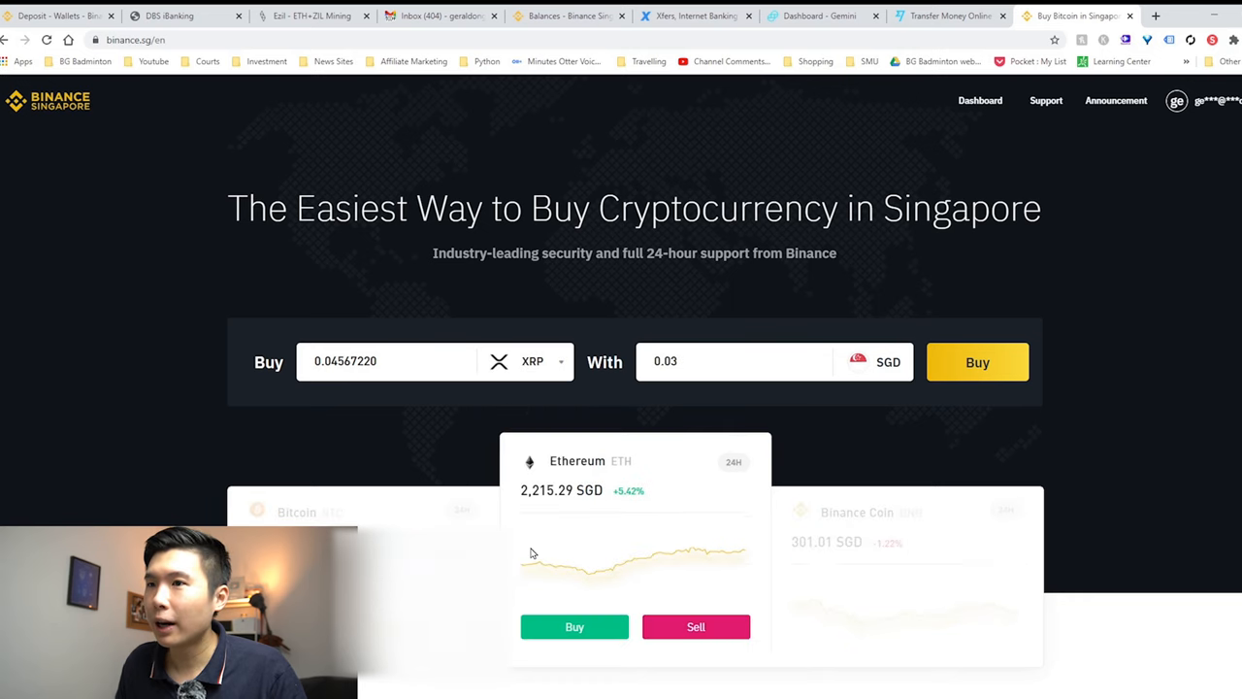
click(738, 361)
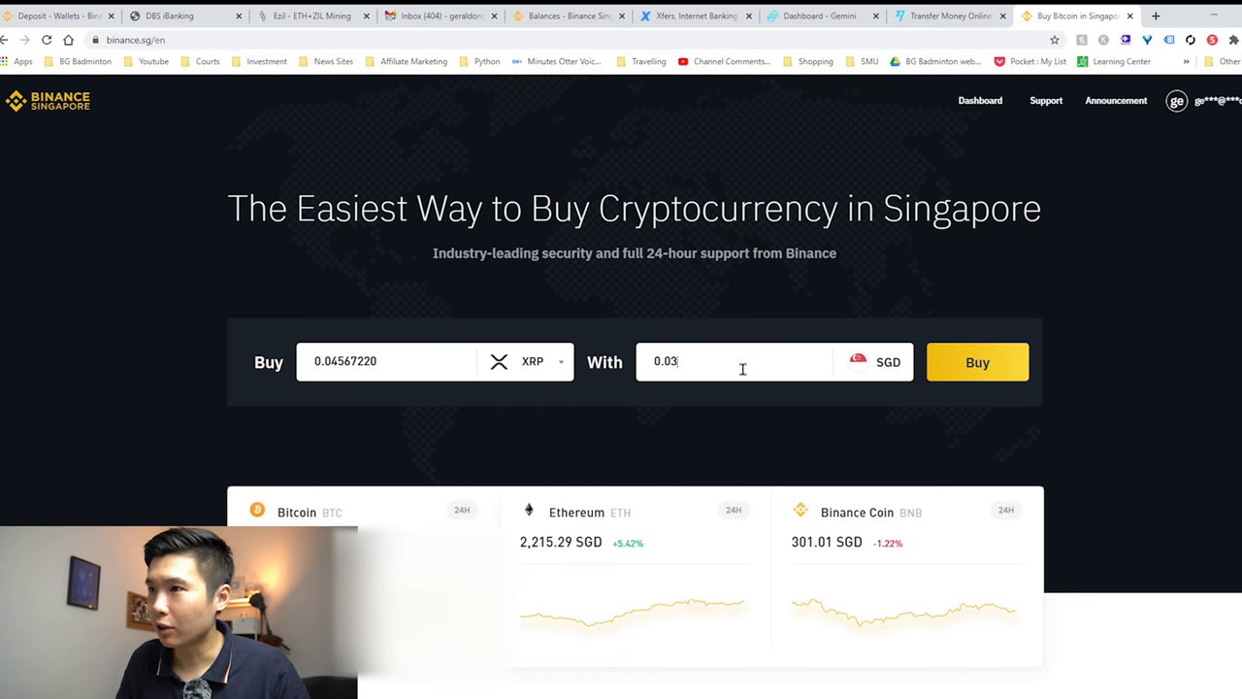
text(23)
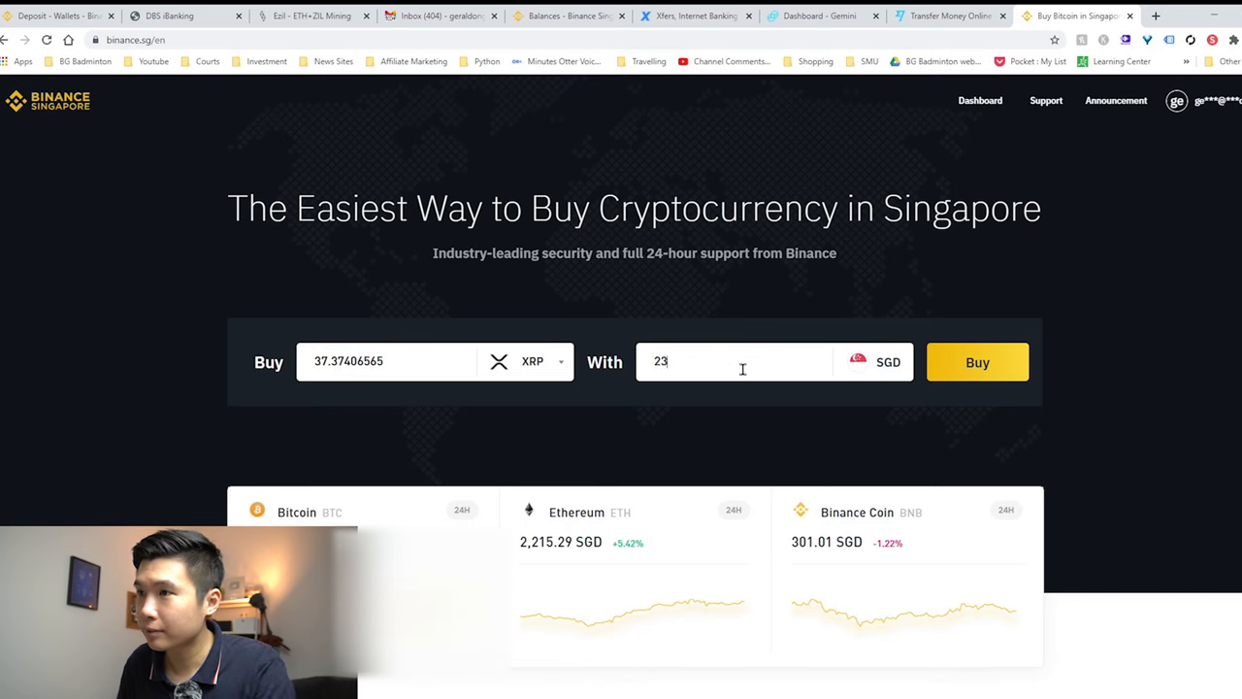
text(3000)
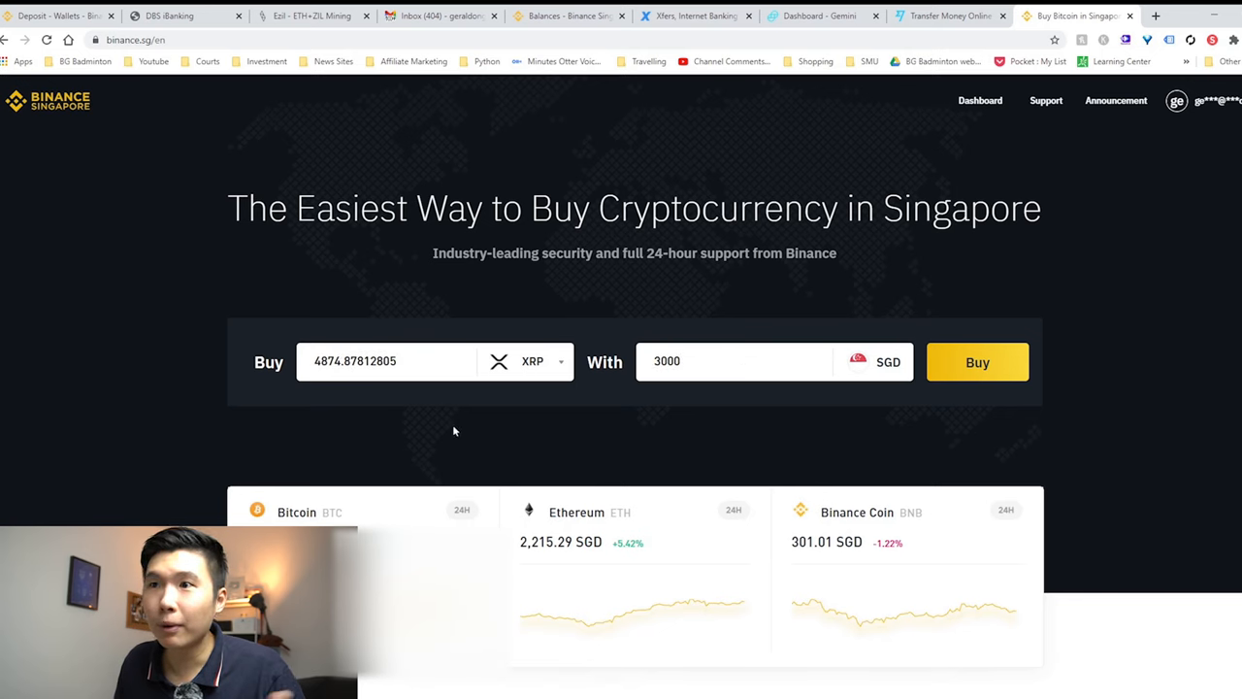
double_click(327, 361)
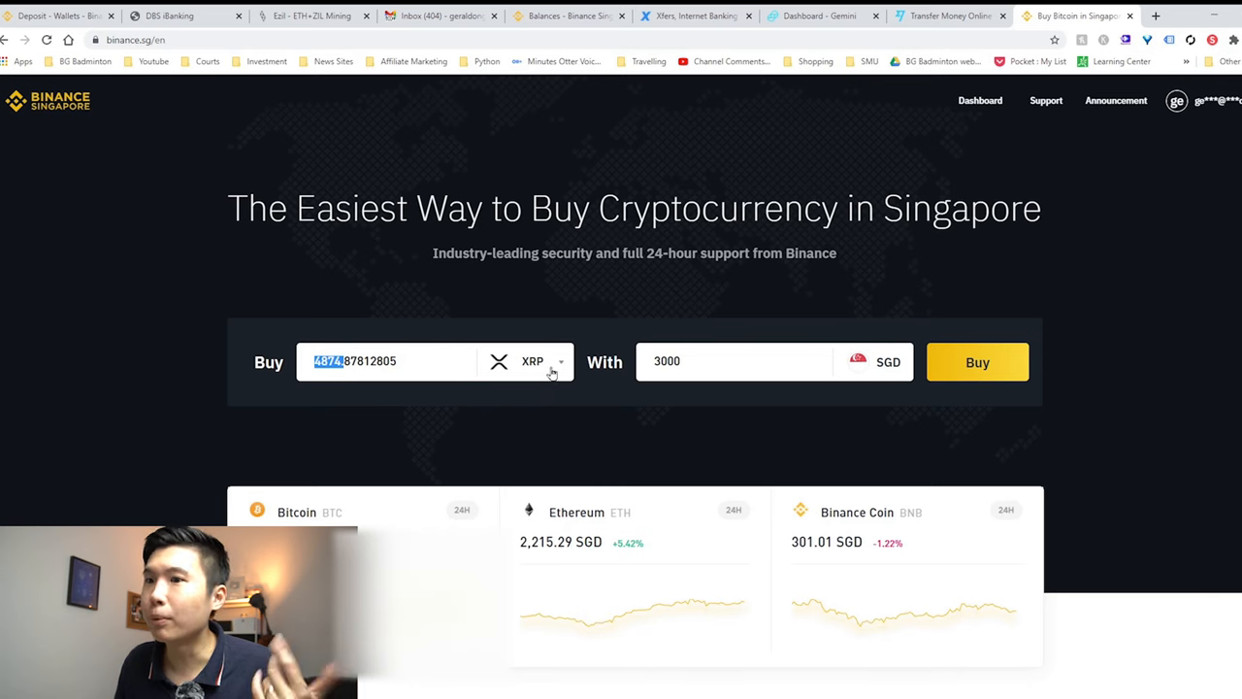
mouse_move(968, 128)
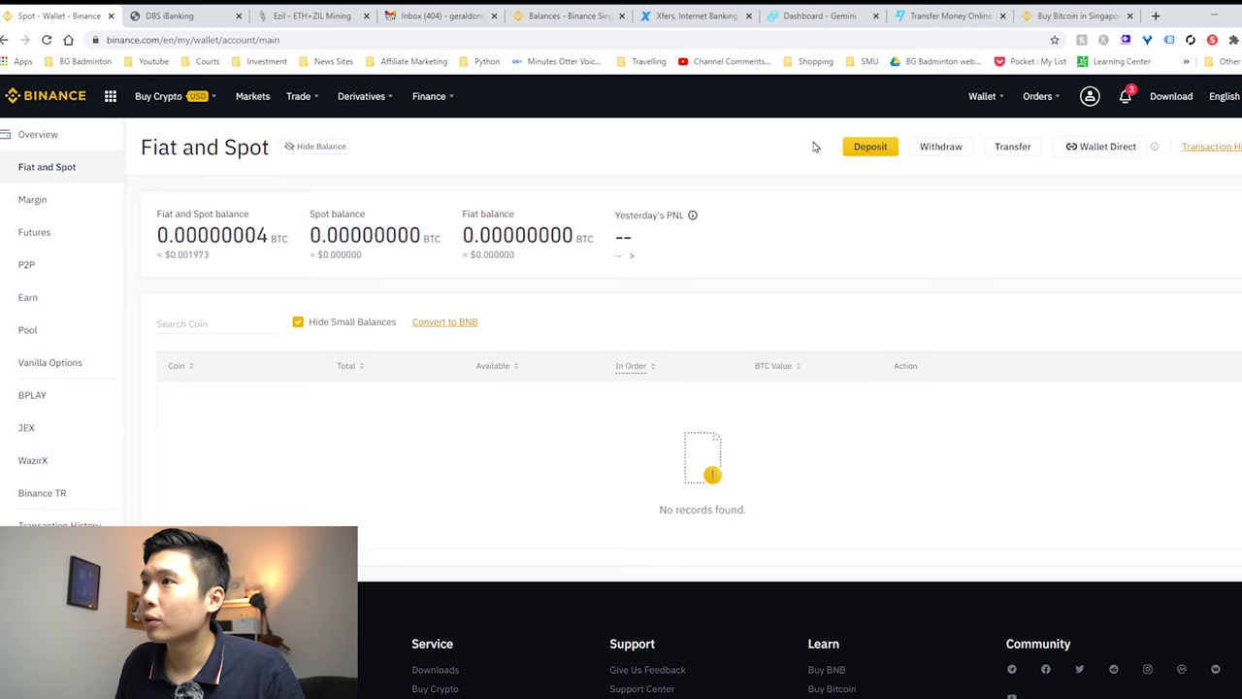
Open the Binance crypto deposit page.
click(870, 147)
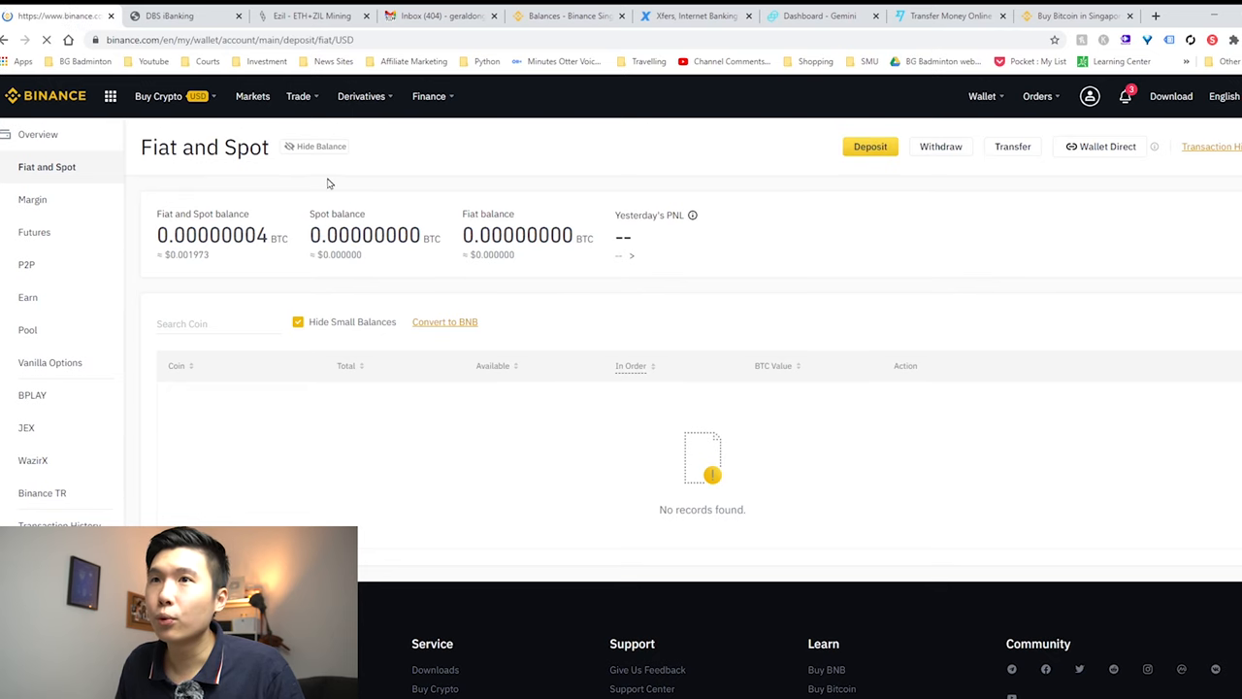
click(869, 146)
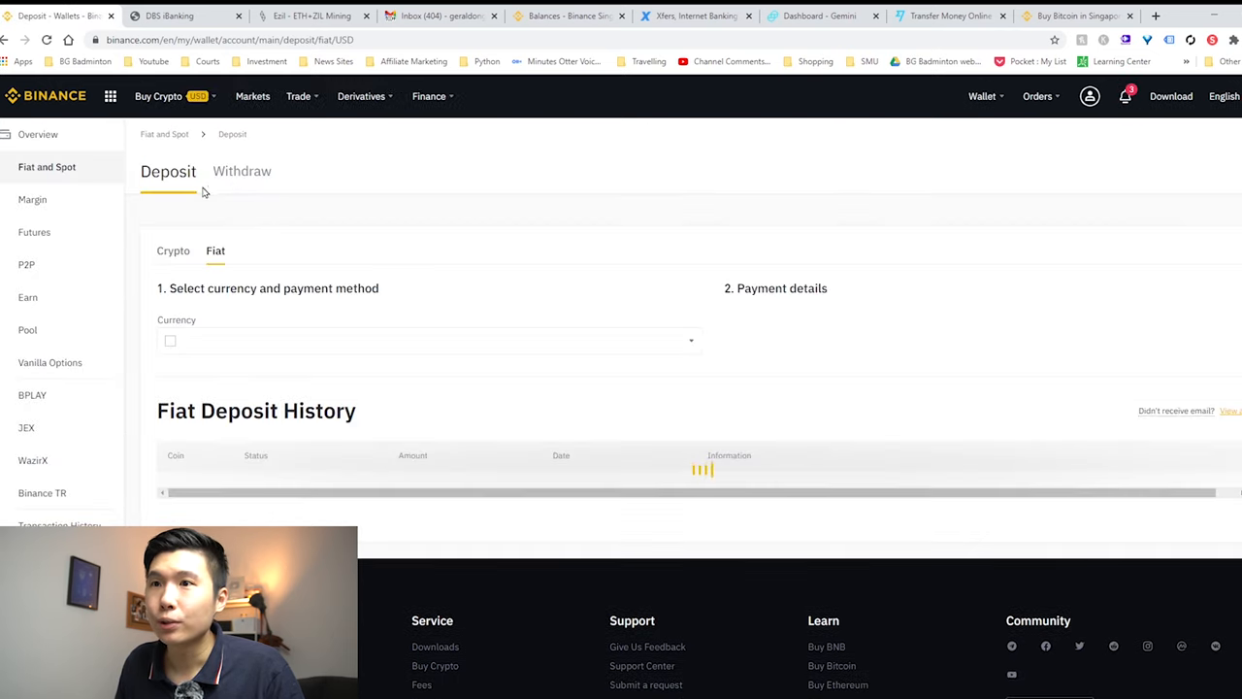
click(173, 250)
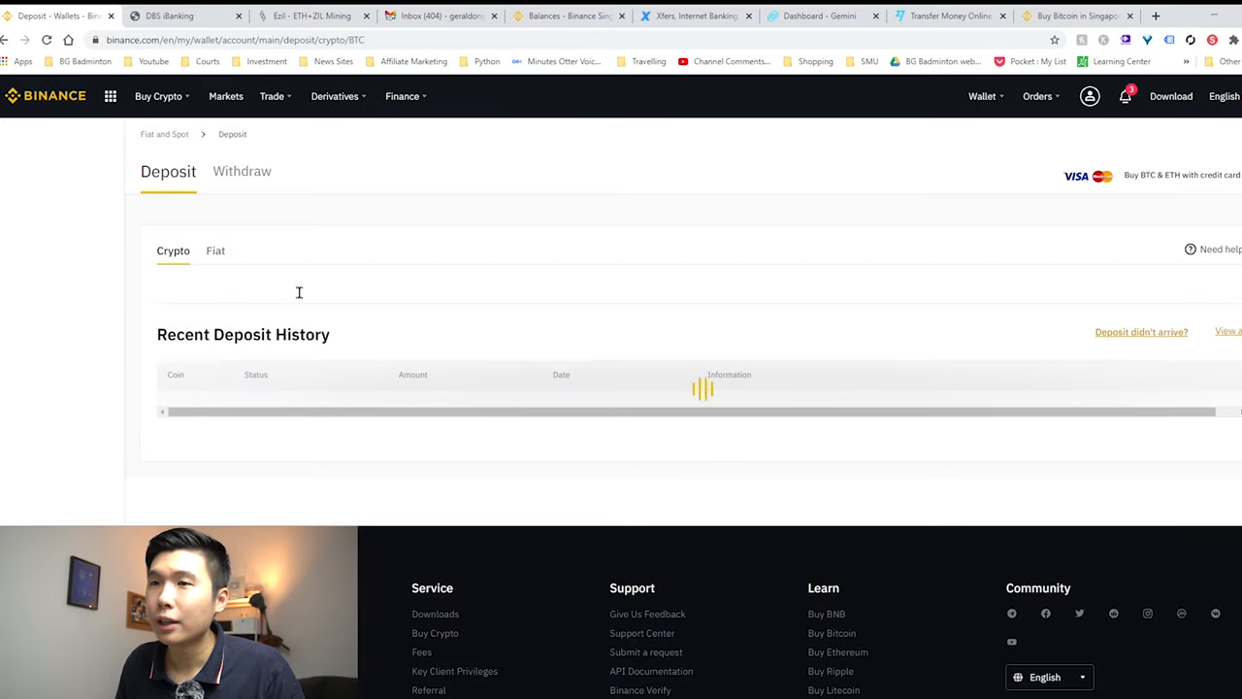
Select XRP as the deposit coin and acknowledge the address tag warning.
click(272, 310)
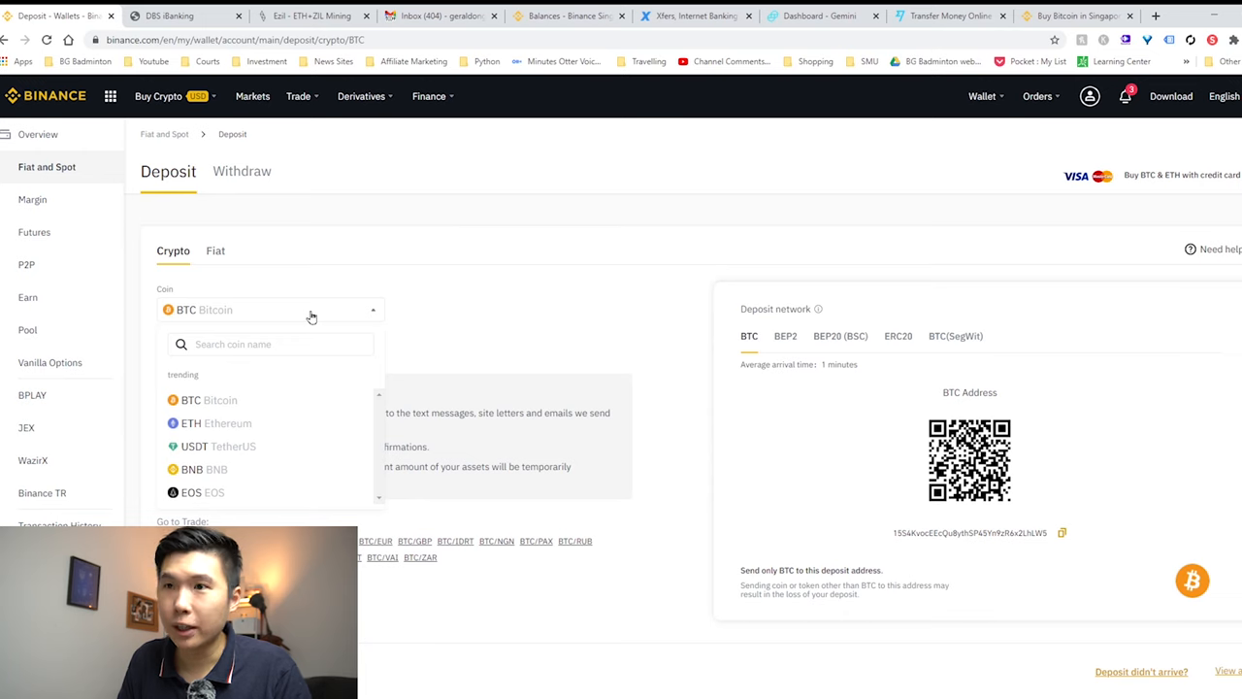
text(x)
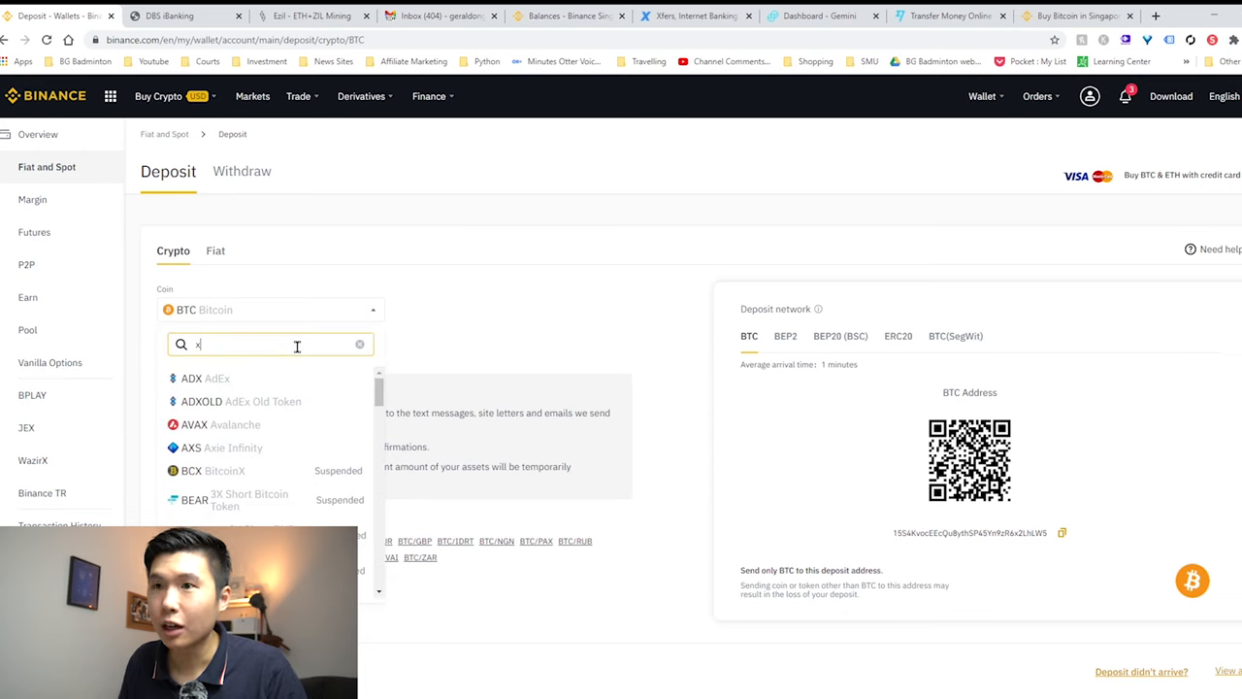
text(rp)
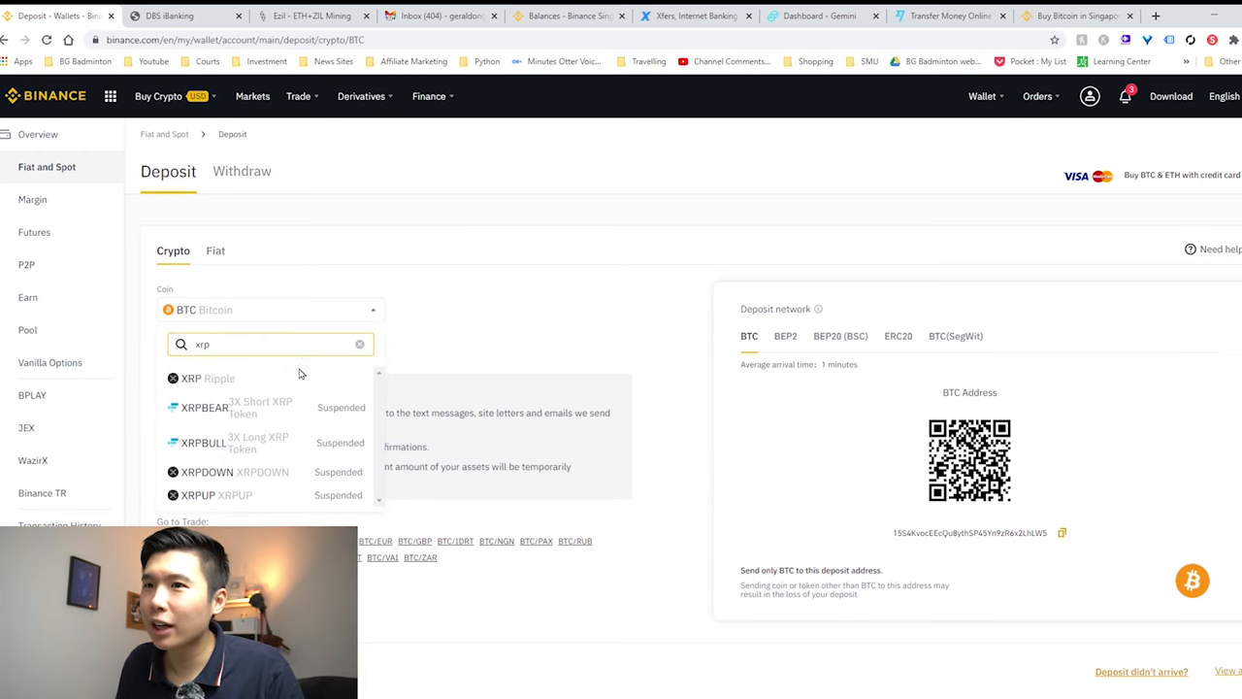
click(191, 378)
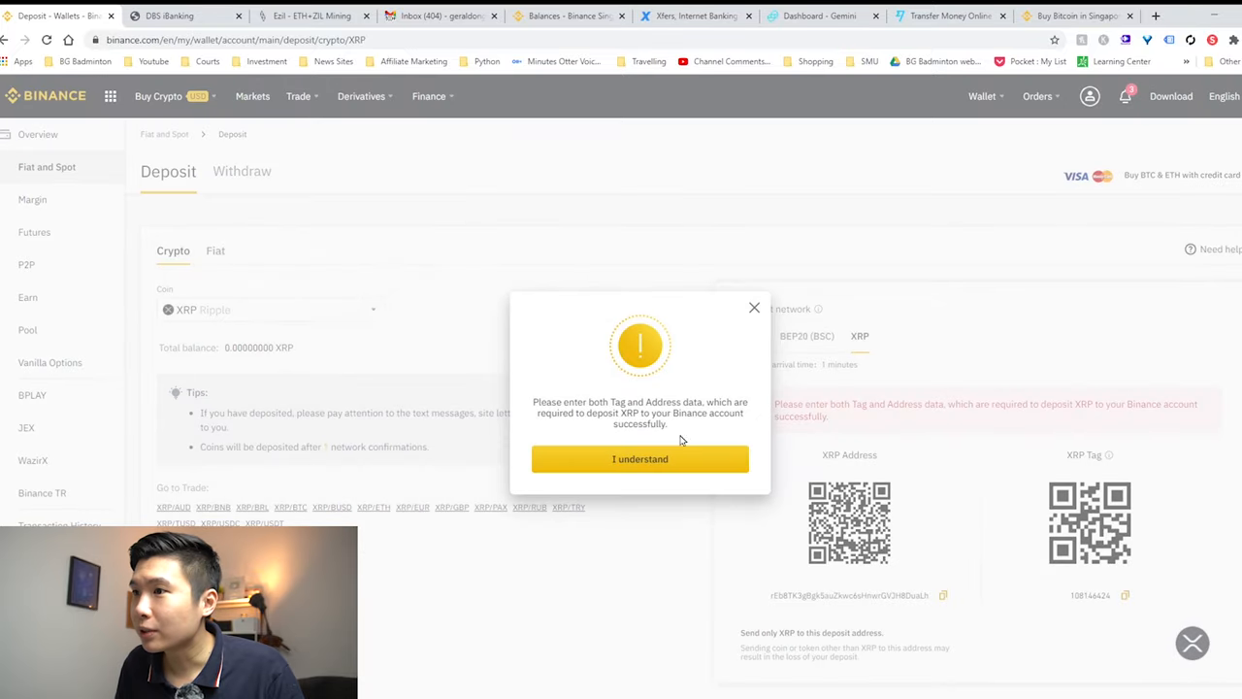
mouse_move(600, 401)
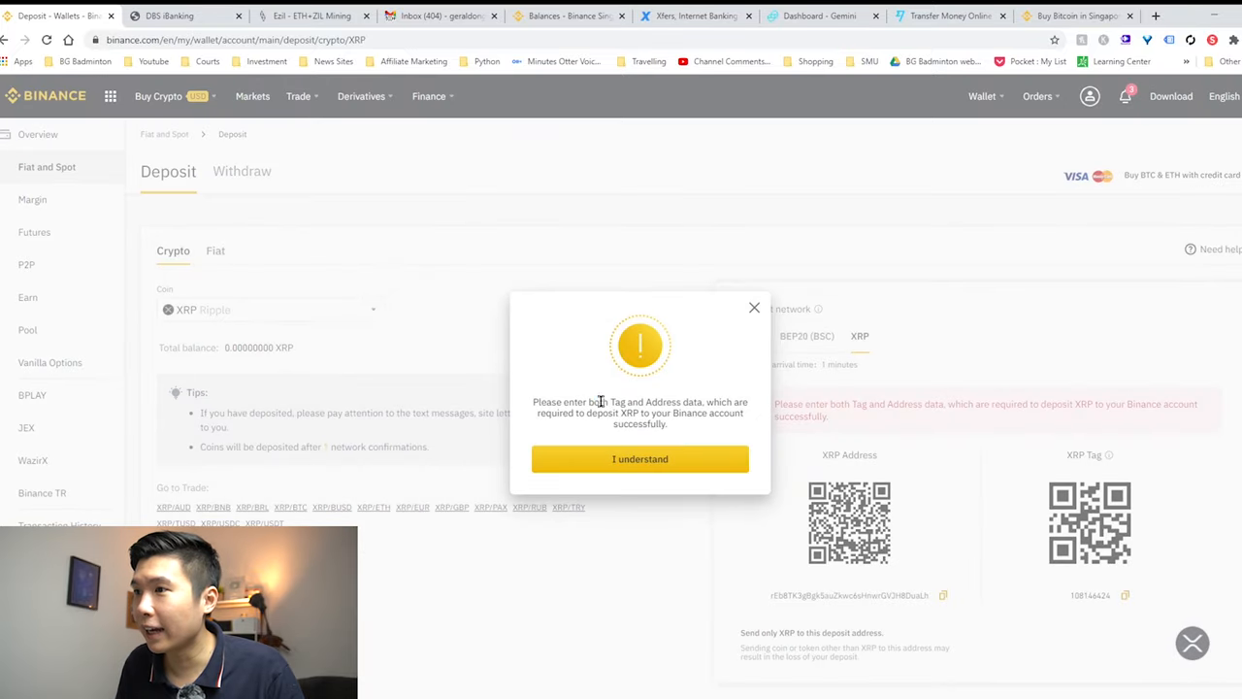
double_click(645, 401)
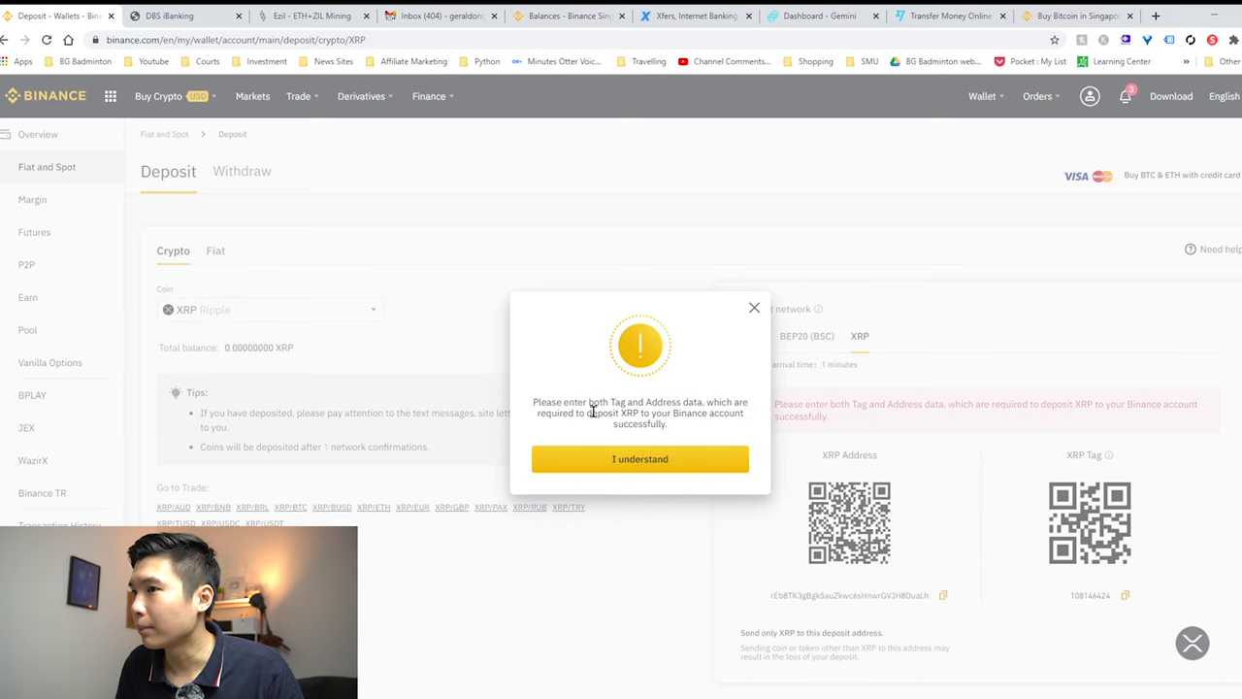
click(640, 458)
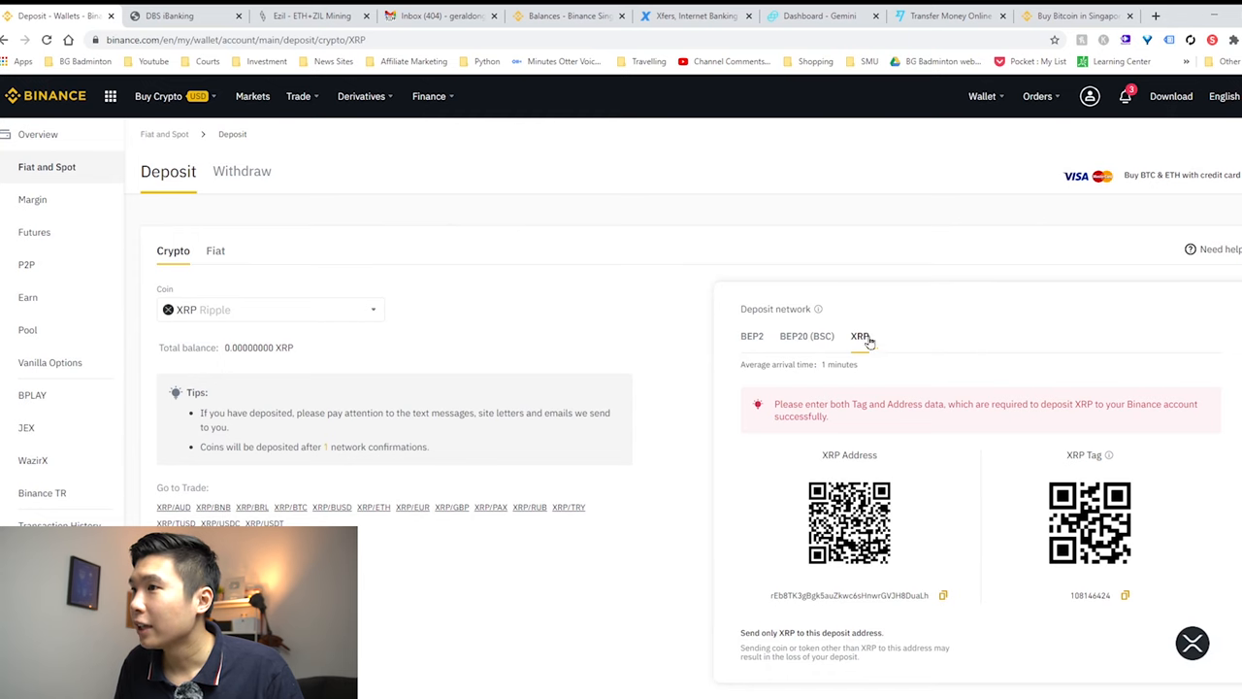
scroll(down, 3)
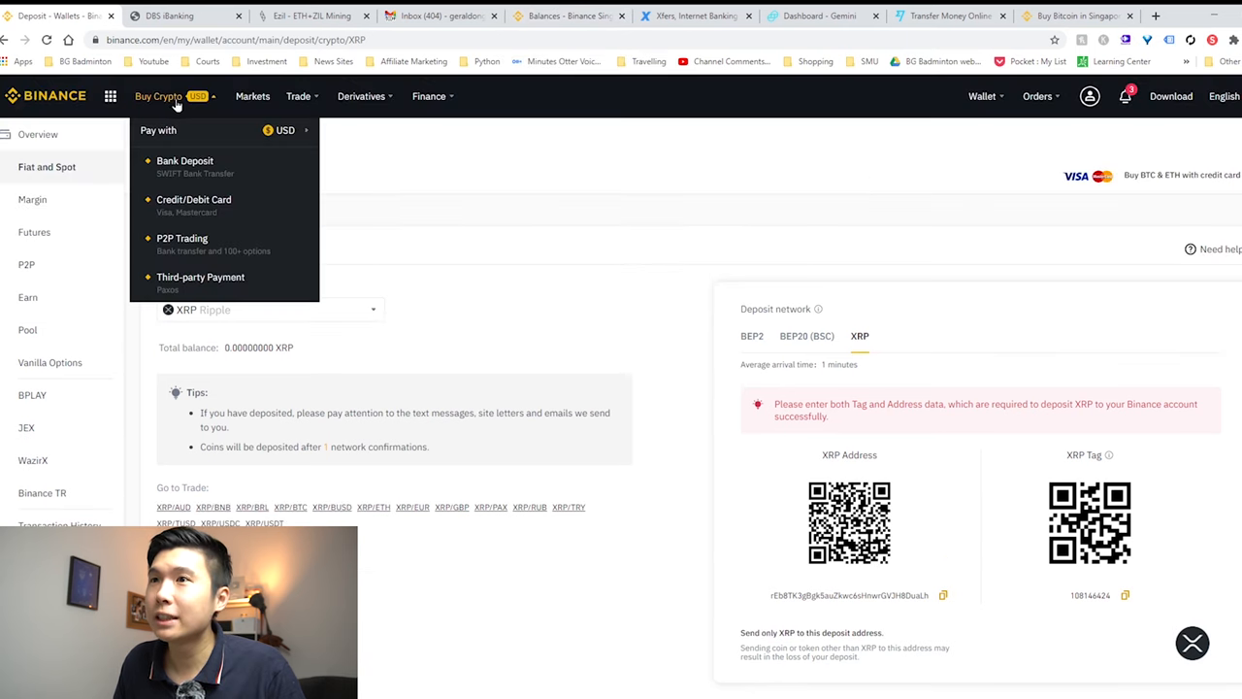
Open the Binance spot exchange and search 'xrp' to select the XRP/BUSD pair.
click(110, 96)
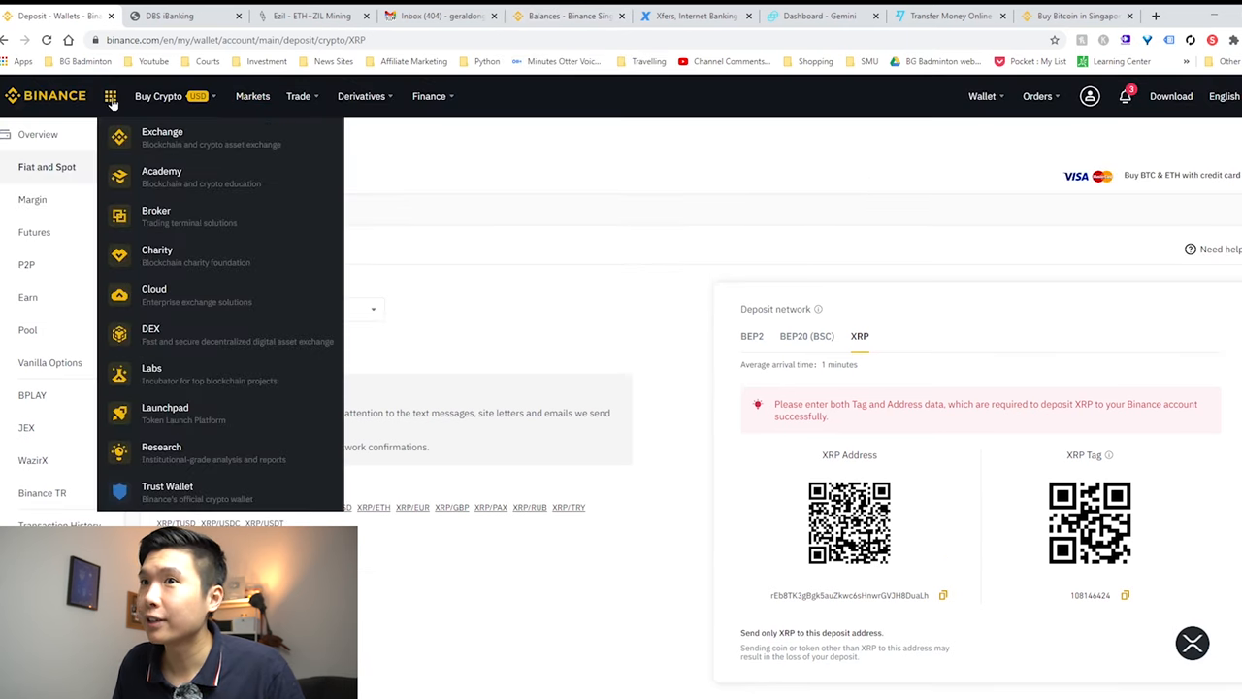
click(110, 95)
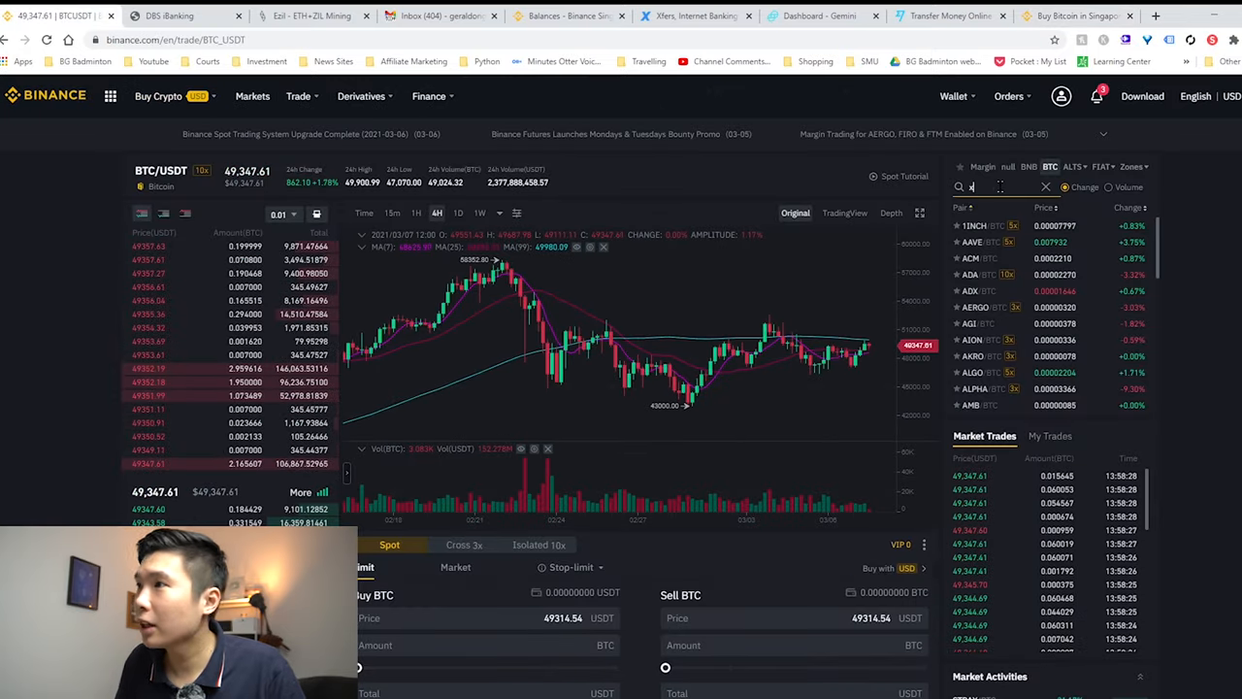
text(rp)
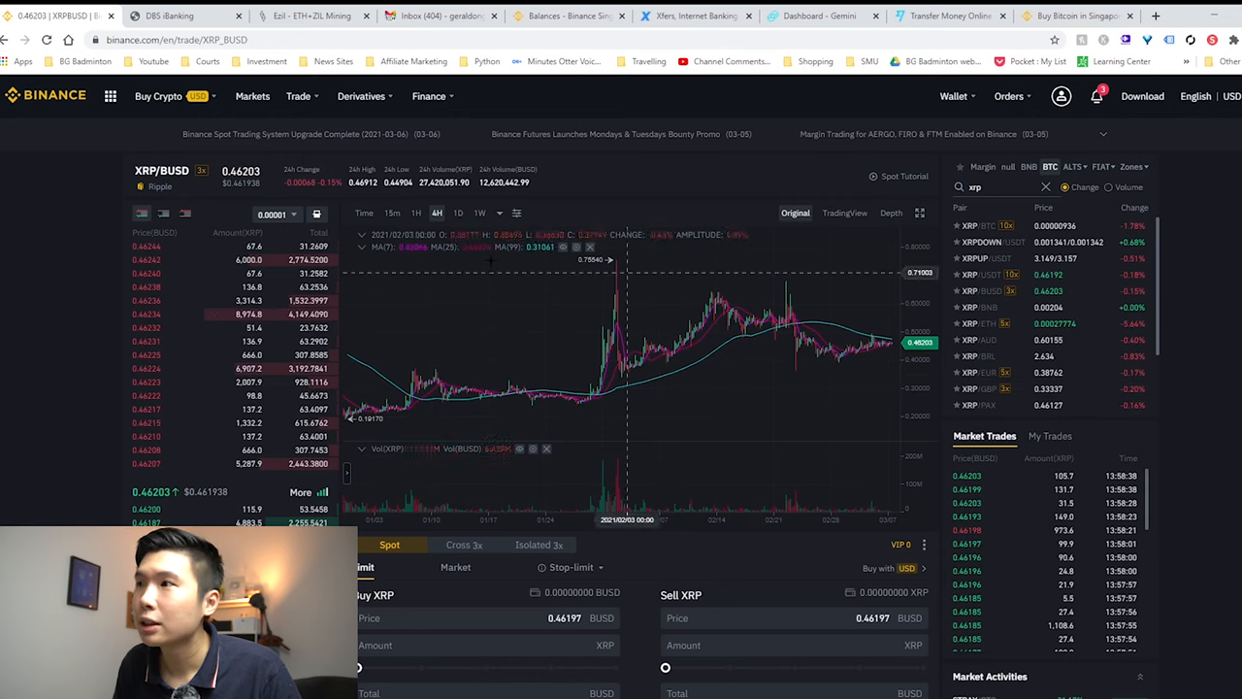
scroll(down, 3)
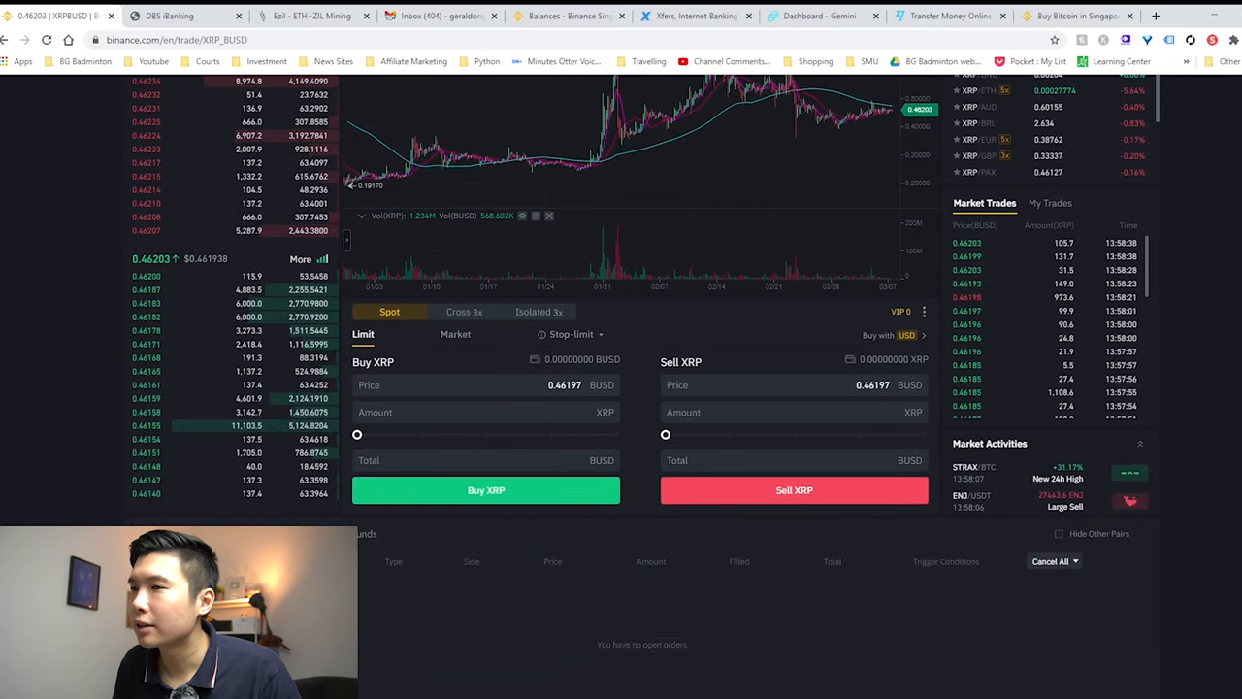
Enter 4874.8 XRP in the sell form, note the 2252.01 BUSD total, then view DBS.
click(794, 460)
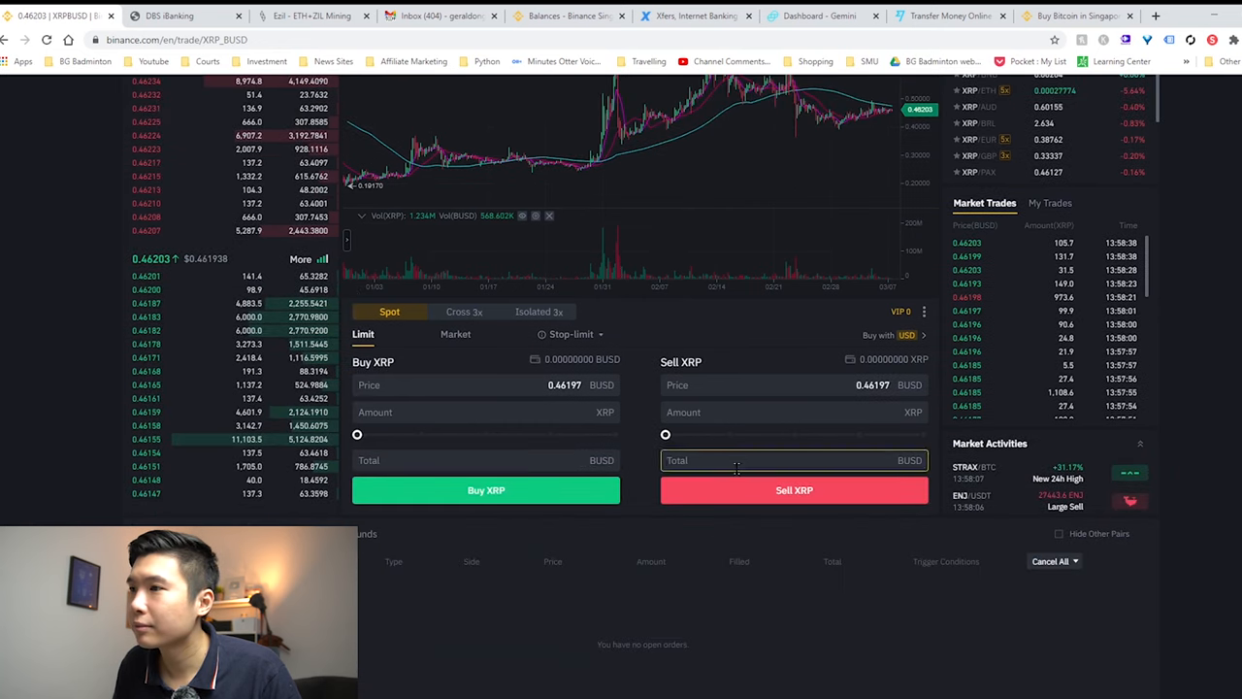
click(786, 411)
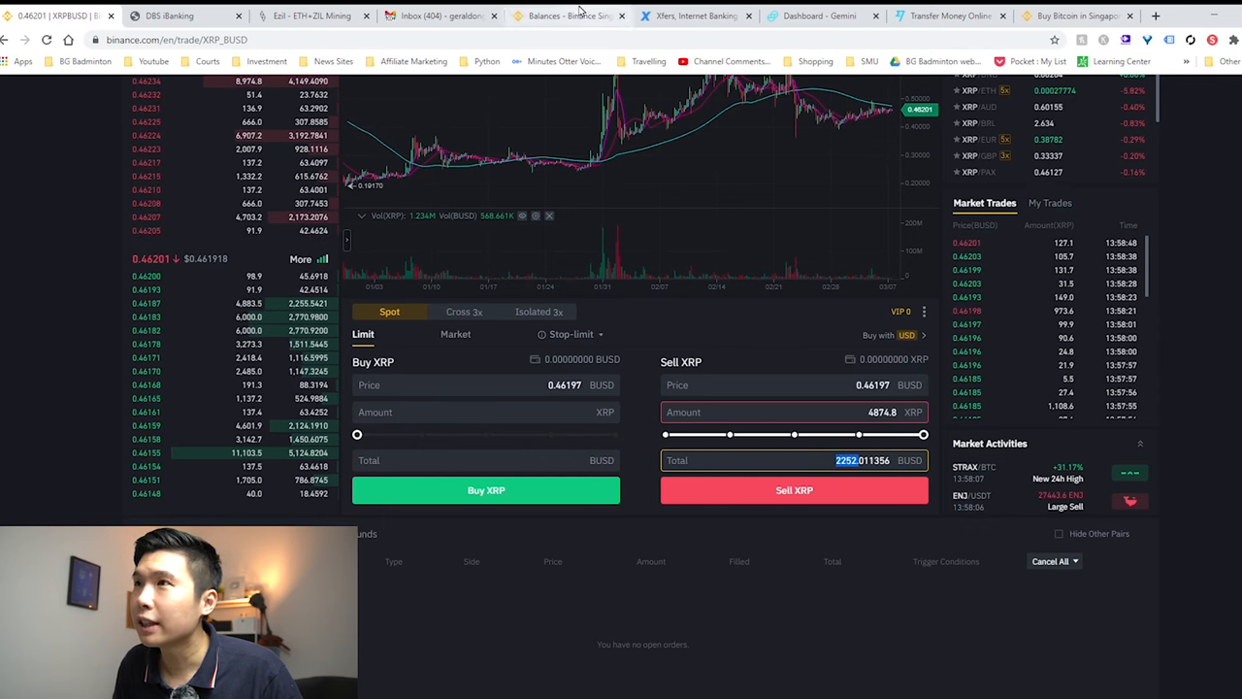
click(1077, 15)
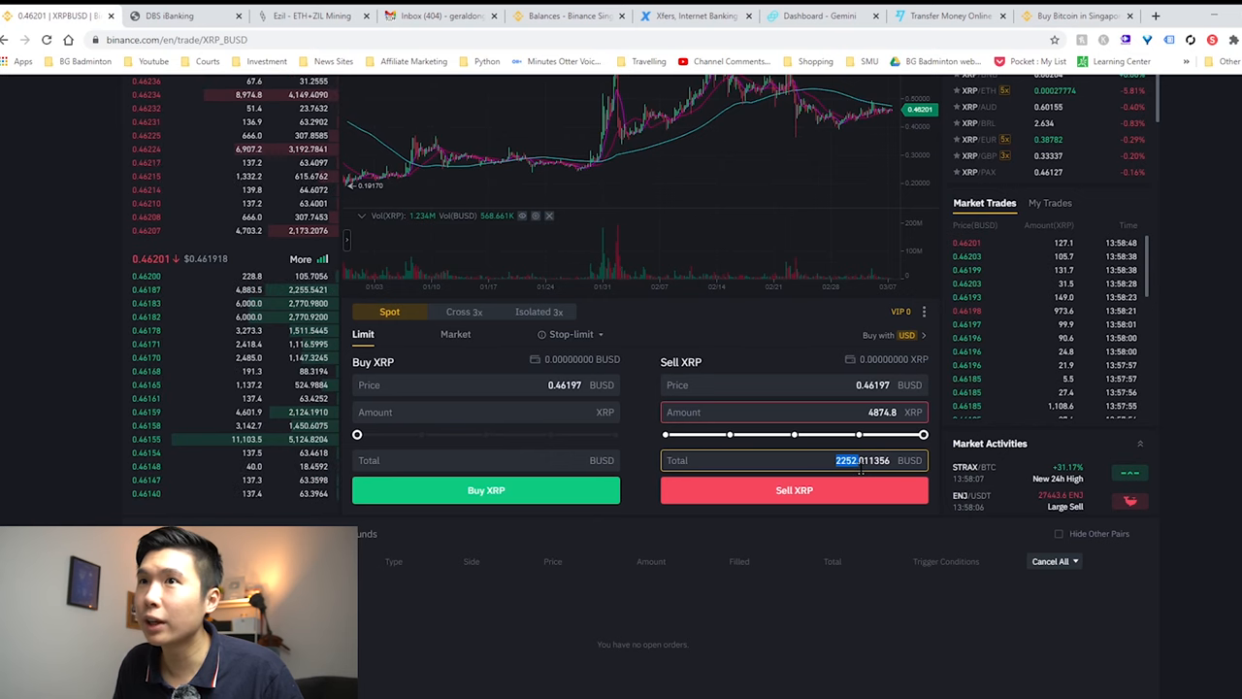
click(170, 16)
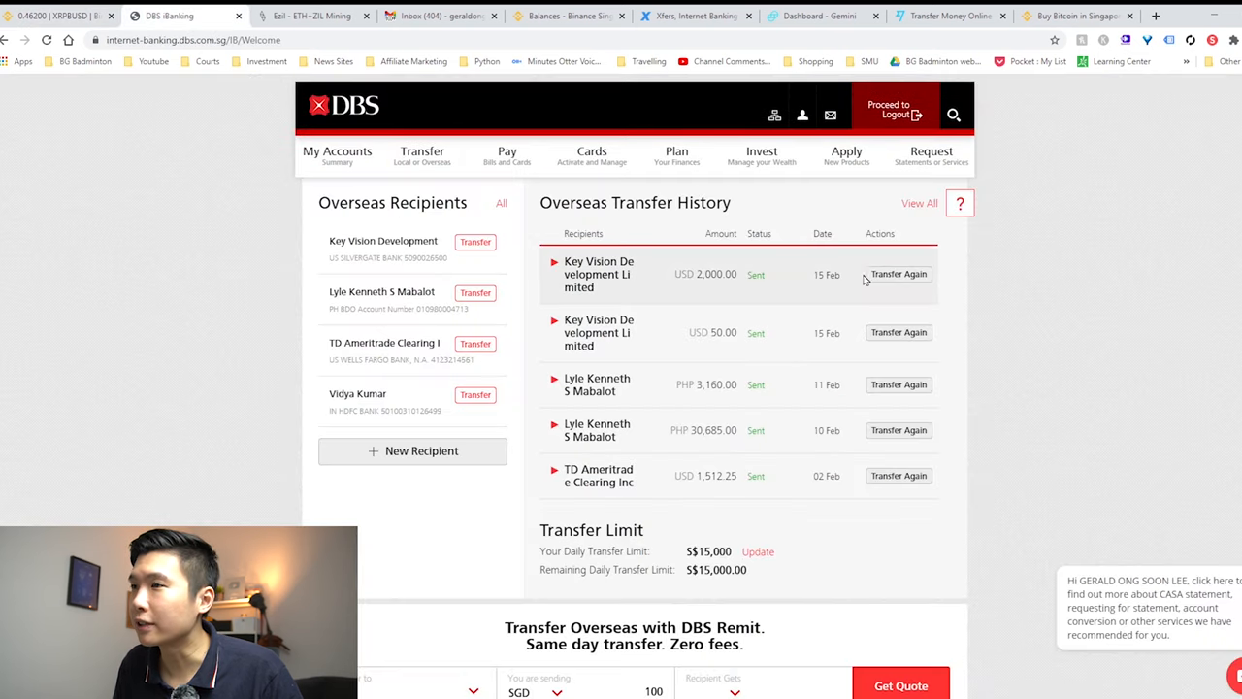
Repeat the Key Vision Development USD transfer, sending 3000.00 SGD at 0.739360 USD per SGD.
click(898, 274)
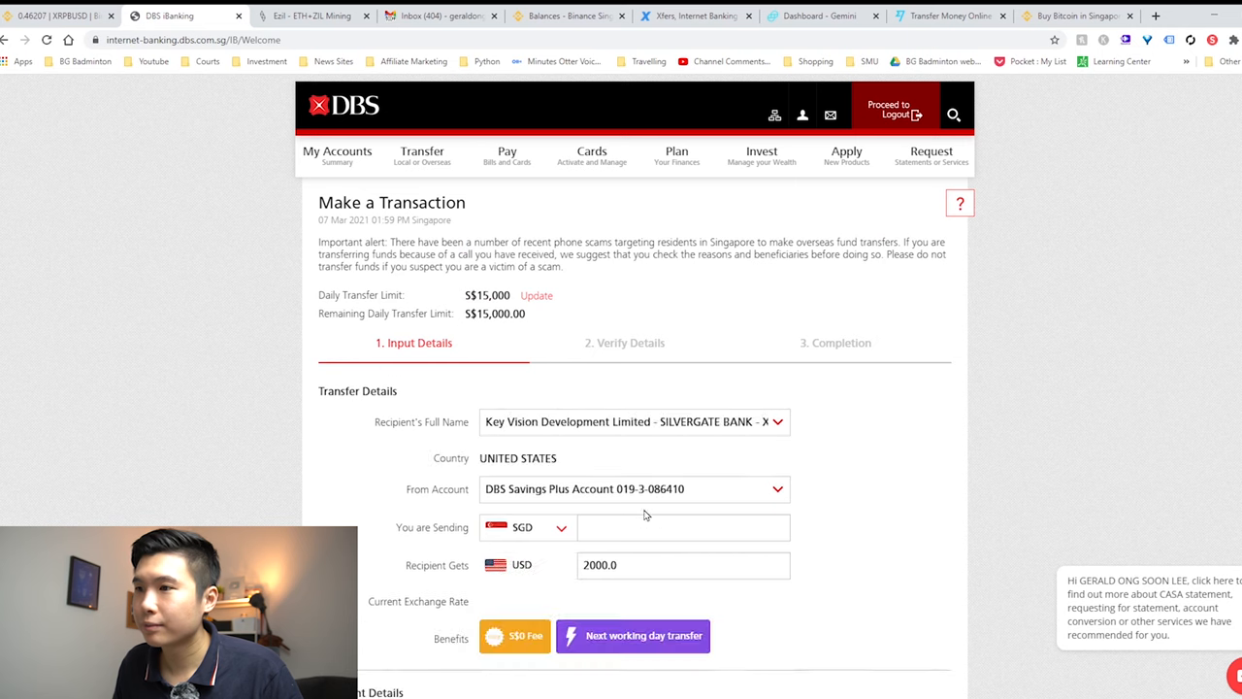
text(30)
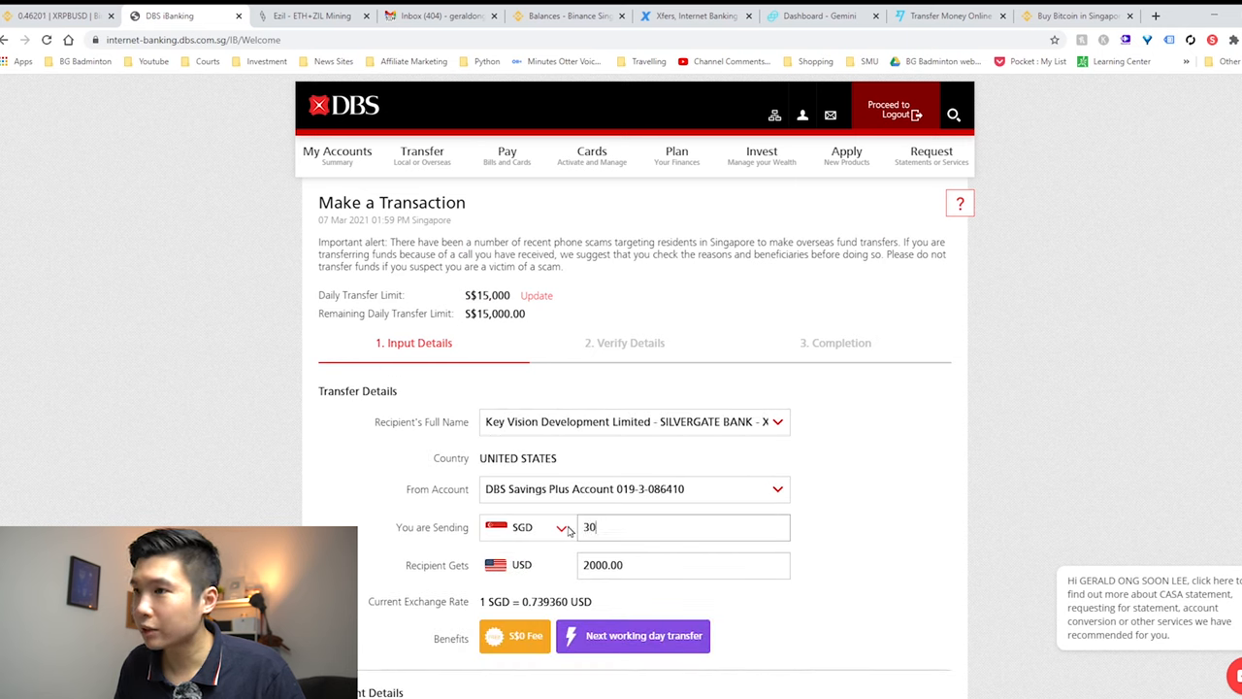
text(3000.00)
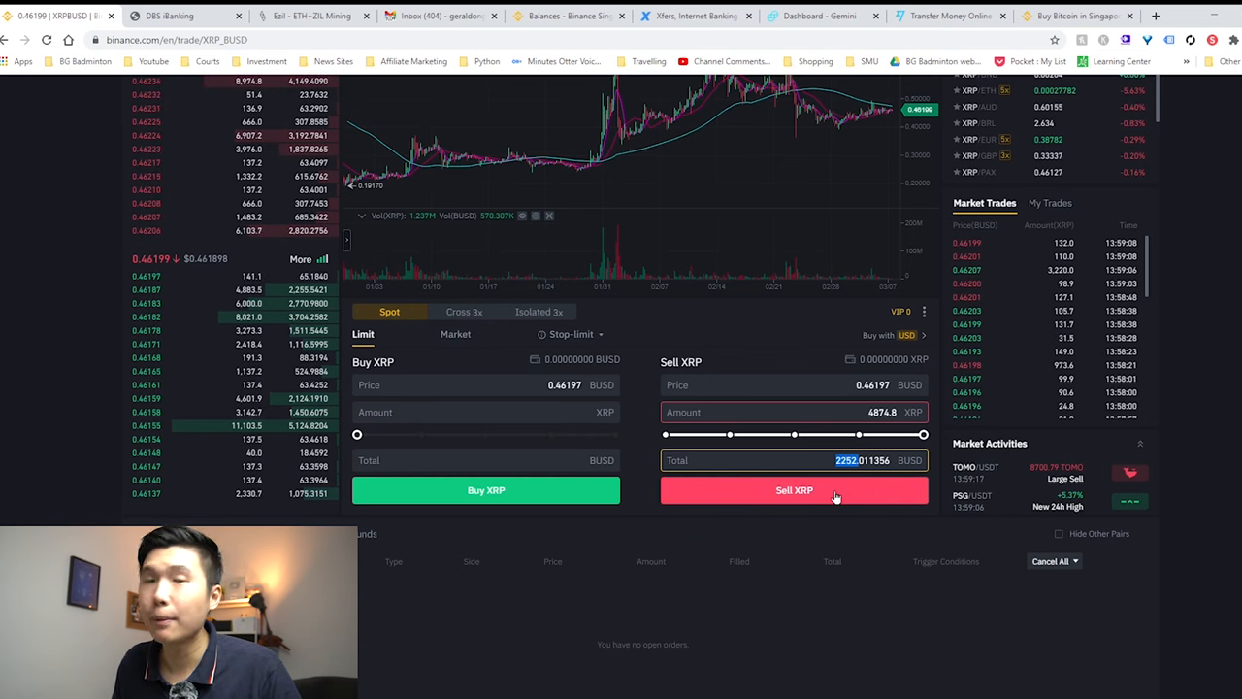
mouse_move(828, 530)
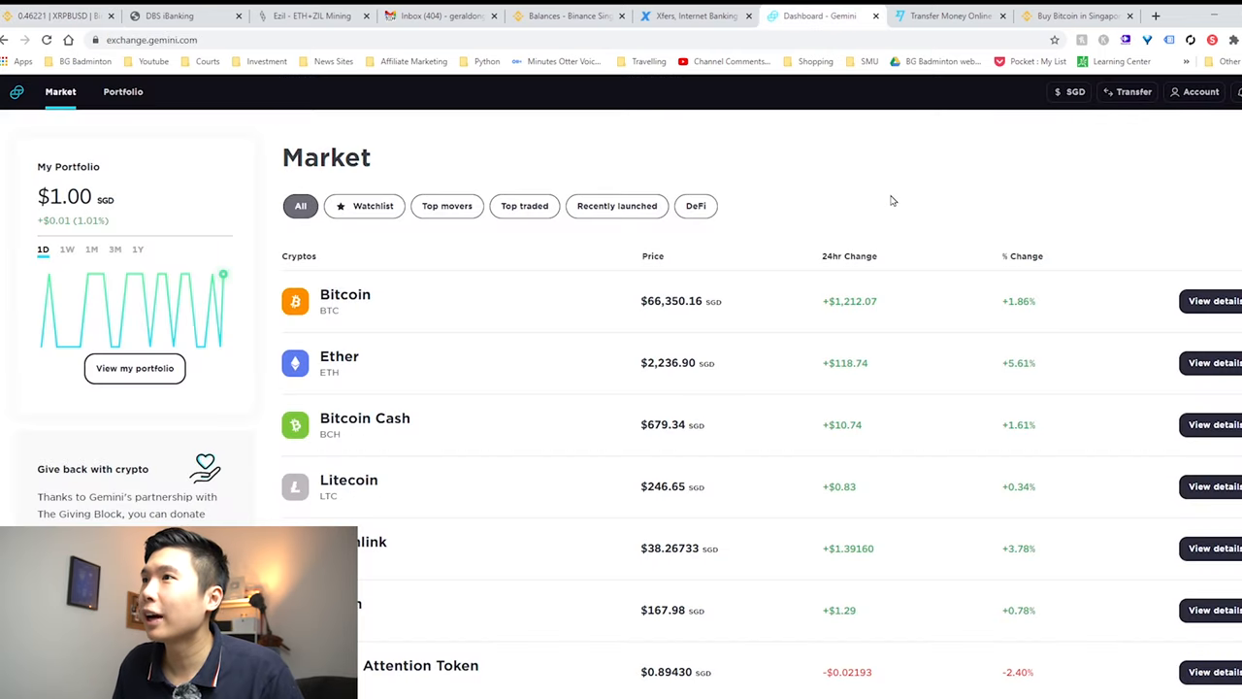
Compare Gemini's 4.42647929 BCH quote for 3000 SGD against Binance.sg's 4.46435215 BCH.
click(1075, 16)
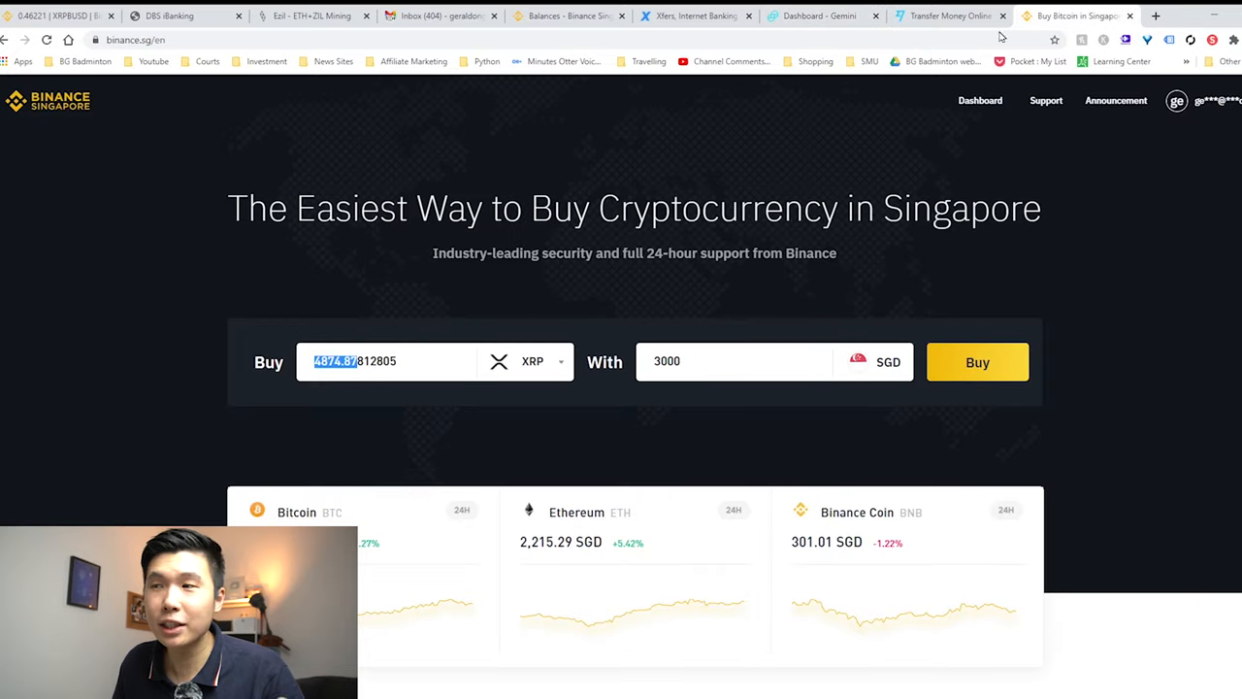
mouse_move(510, 408)
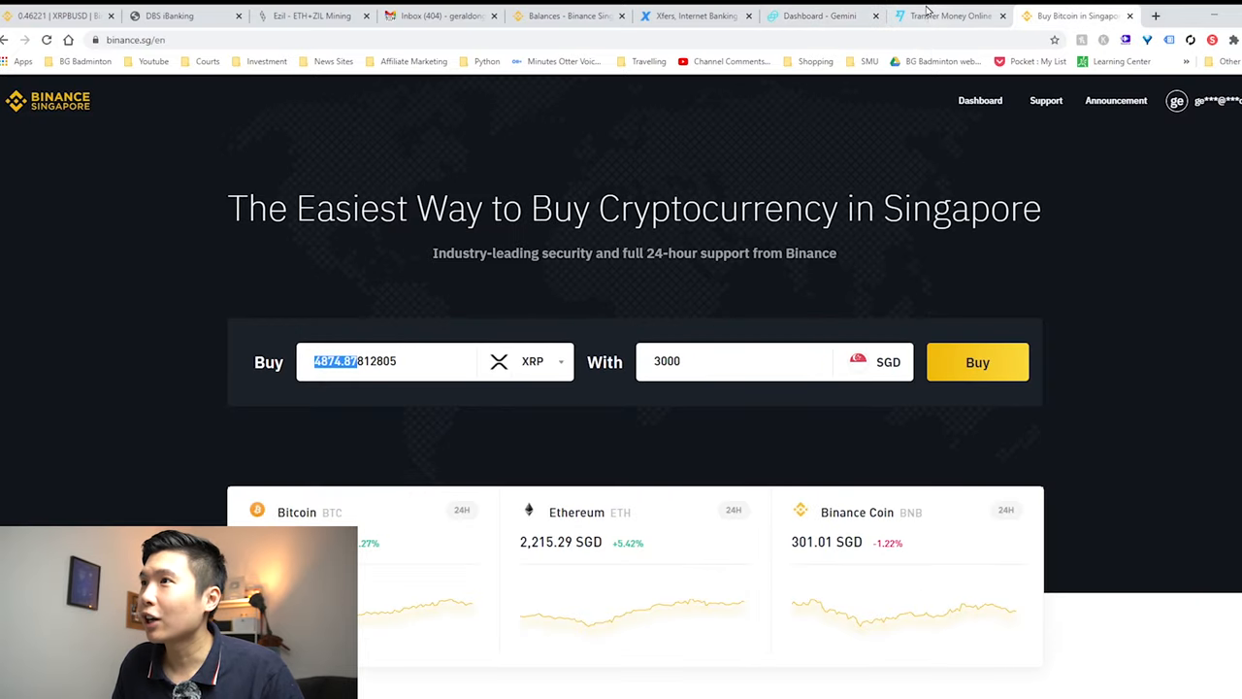
click(949, 16)
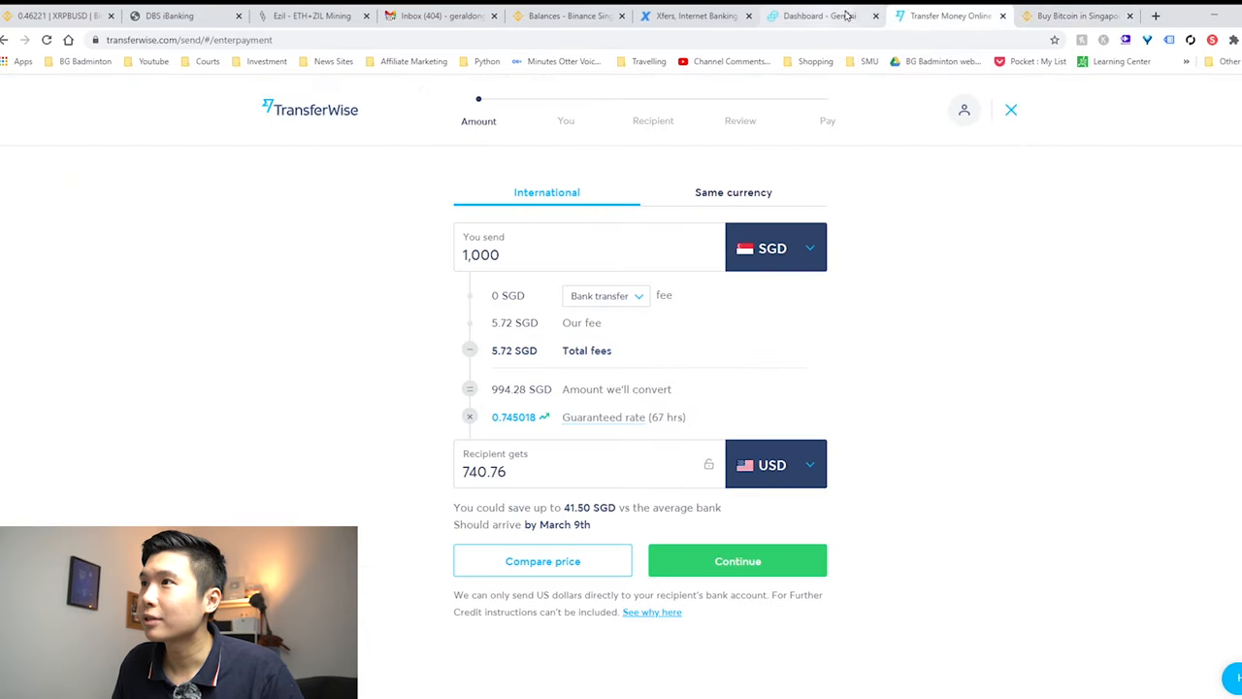
click(820, 15)
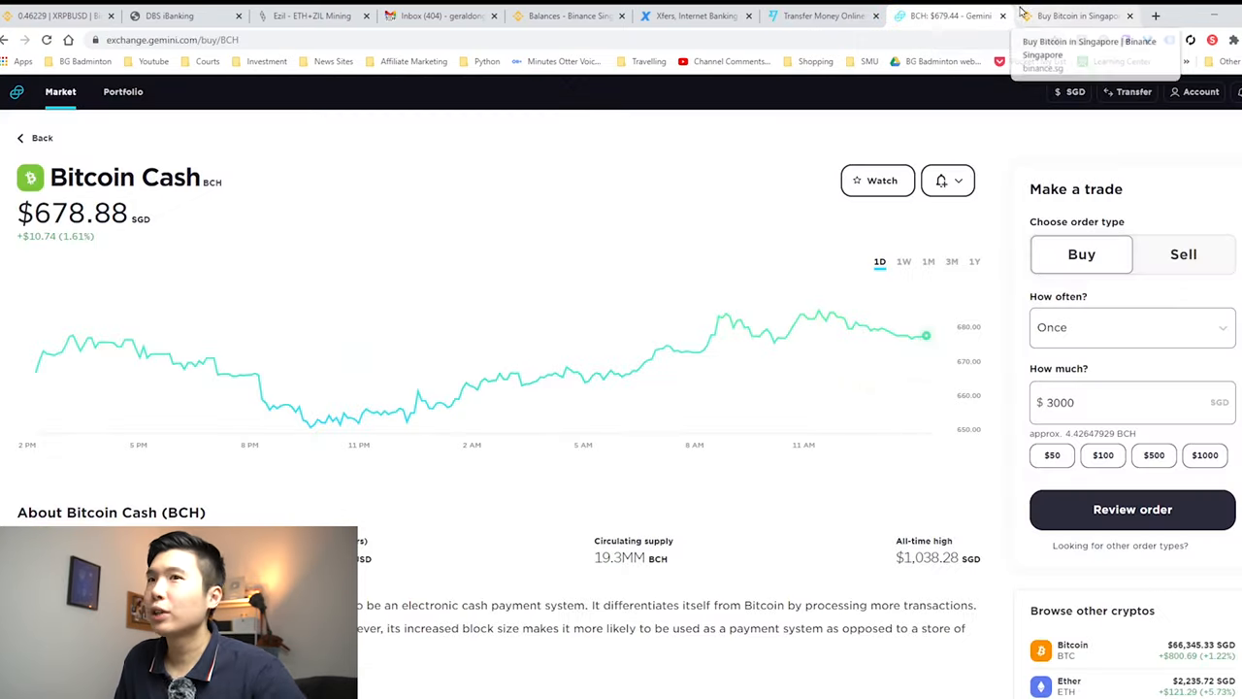
click(1077, 16)
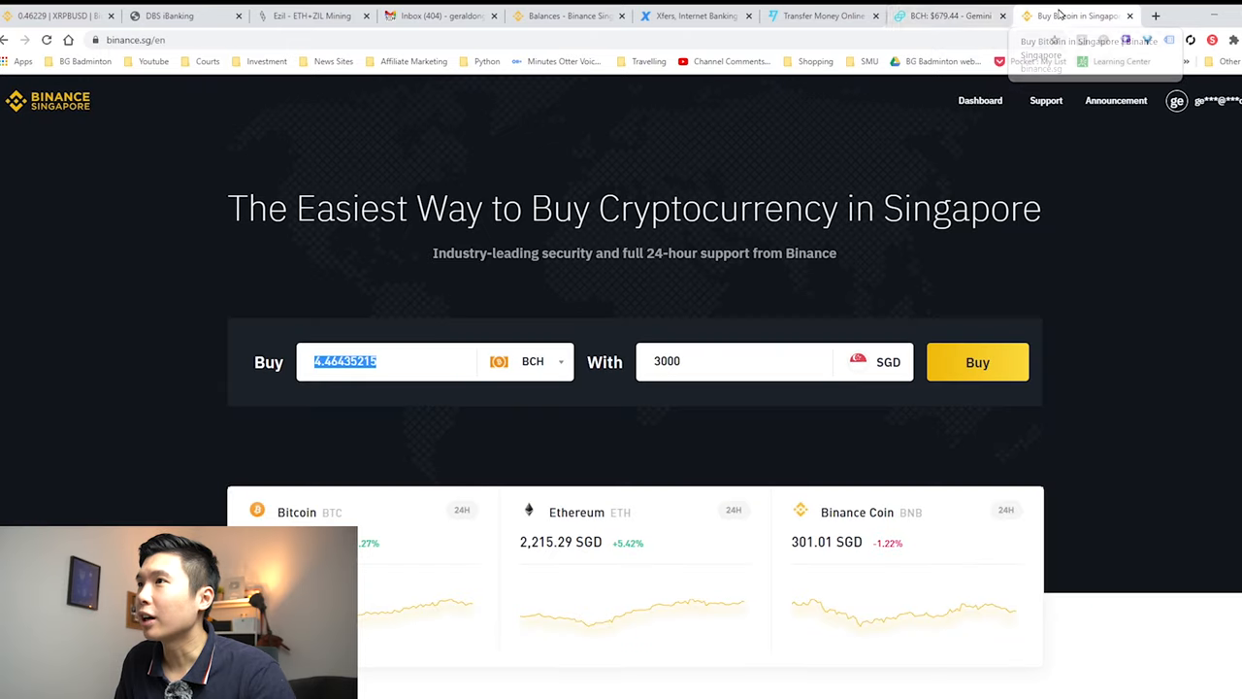
click(951, 16)
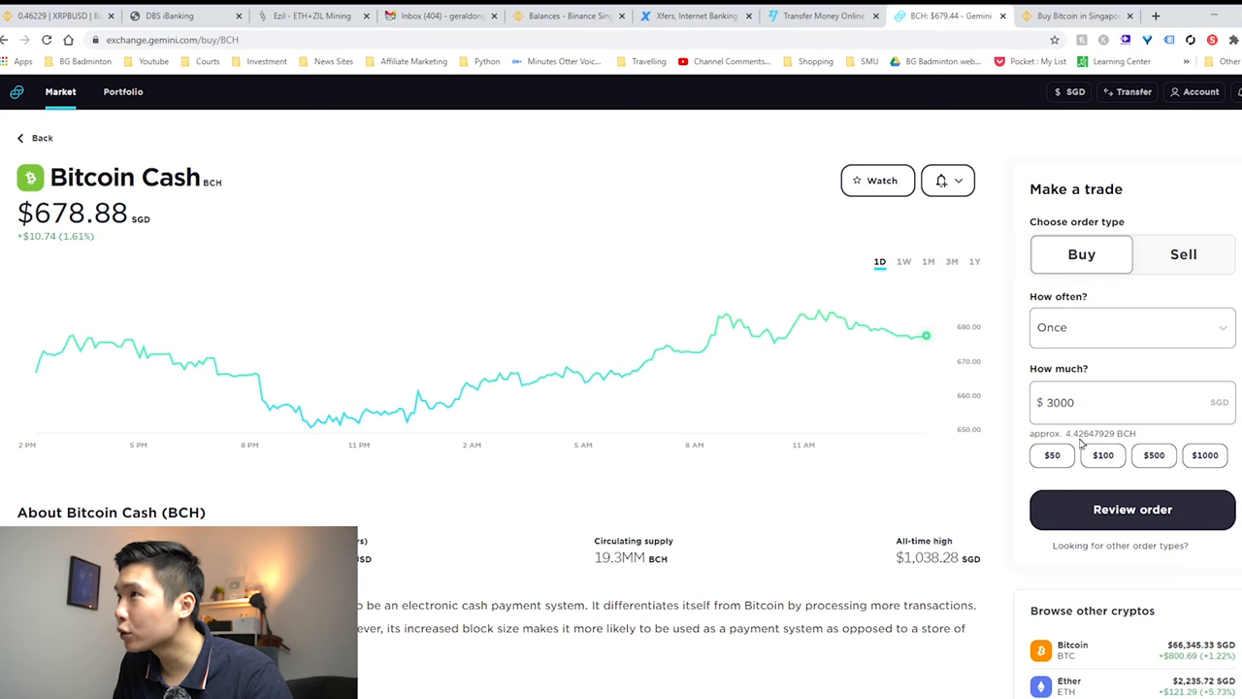
click(1077, 16)
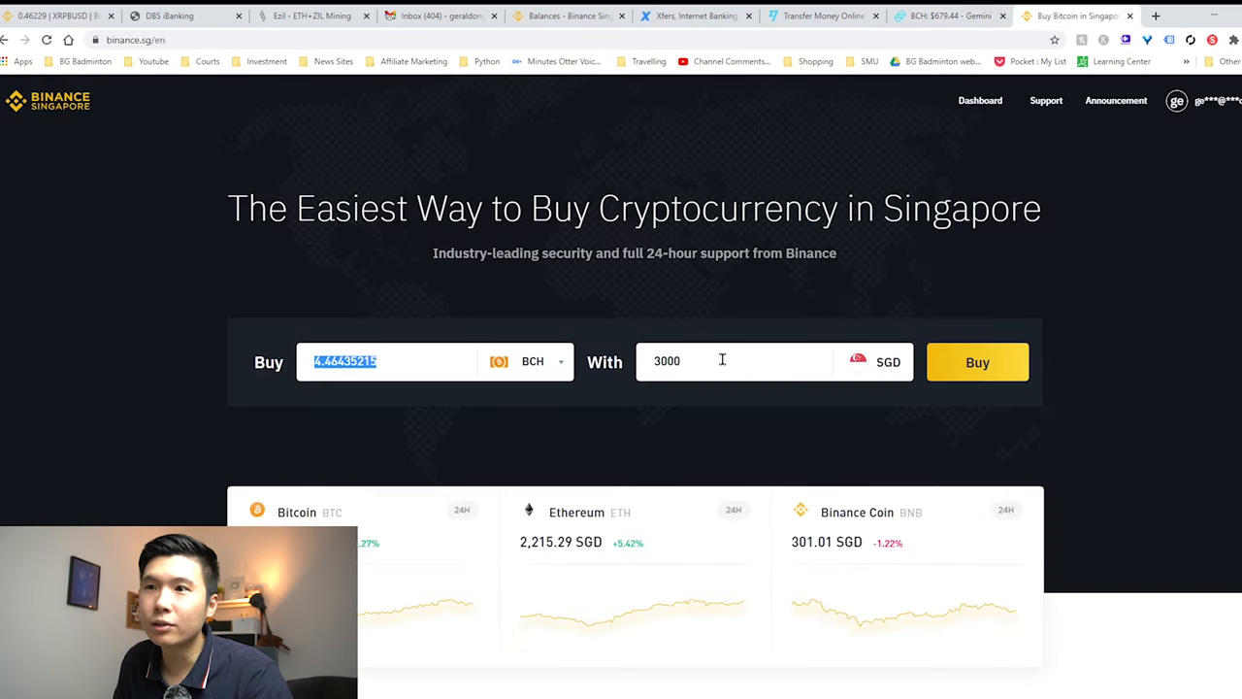